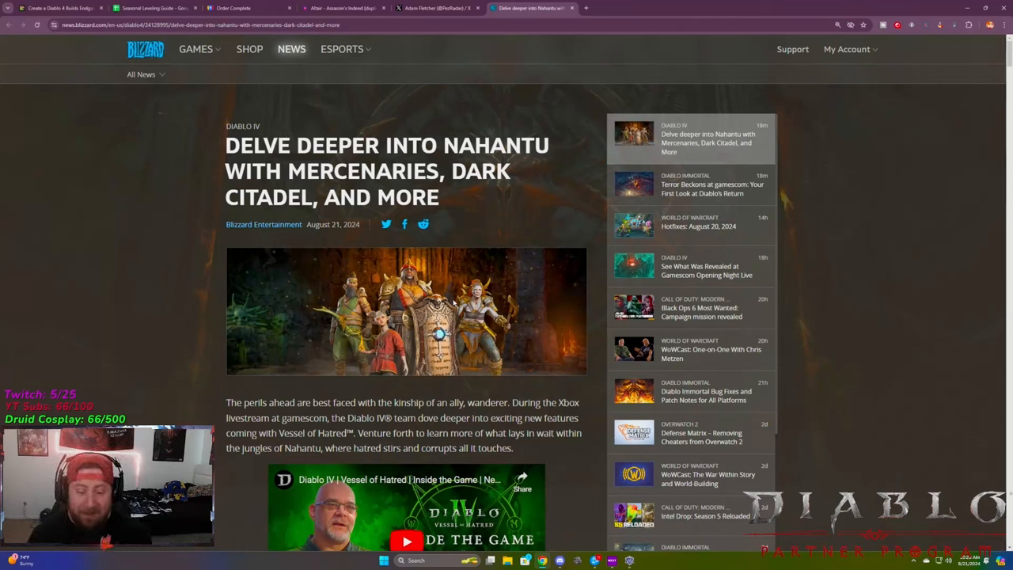
pyautogui.moveTo(426, 317)
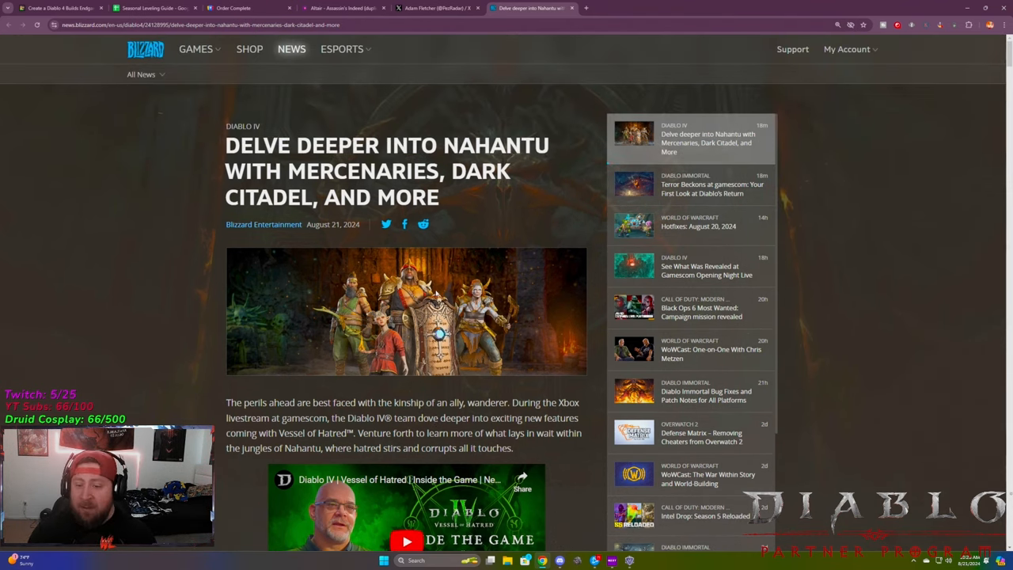
# Scroll the Nahantu article's introduction past the embedded video and screenshots
pyautogui.scroll(-3)
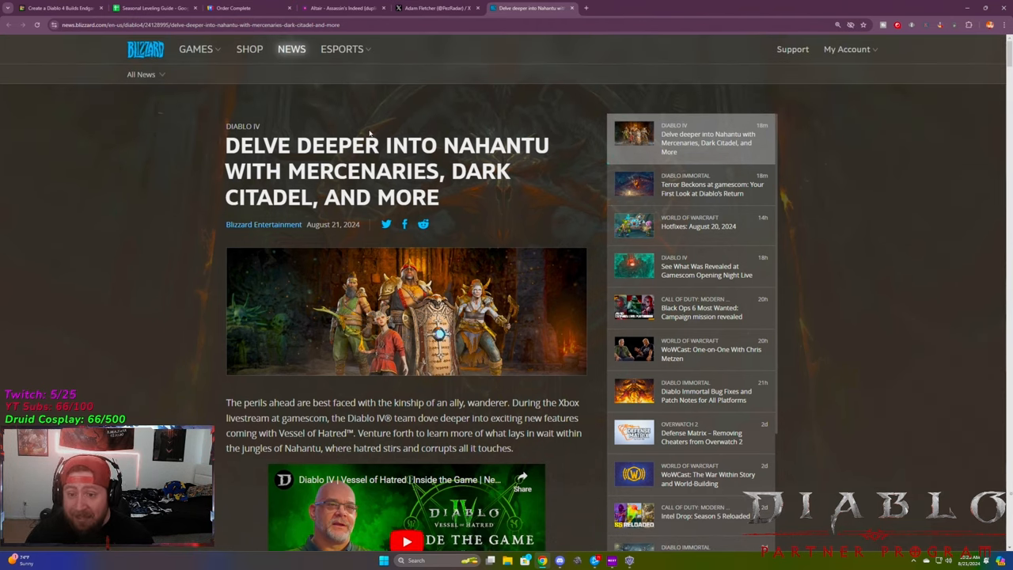
pyautogui.click(435, 8)
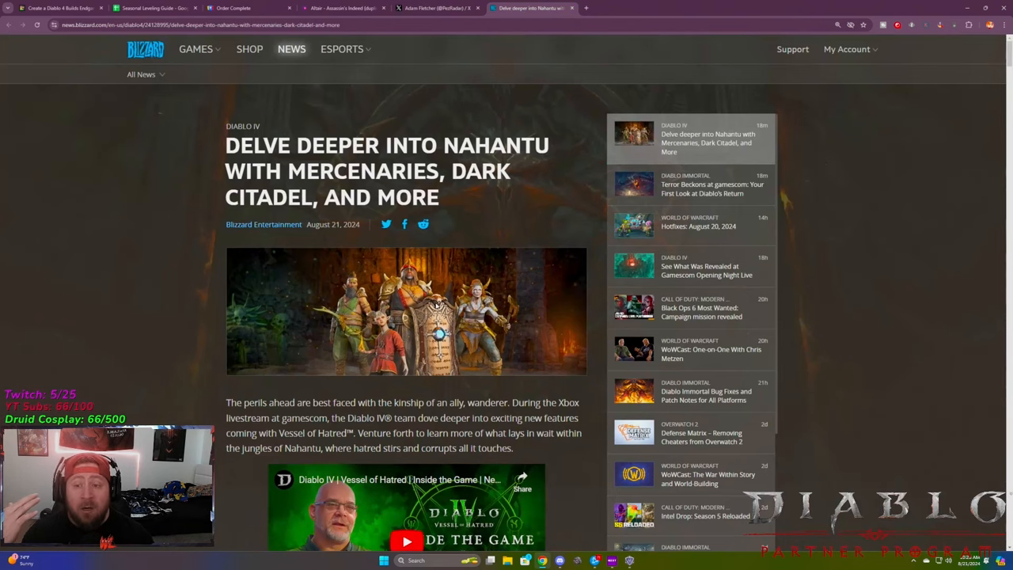
pyautogui.scroll(-3)
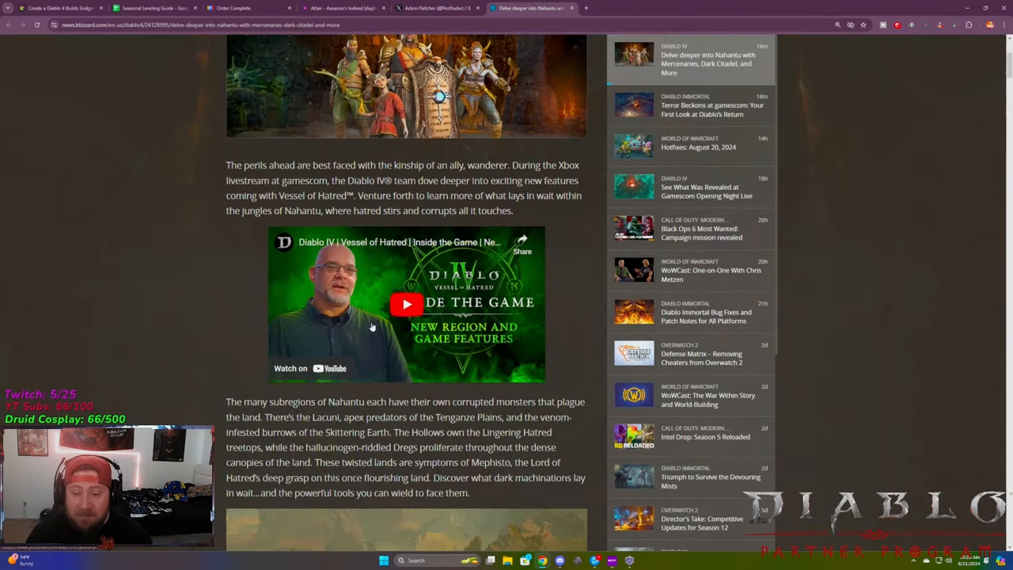
pyautogui.scroll(3)
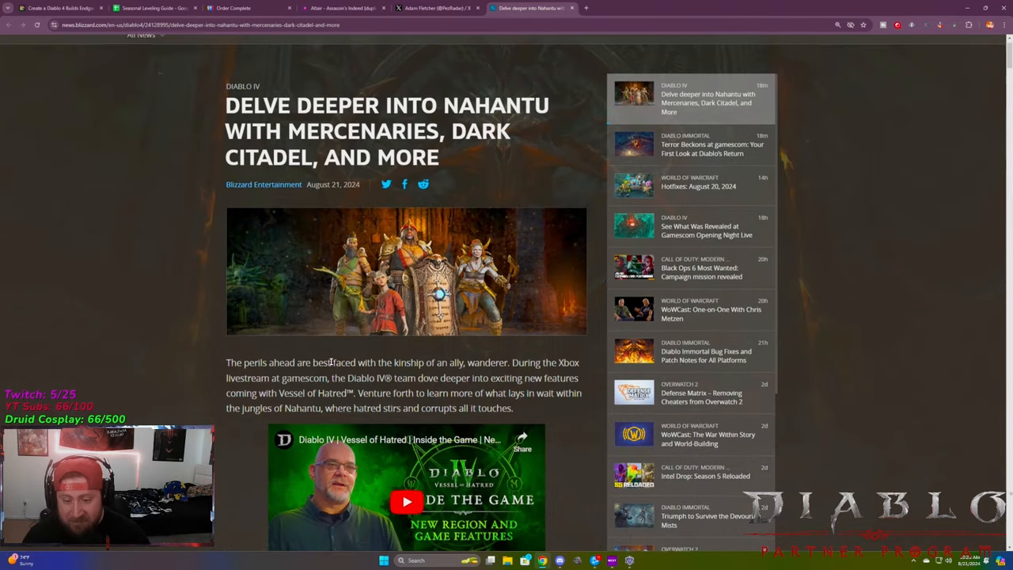
pyautogui.scroll(-3)
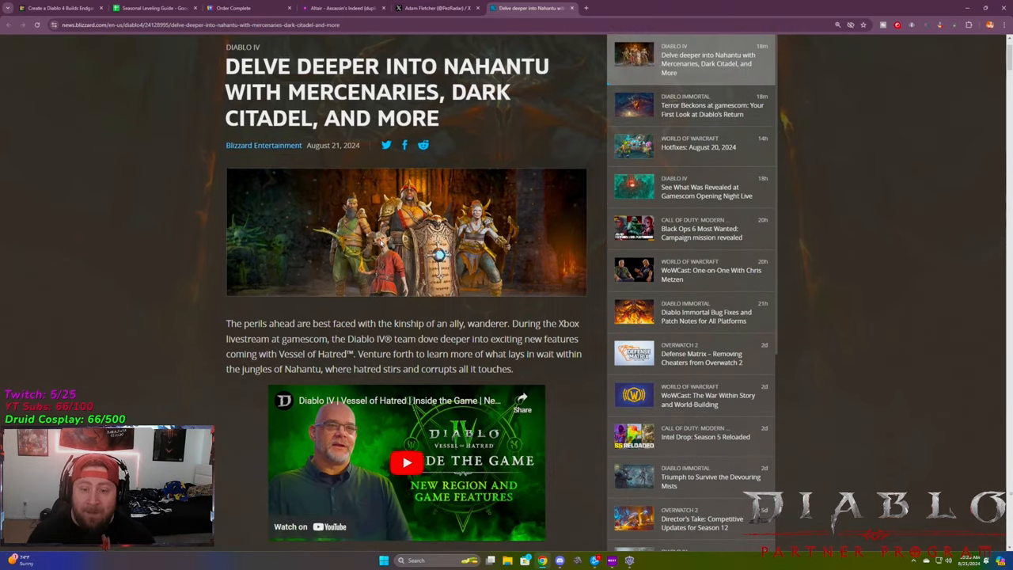
pyautogui.scroll(-3)
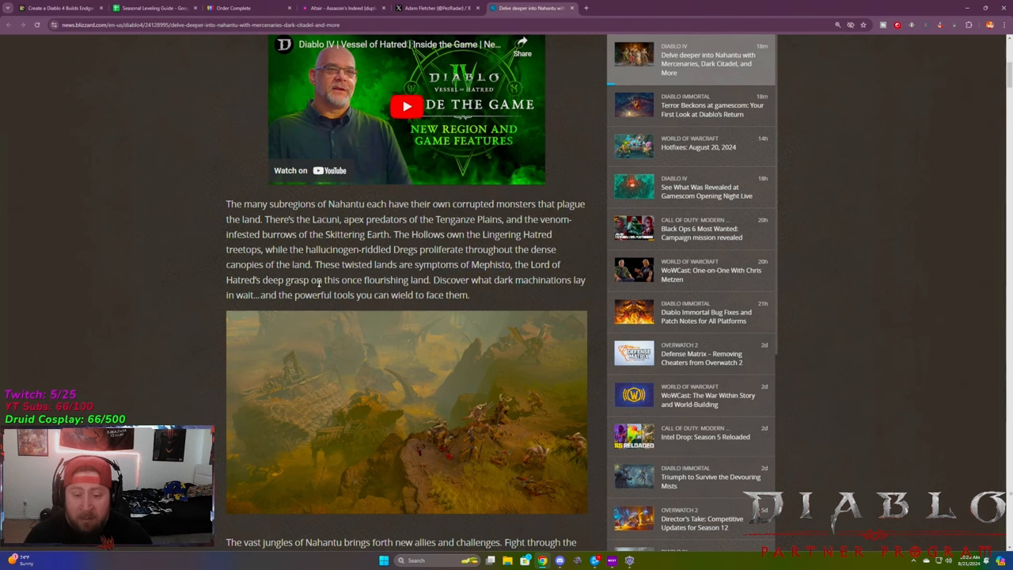
# Read on past the Dark Citadel paragraph, highlighting a line, to the Codex links
pyautogui.scroll(-3)
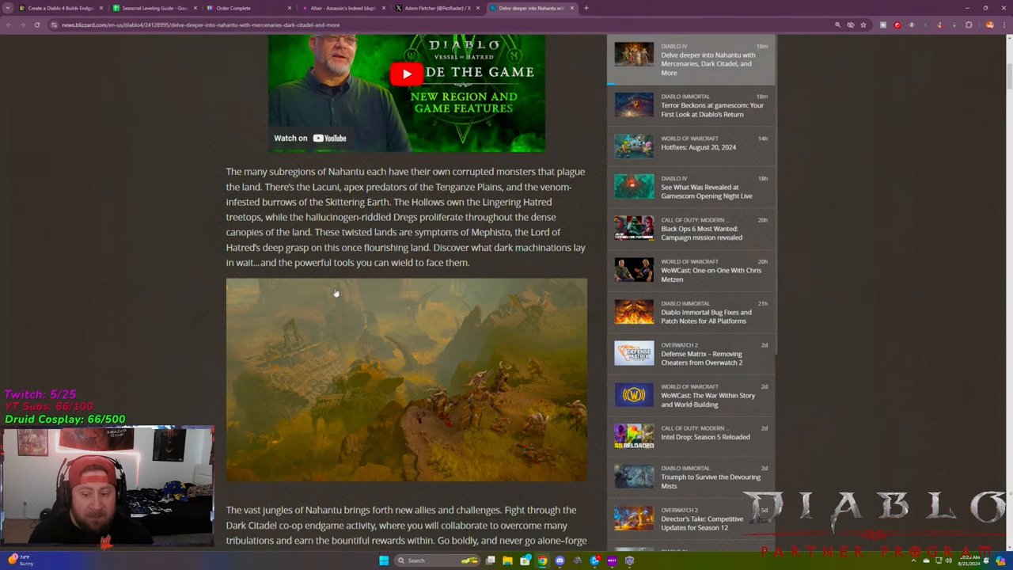
pyautogui.scroll(-3)
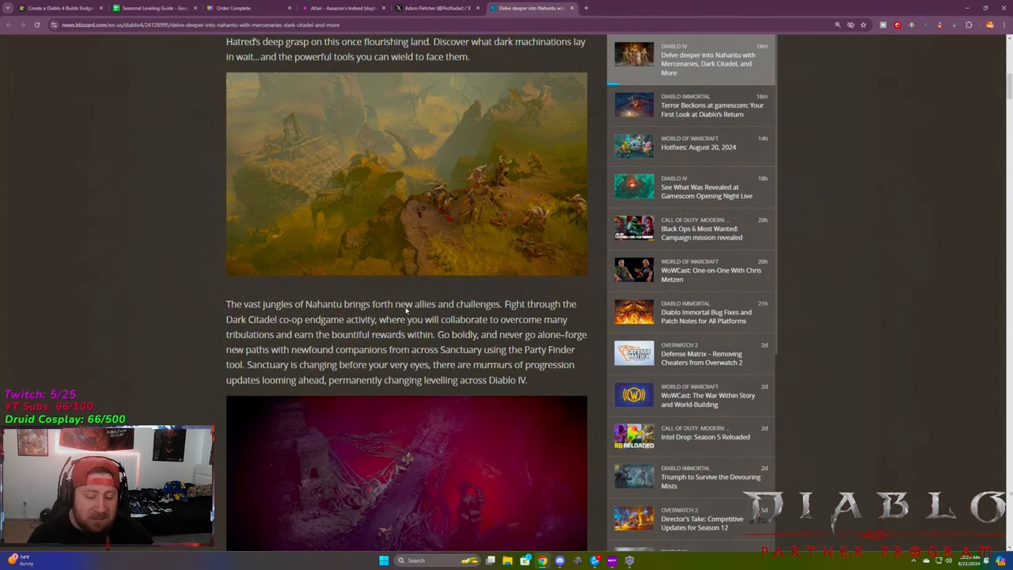
pyautogui.scroll(-3)
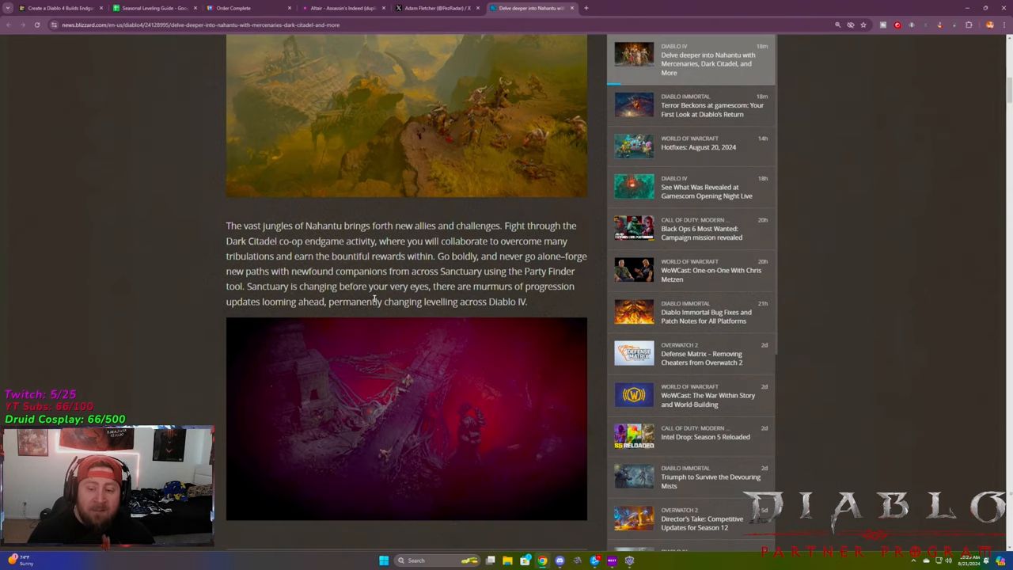
pyautogui.scroll(-3)
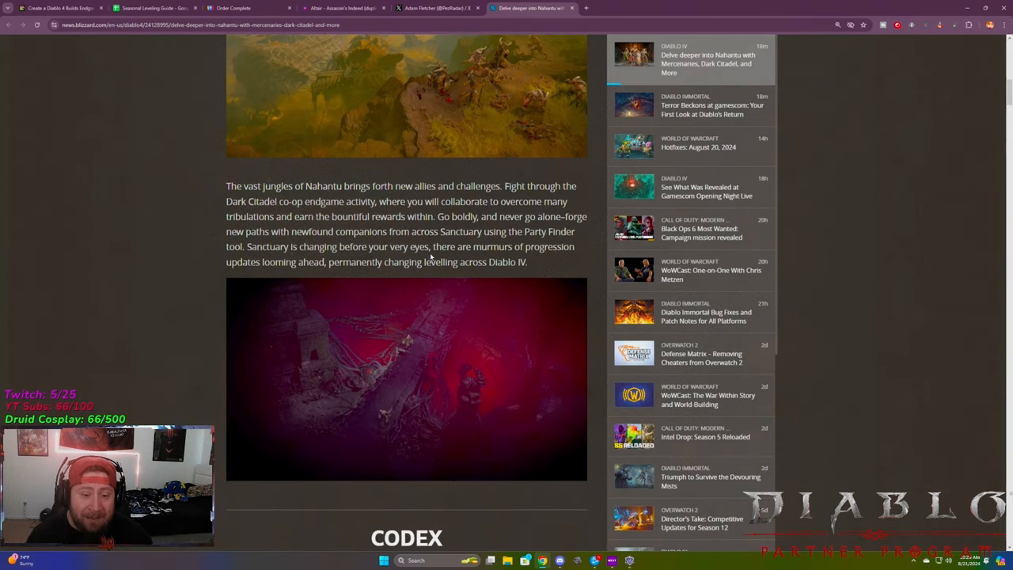
pyautogui.moveTo(226, 201); pyautogui.dragTo(361, 202)
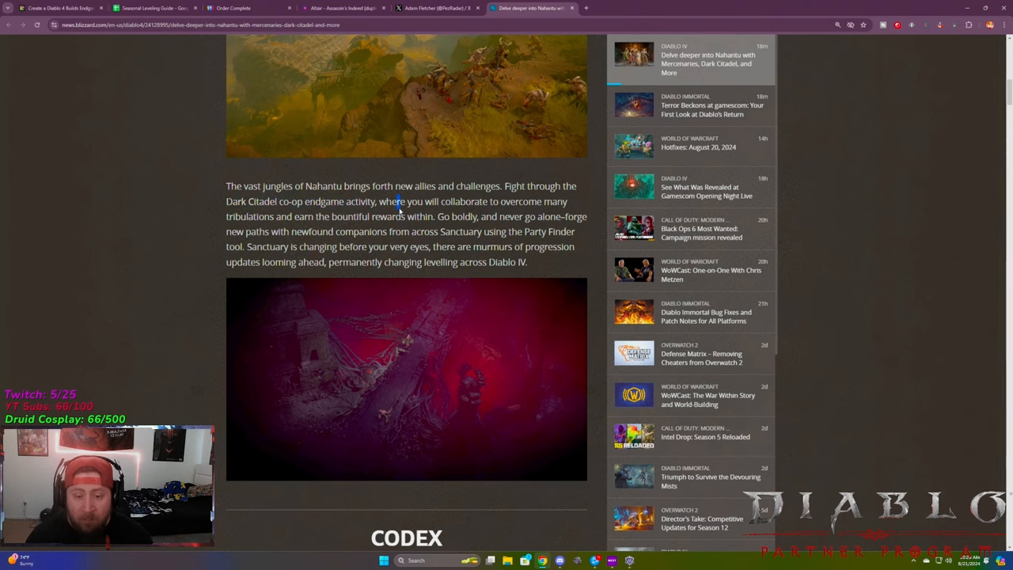
pyautogui.scroll(-3)
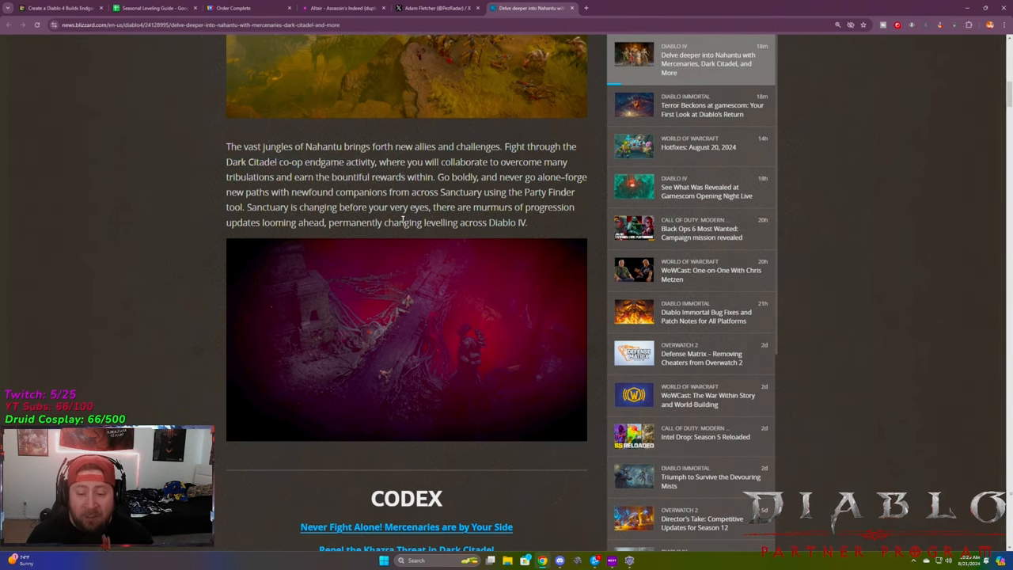
# Scroll past the Codex link list to the 'Never Fight Alone!' mercenaries section
pyautogui.scroll(-3)
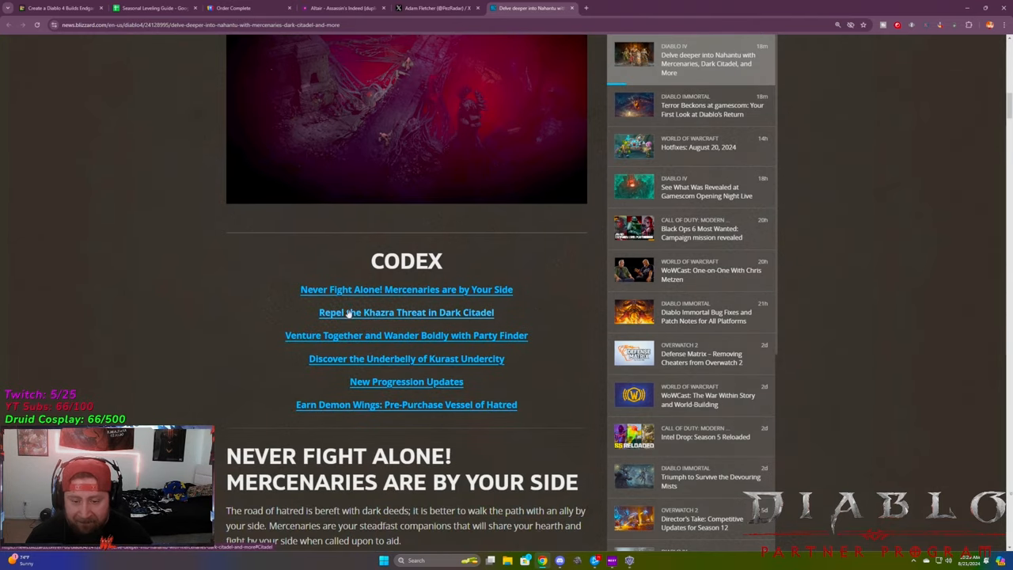
pyautogui.scroll(-3)
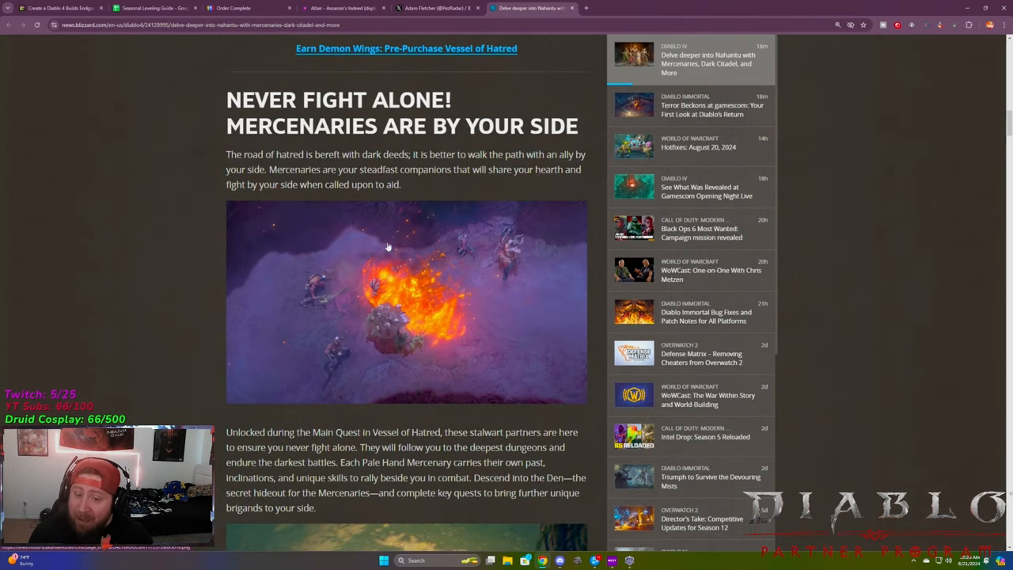
pyautogui.scroll(-3)
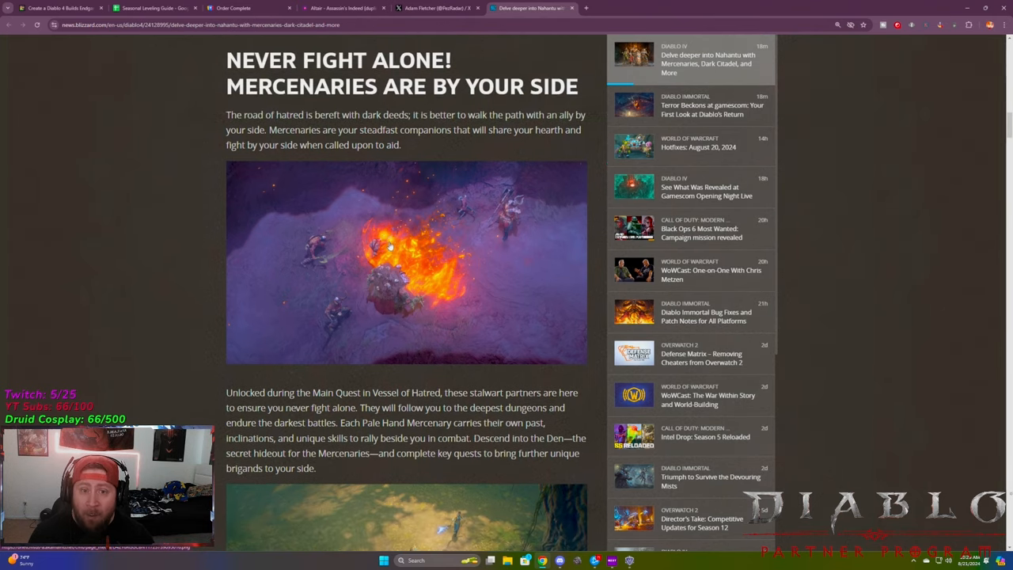
pyautogui.scroll(-3)
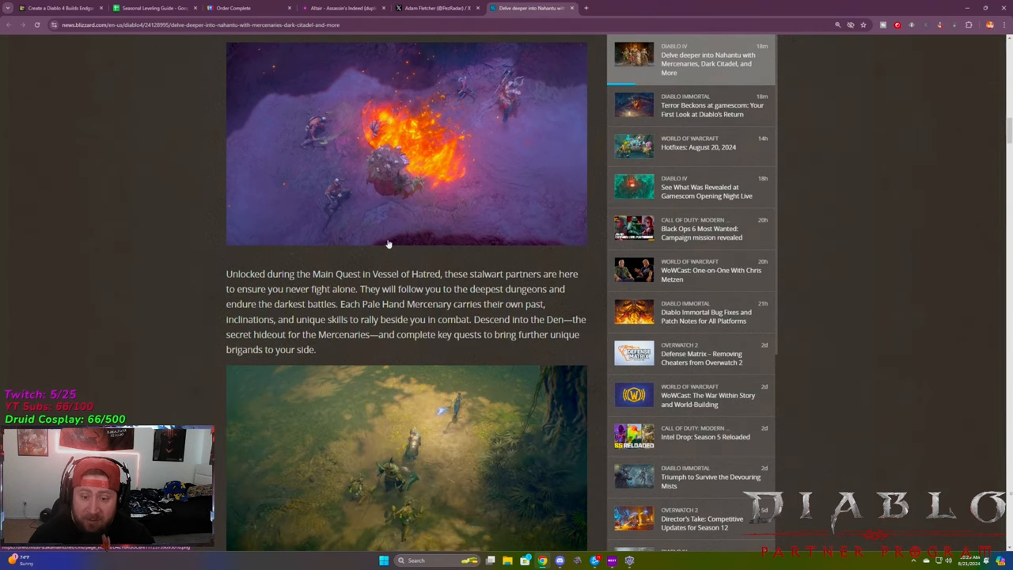
pyautogui.scroll(-3)
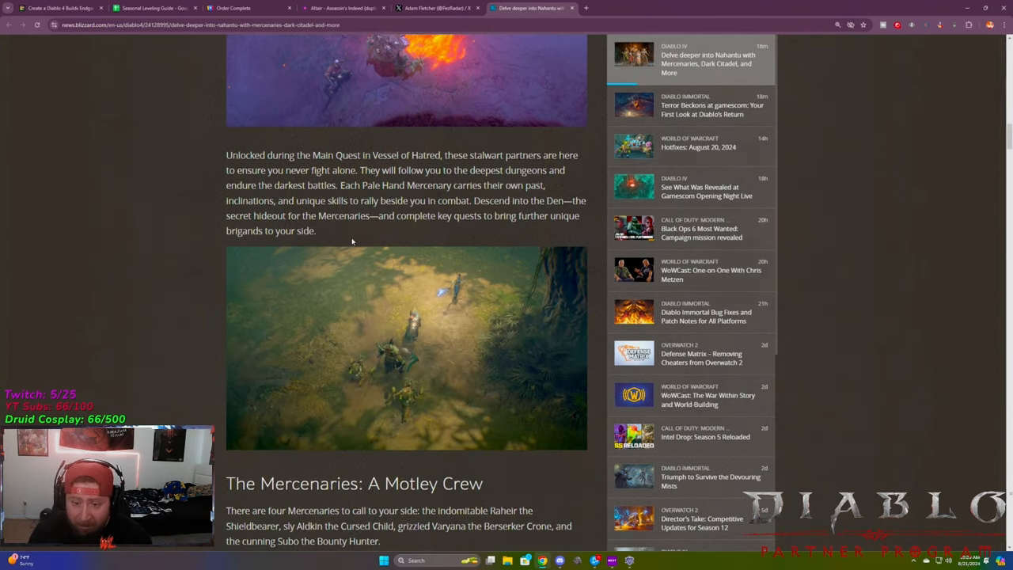
pyautogui.scroll(3)
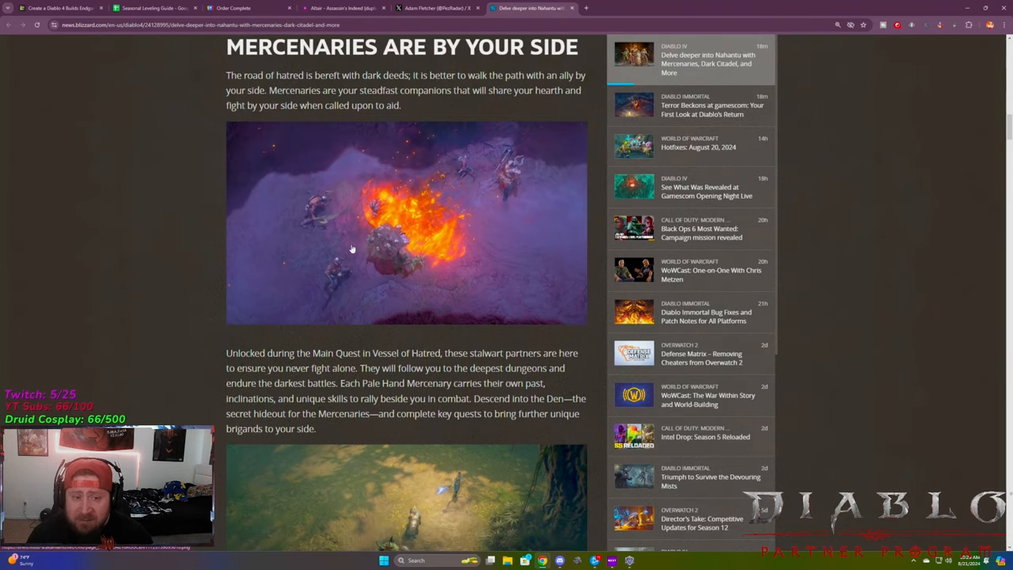
# Highlight the never-fighting-alone phrases and read on to the Motley Crew section
pyautogui.moveTo(227, 353); pyautogui.dragTo(317, 352)
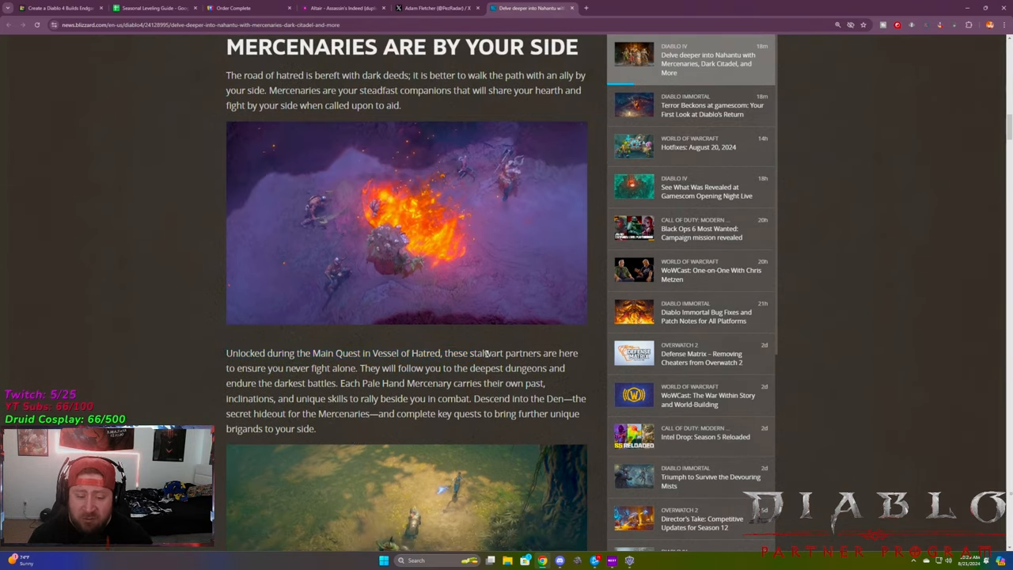
pyautogui.moveTo(237, 368); pyautogui.dragTo(359, 368)
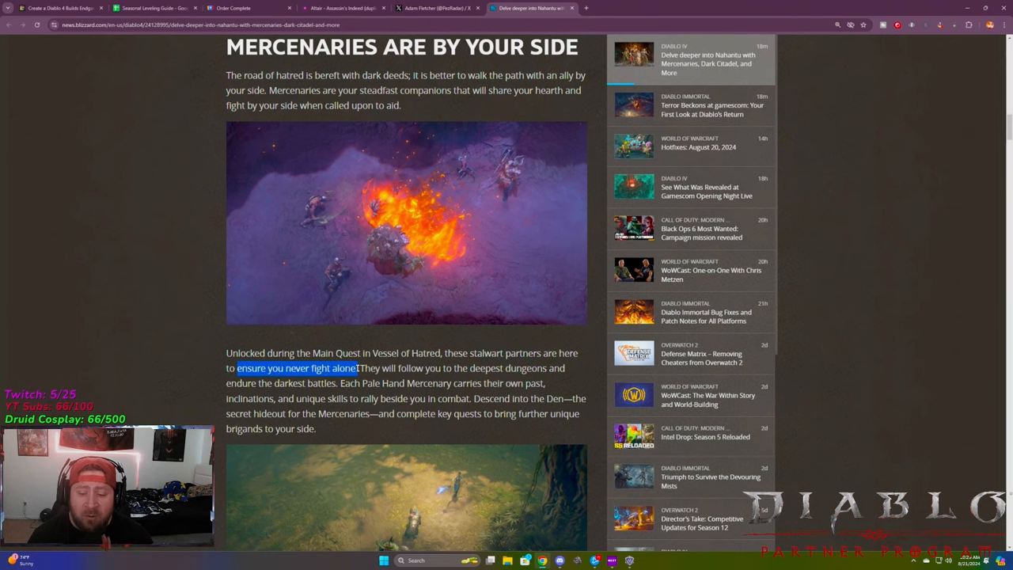
pyautogui.scroll(-3)
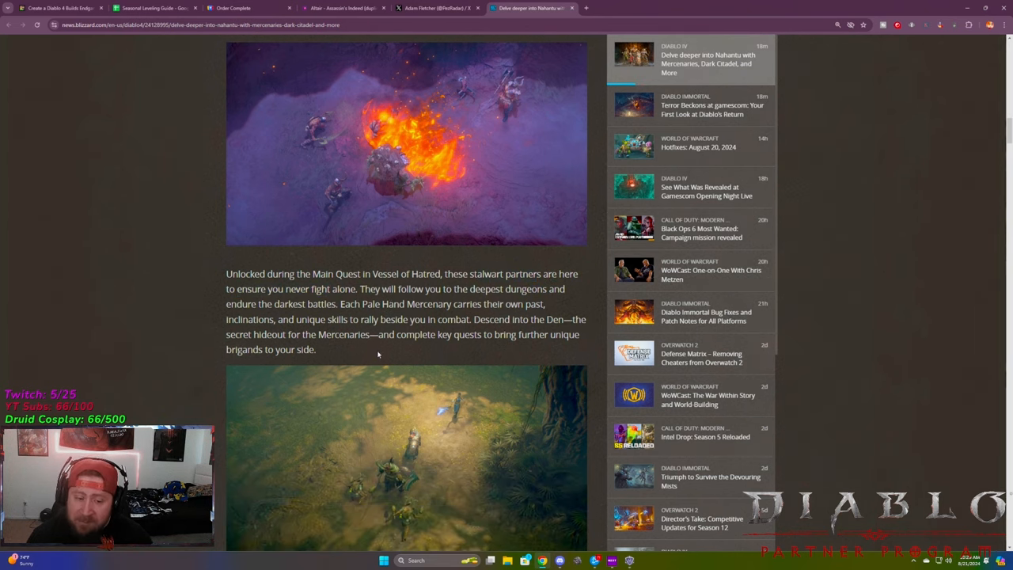
pyautogui.moveTo(477, 319); pyautogui.dragTo(568, 319)
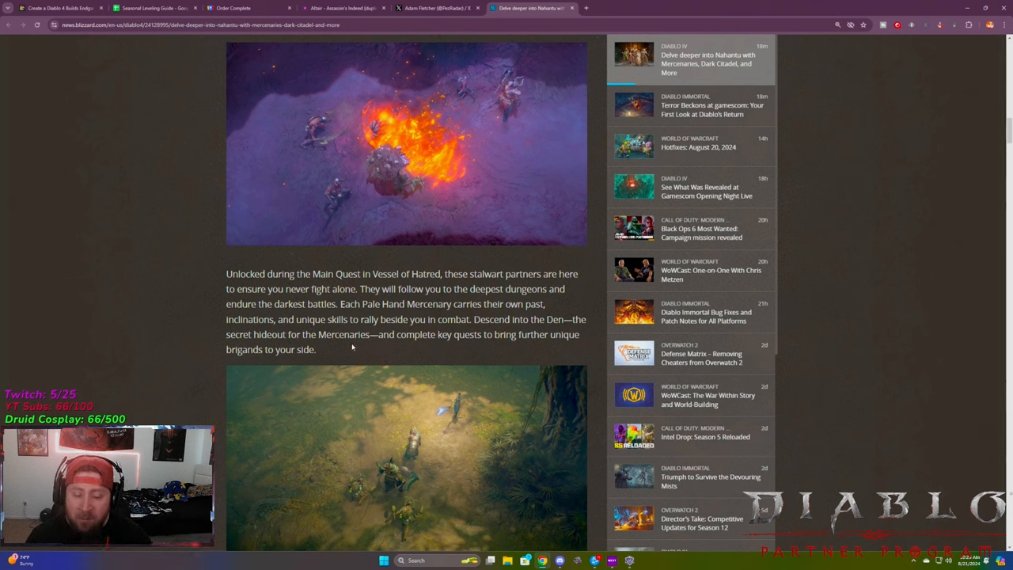
pyautogui.moveTo(433, 347)
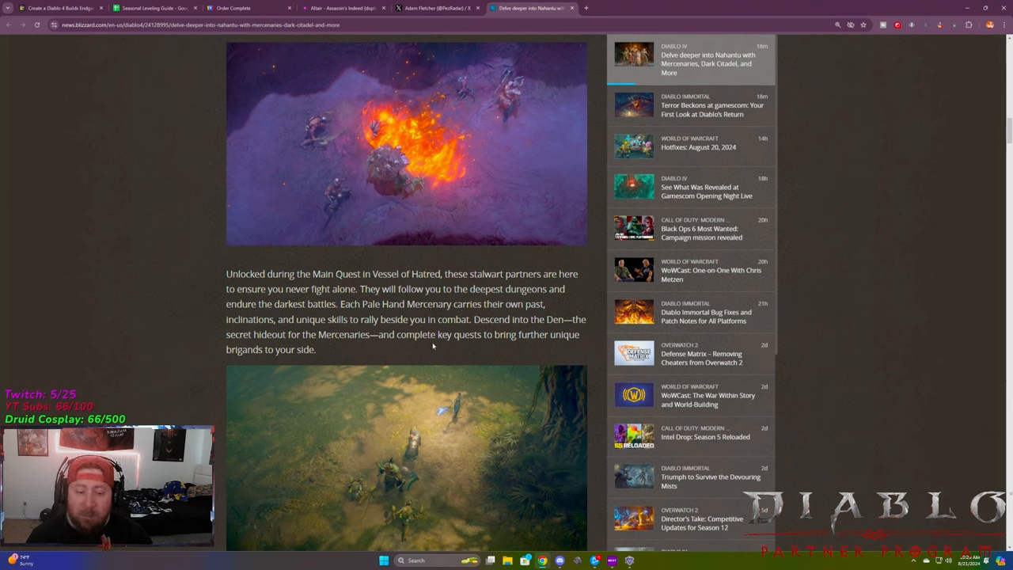
pyautogui.scroll(-3)
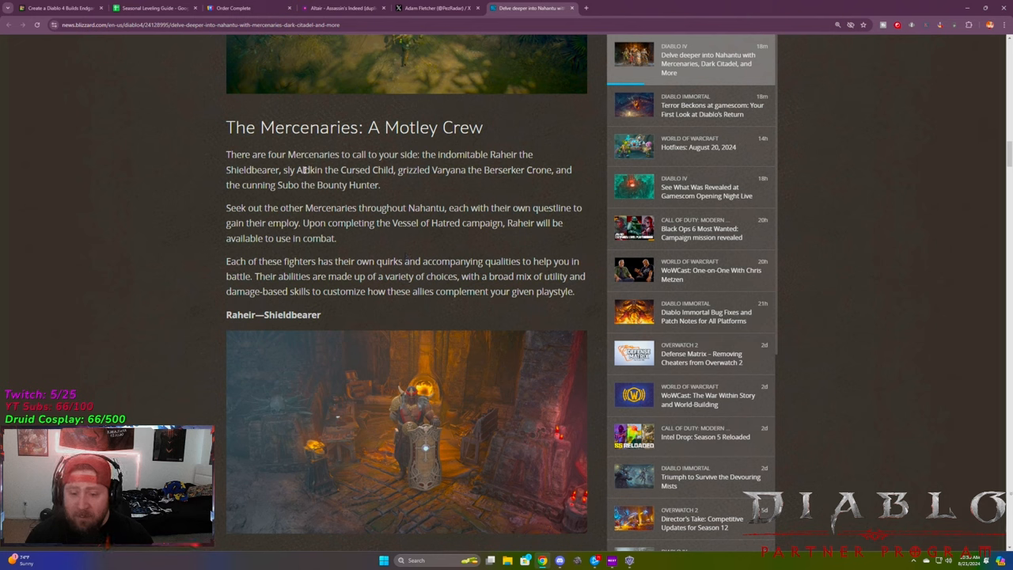
# Read the Raheir, Varyana, Aldkin and Subo profiles down to Enlisting and Hiring Mercenaries
pyautogui.moveTo(447, 169); pyautogui.dragTo(534, 169)
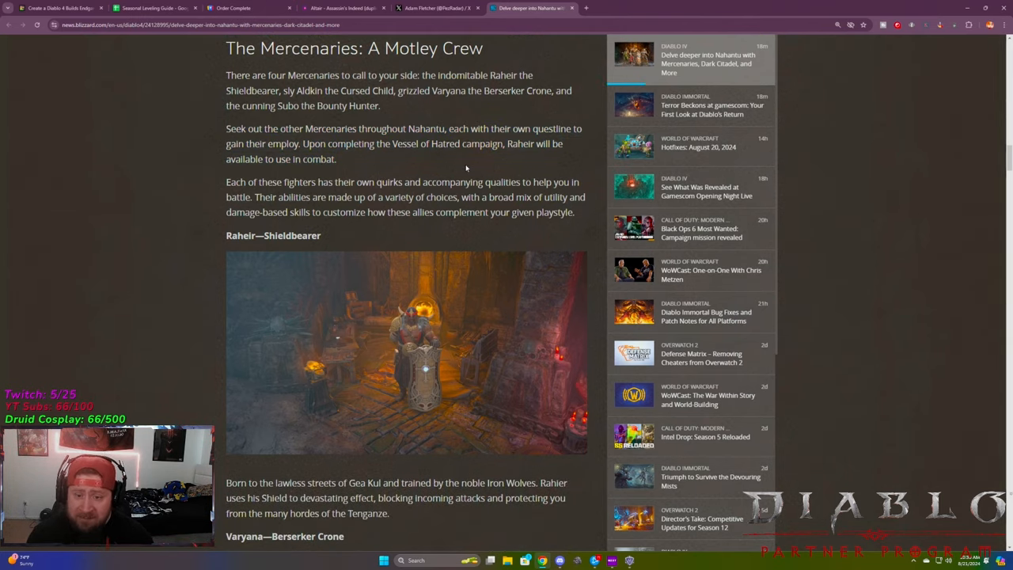
pyautogui.scroll(-3)
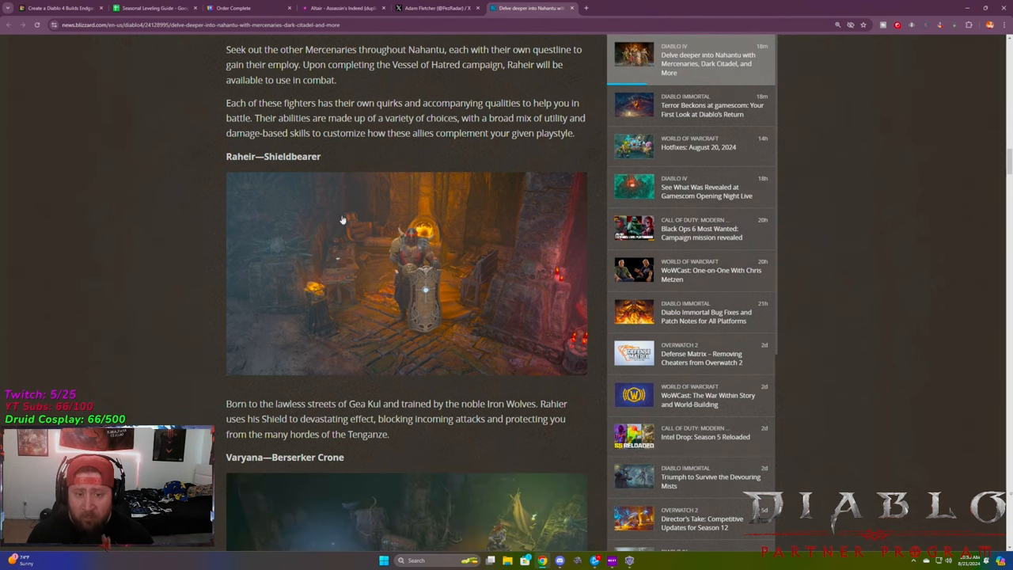
pyautogui.scroll(-3)
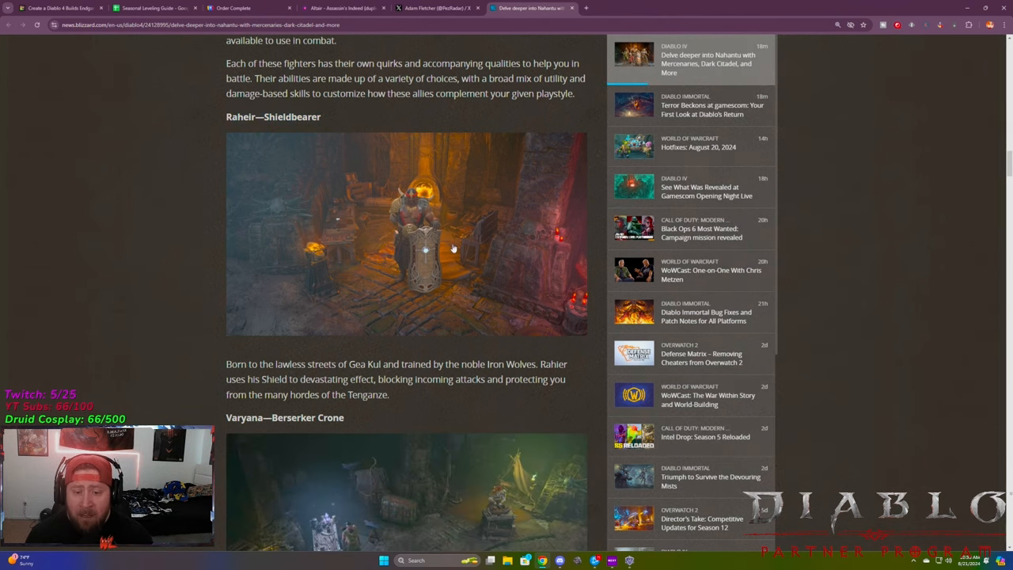
pyautogui.scroll(-3)
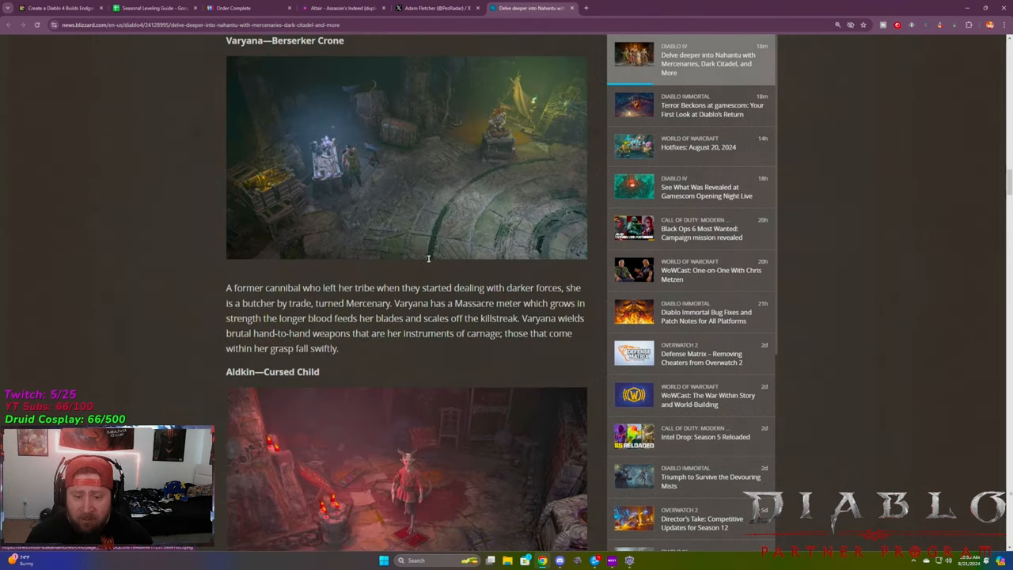
pyautogui.scroll(-3)
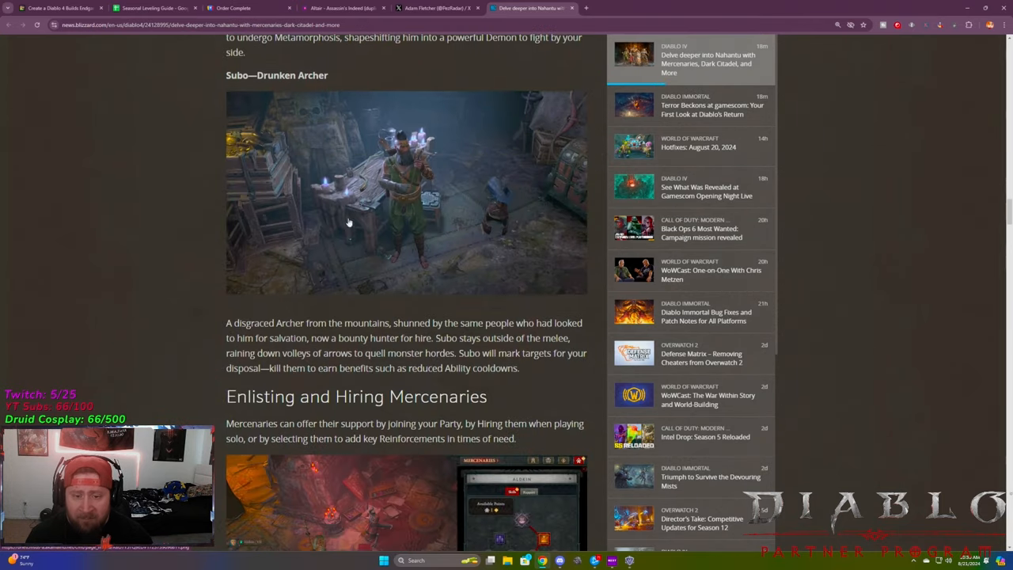
pyautogui.moveTo(399, 212)
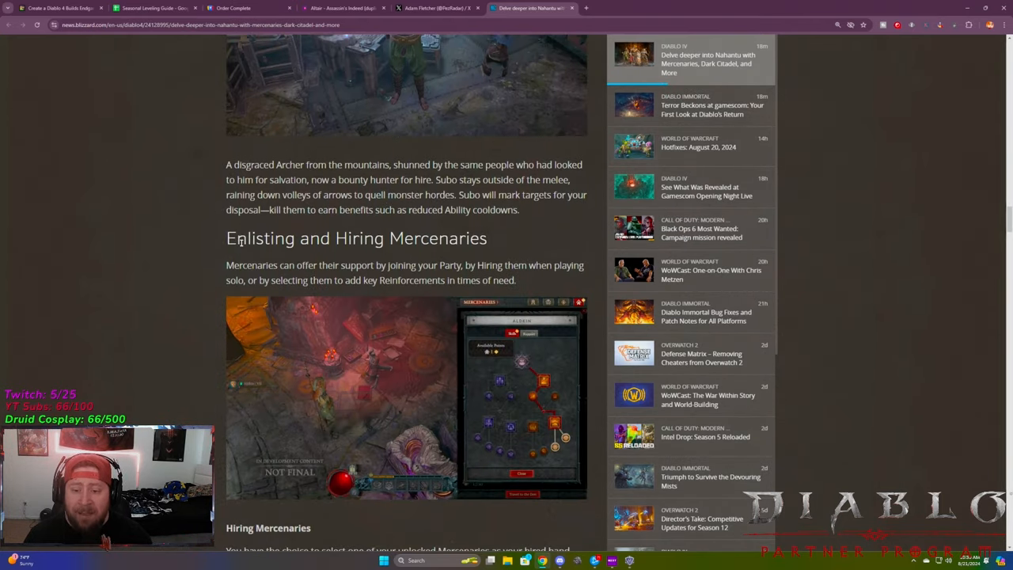
pyautogui.scroll(-3)
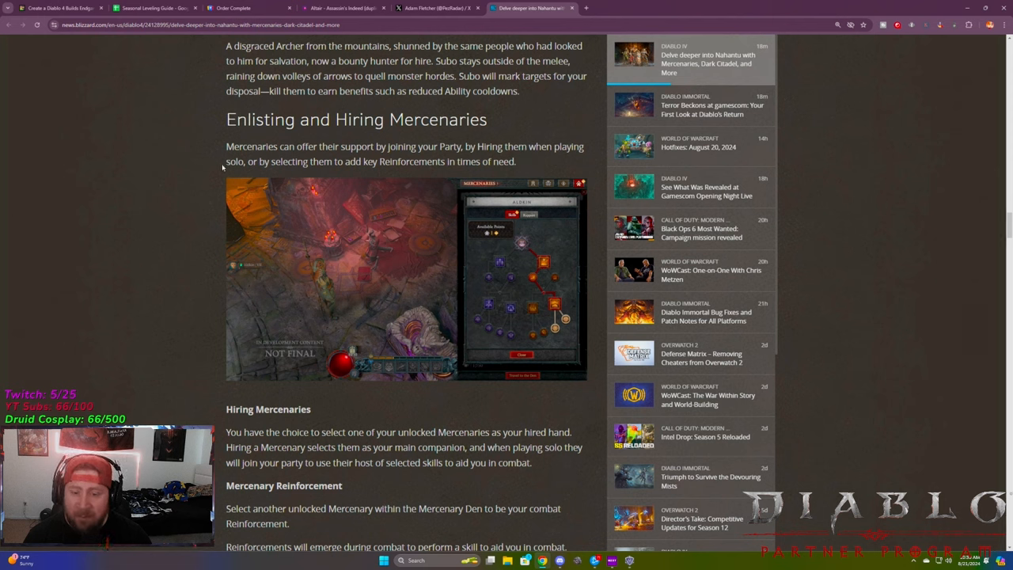
pyautogui.moveTo(256, 161); pyautogui.dragTo(400, 161)
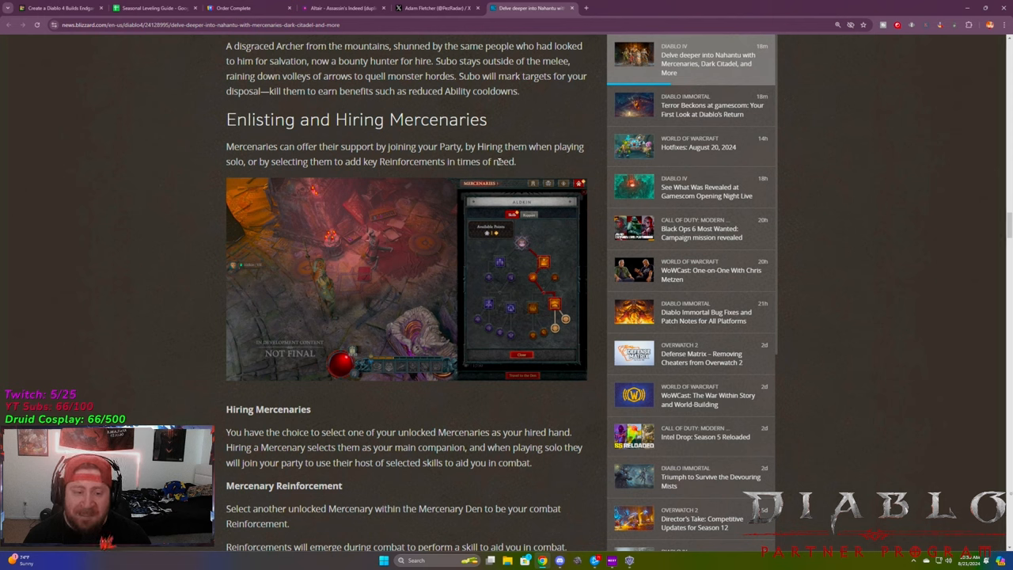
# Open the Aldkin skill-tree screenshot full size in a new tab
pyautogui.click(405, 280)
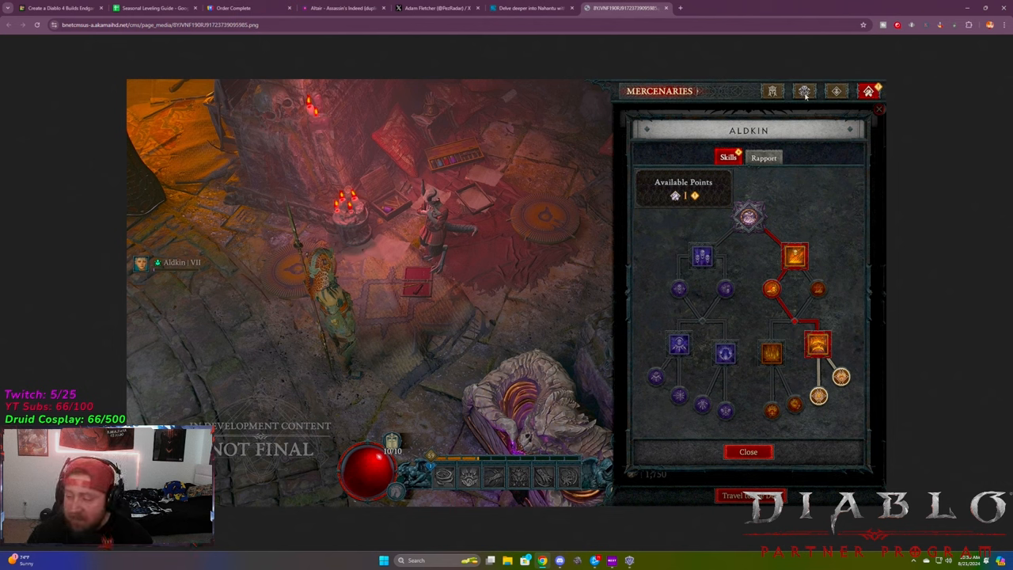
pyautogui.moveTo(688, 230)
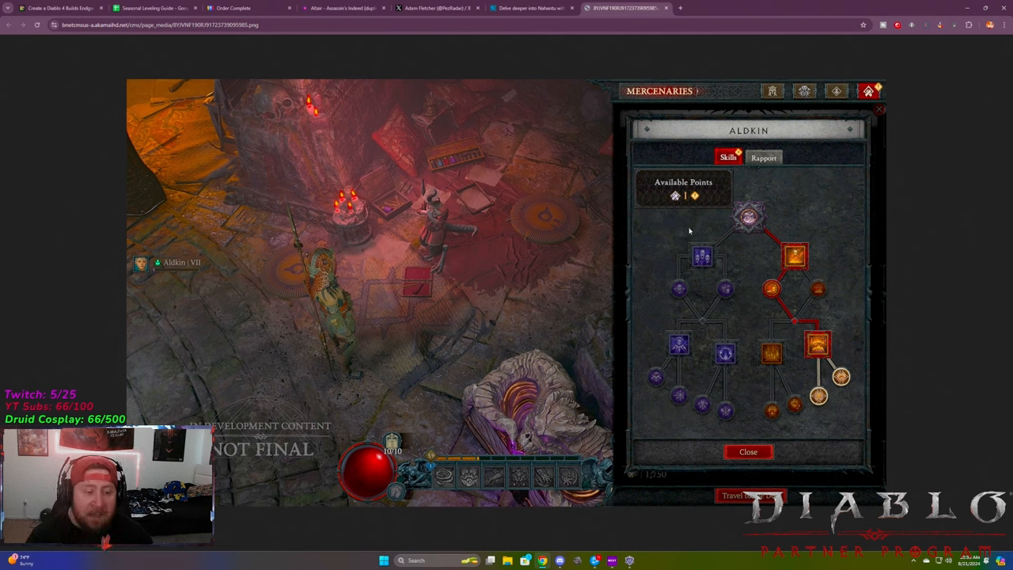
pyautogui.moveTo(758, 231)
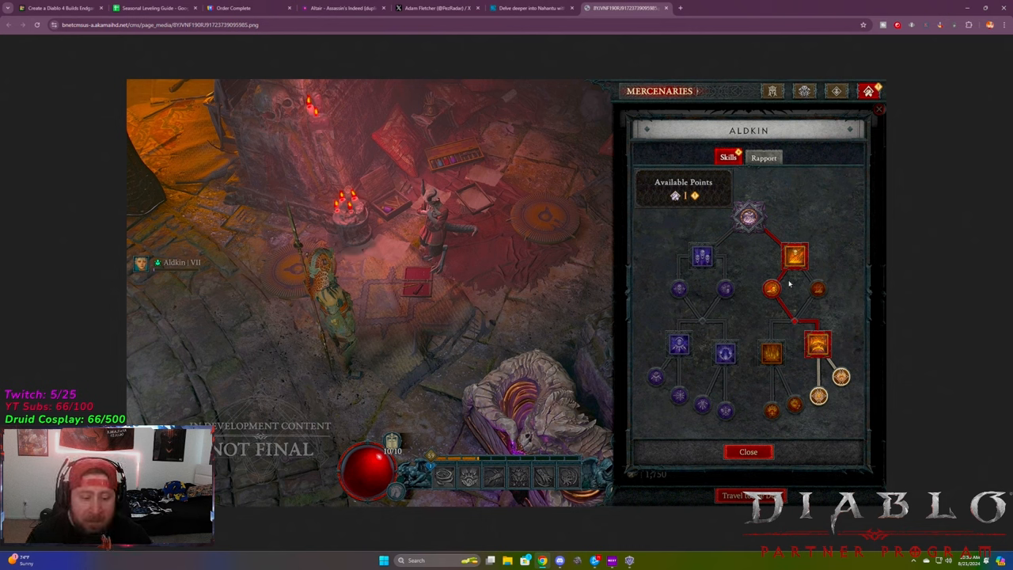
# Return to the Nahantu article and read through Hiring Mercenaries and Mercenary Reinforcement
pyautogui.click(530, 8)
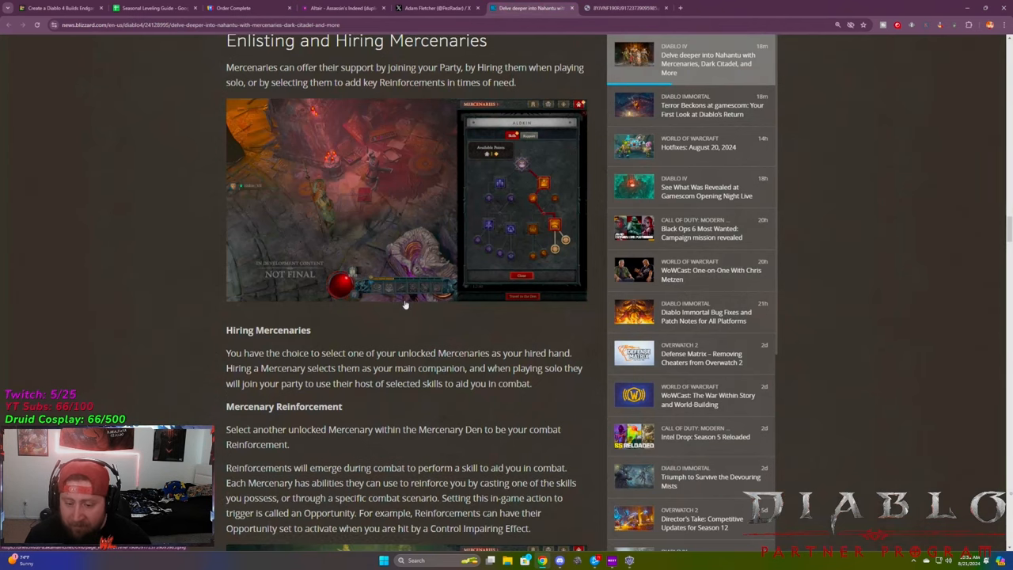
pyautogui.scroll(-3)
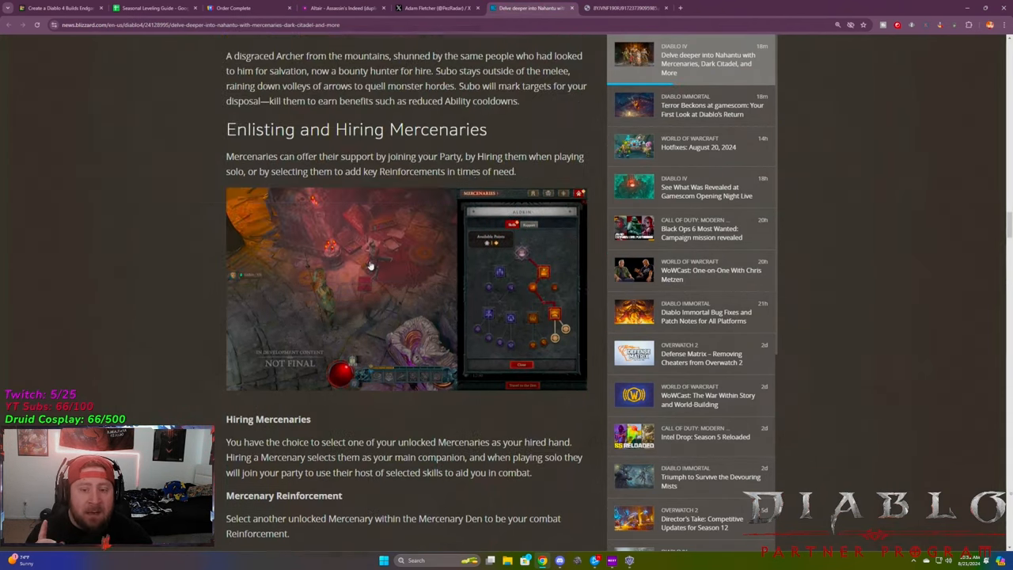
pyautogui.scroll(-3)
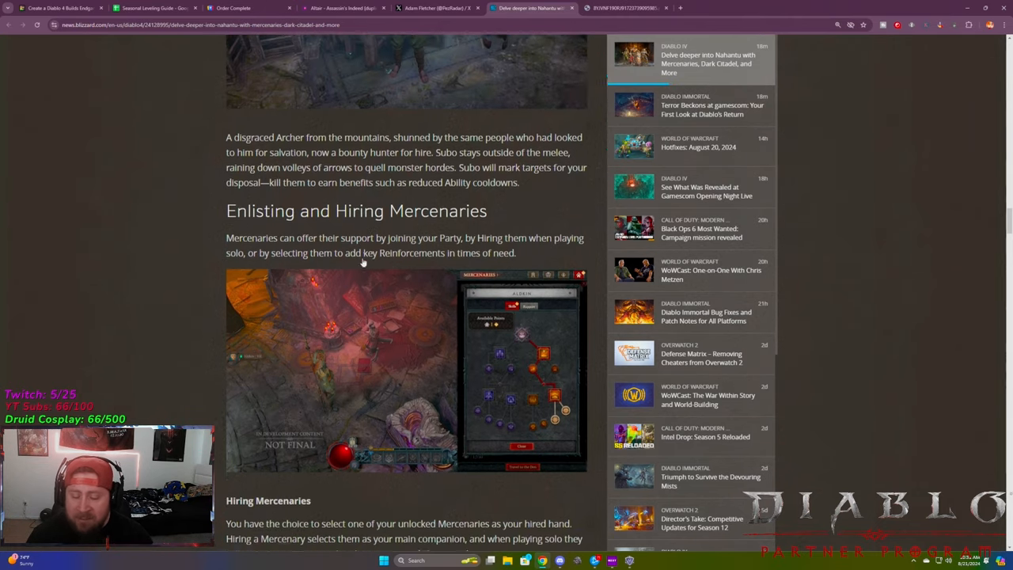
pyautogui.scroll(-3)
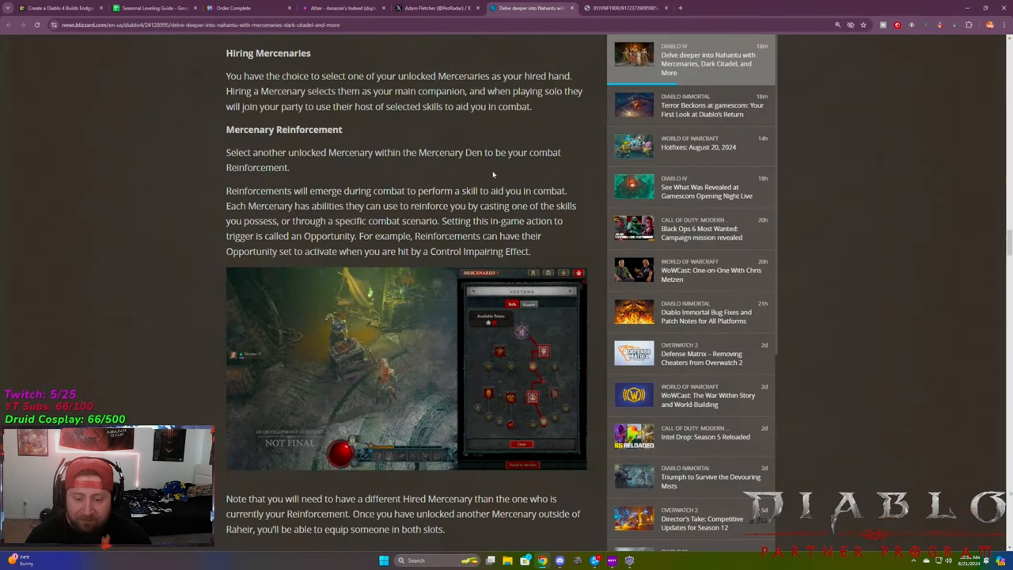
pyautogui.scroll(-3)
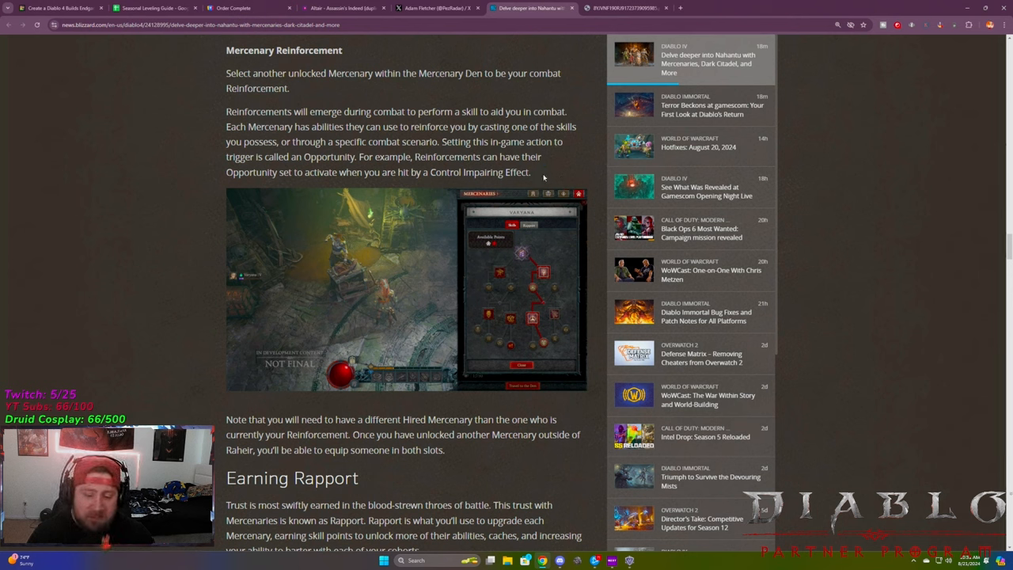
# Scroll into Earning Rapport, highlighting words in its paragraph
pyautogui.scroll(-3)
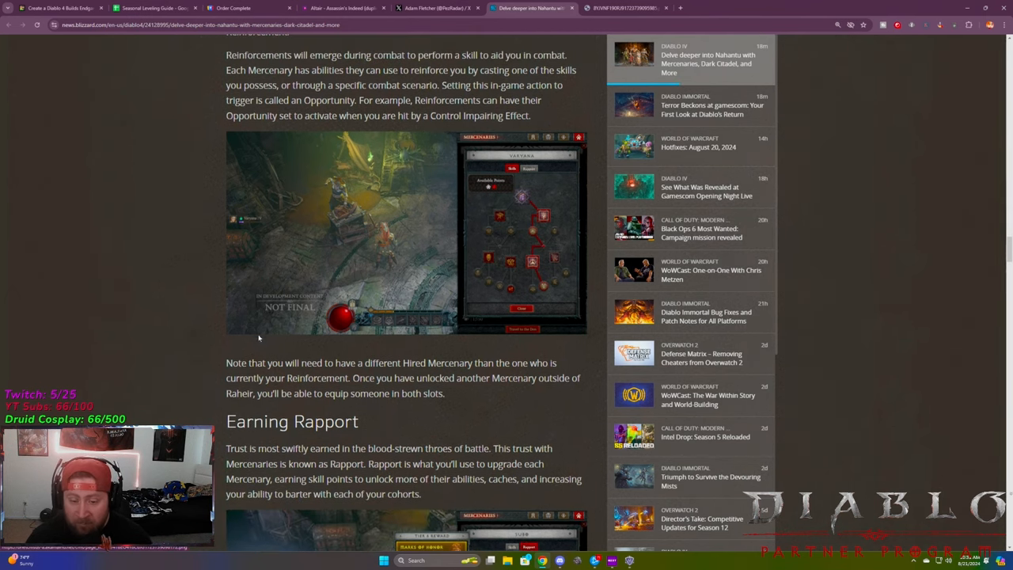
pyautogui.scroll(-3)
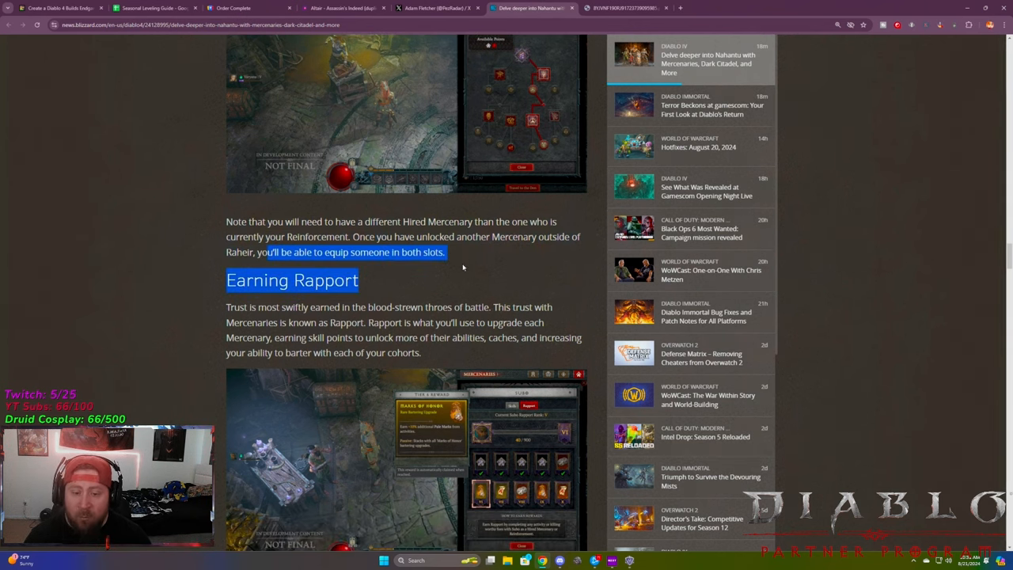
pyautogui.scroll(-3)
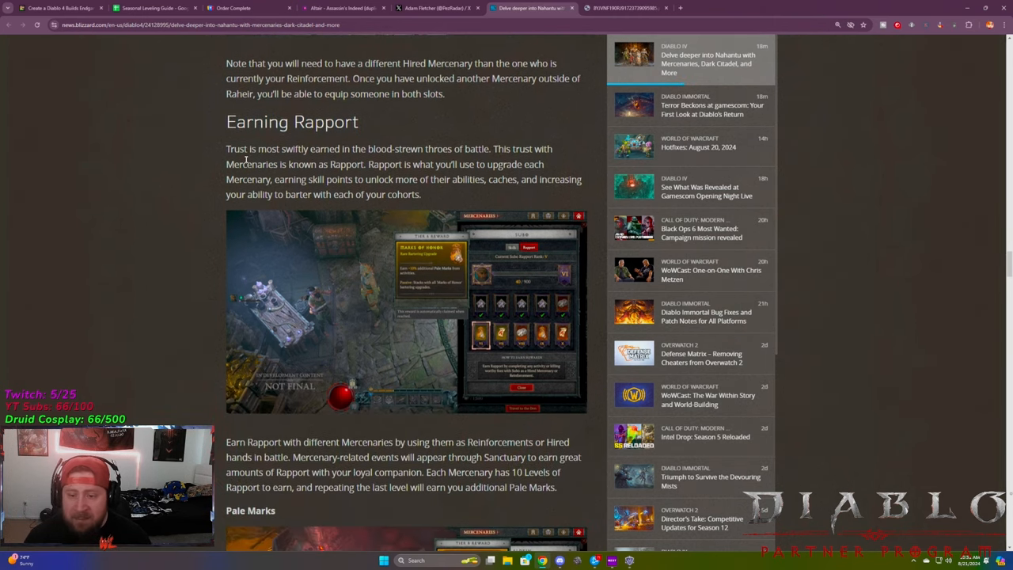
pyautogui.moveTo(576, 147)
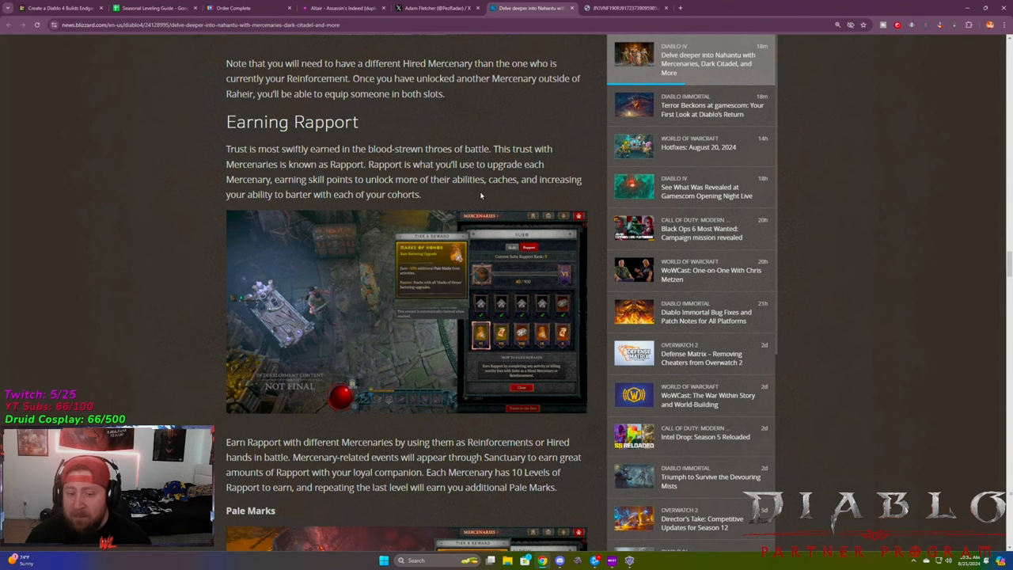
pyautogui.moveTo(486, 179); pyautogui.dragTo(548, 179)
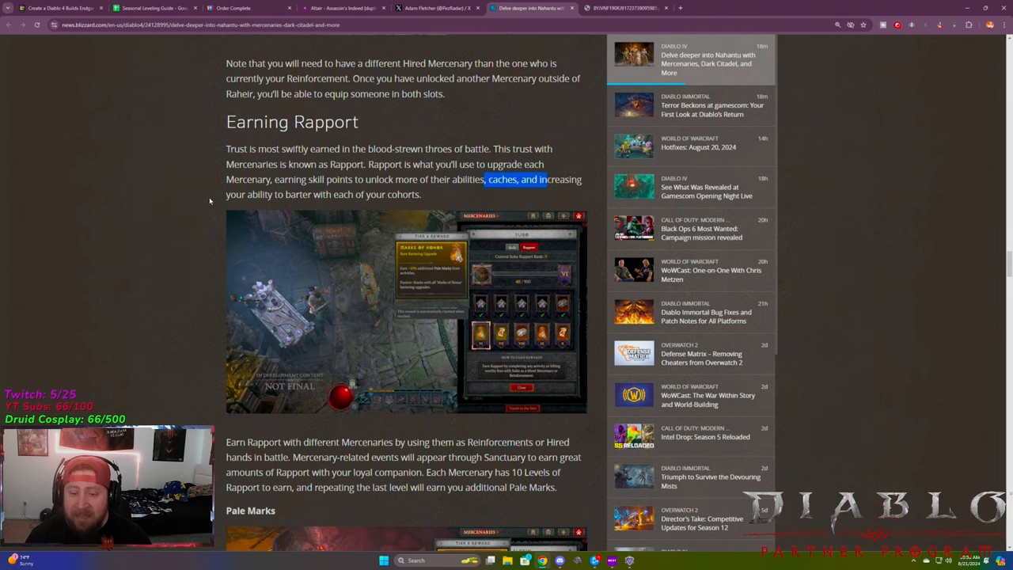
pyautogui.scroll(-3)
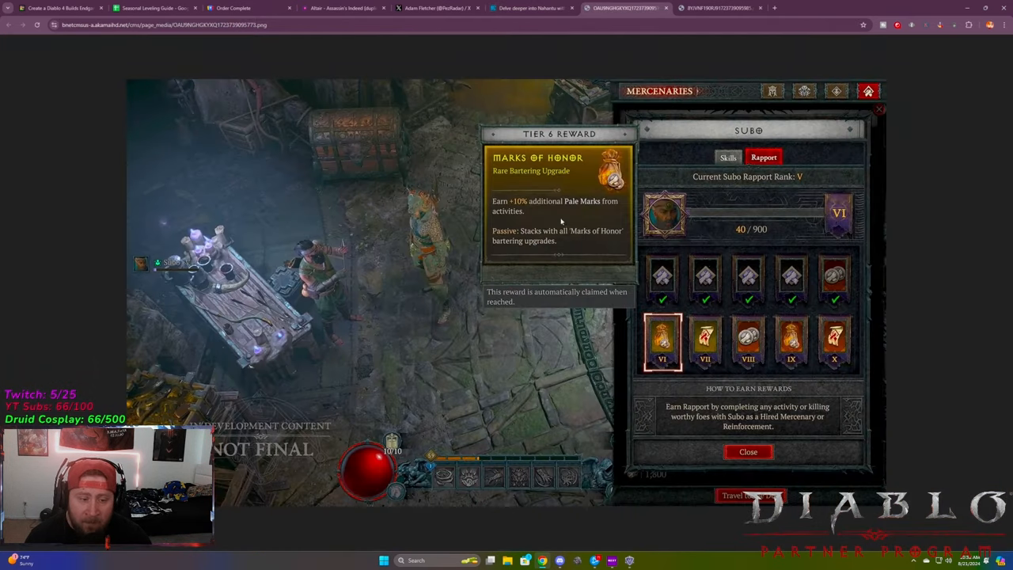
pyautogui.moveTo(699, 308)
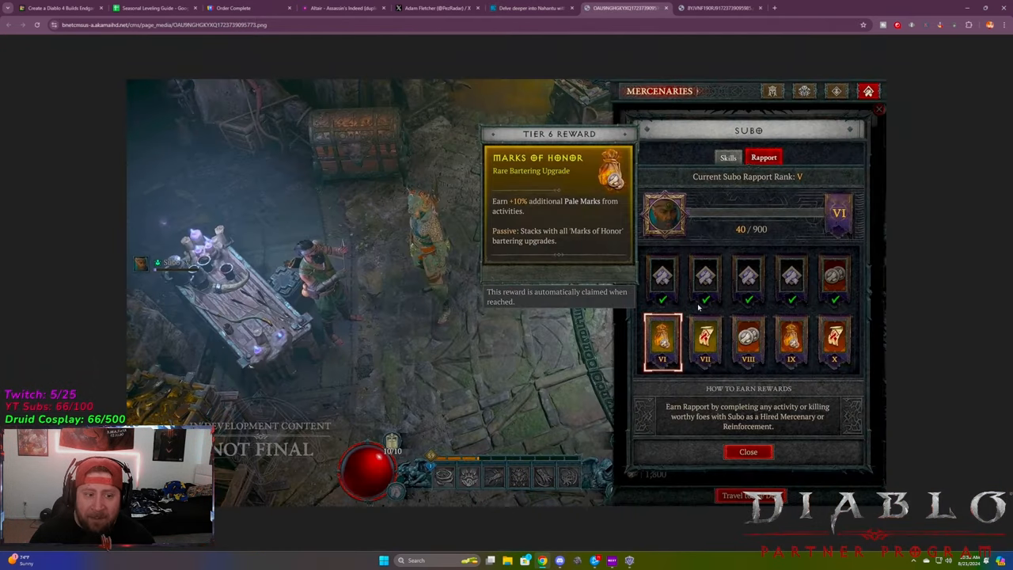
pyautogui.moveTo(826, 272)
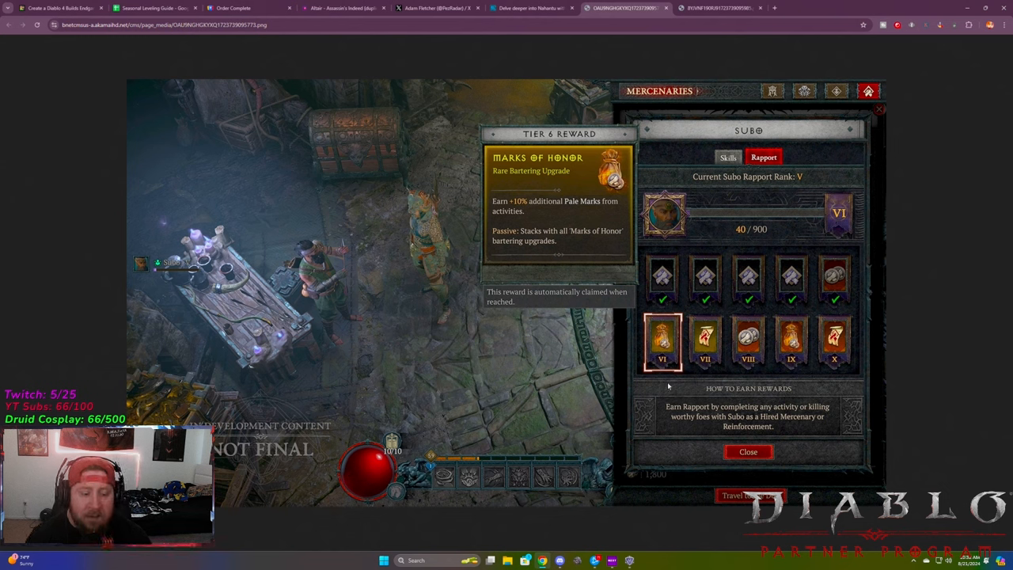
pyautogui.moveTo(795, 418)
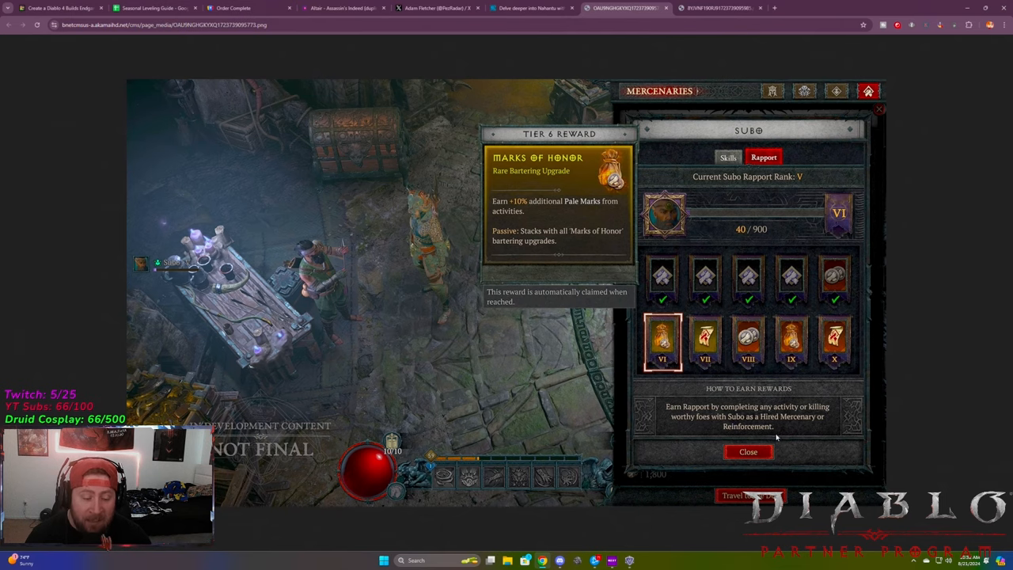
# Return to the article and scroll to the Pale Marks heading, screenshot and explanation
pyautogui.click(531, 8)
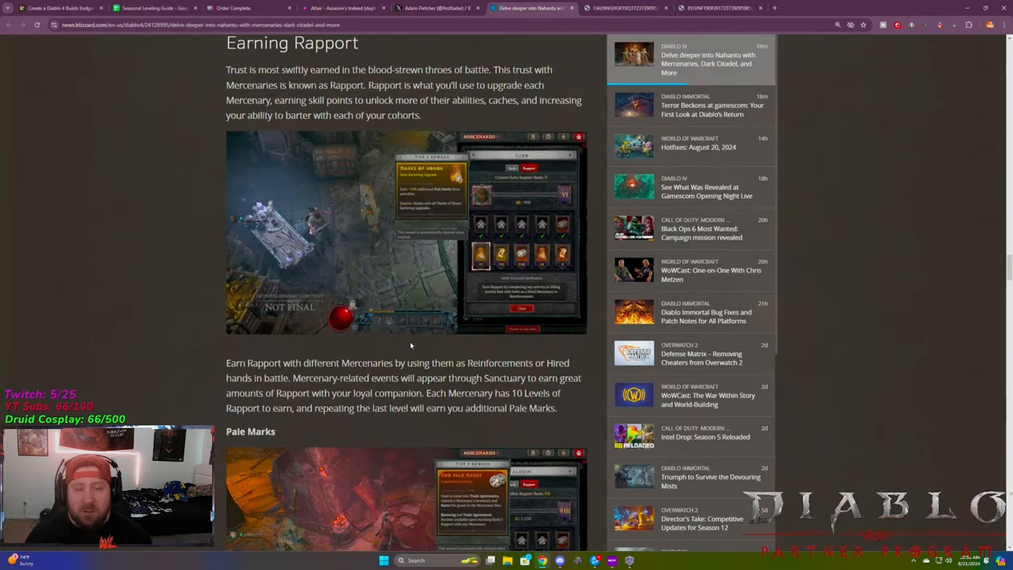
pyautogui.scroll(-3)
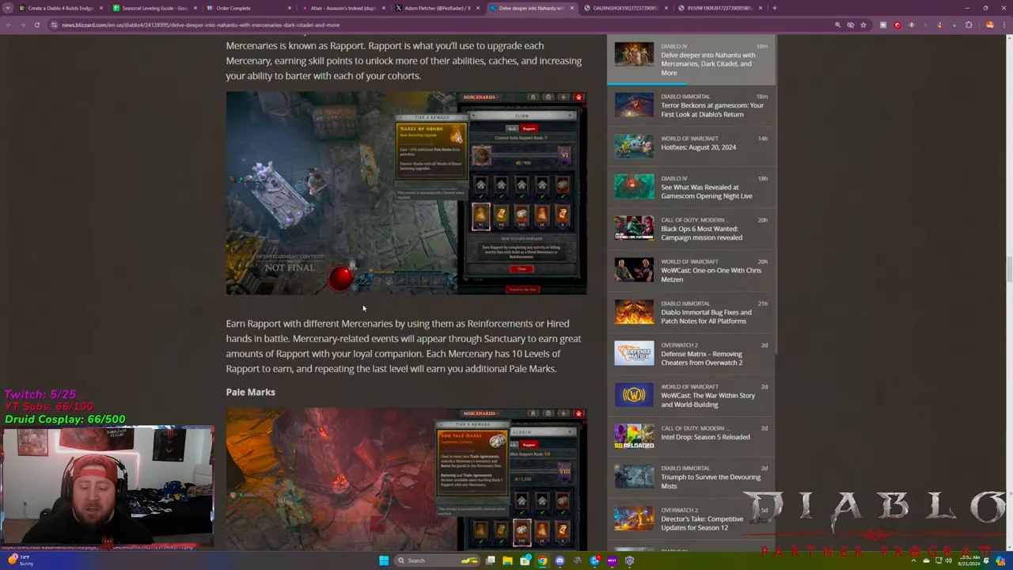
pyautogui.scroll(-3)
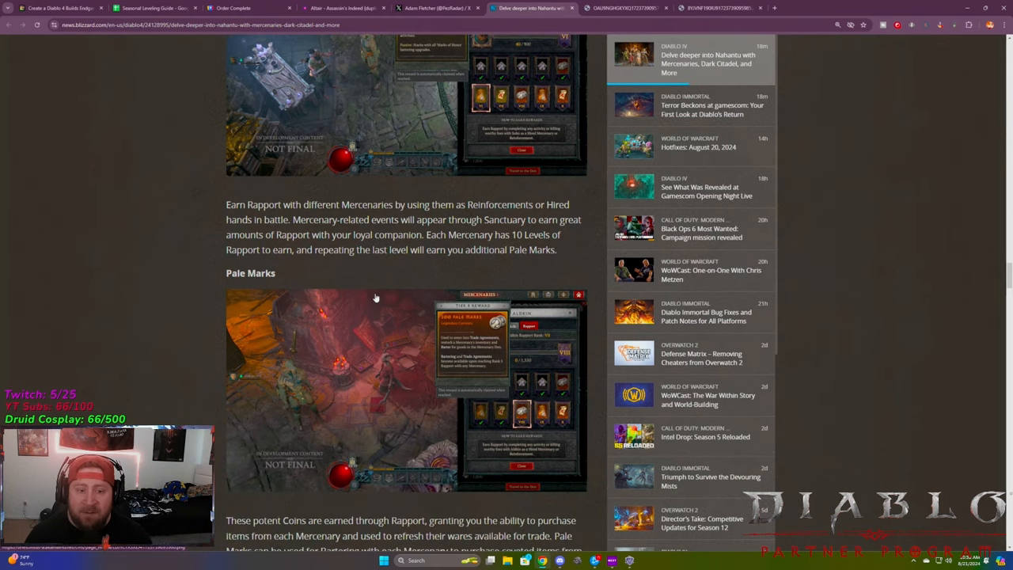
pyautogui.scroll(-3)
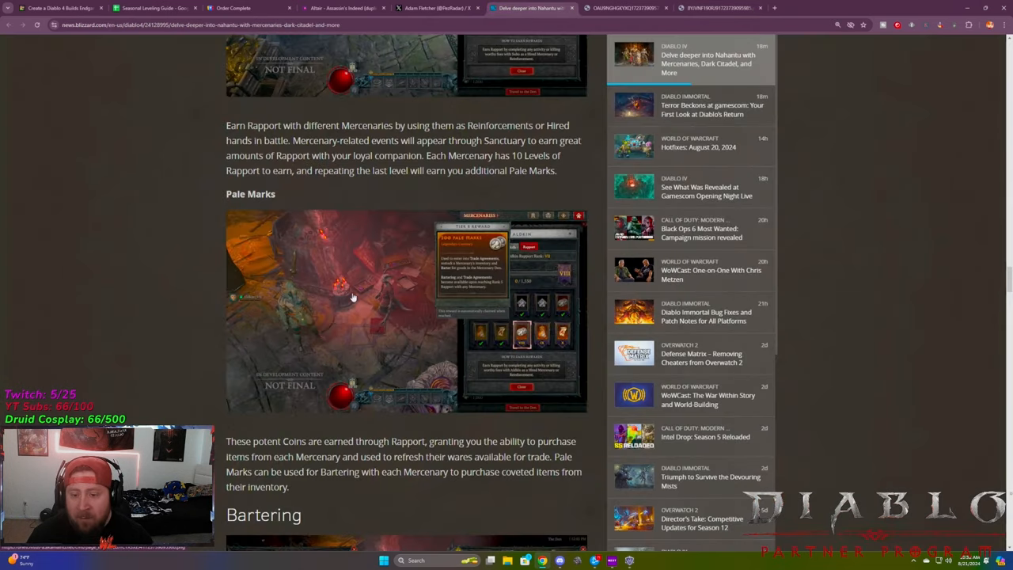
pyautogui.scroll(-3)
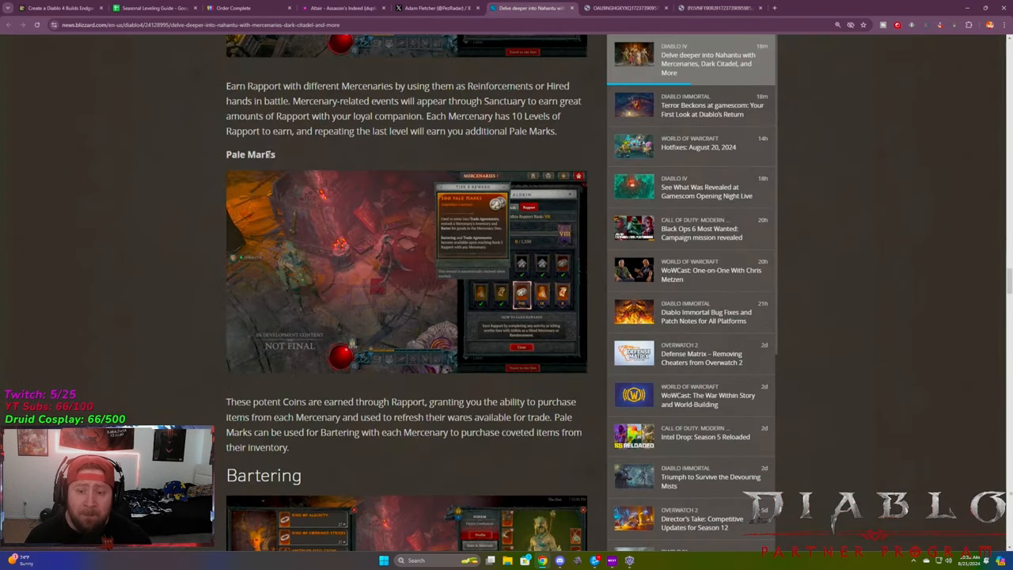
pyautogui.moveTo(315, 143)
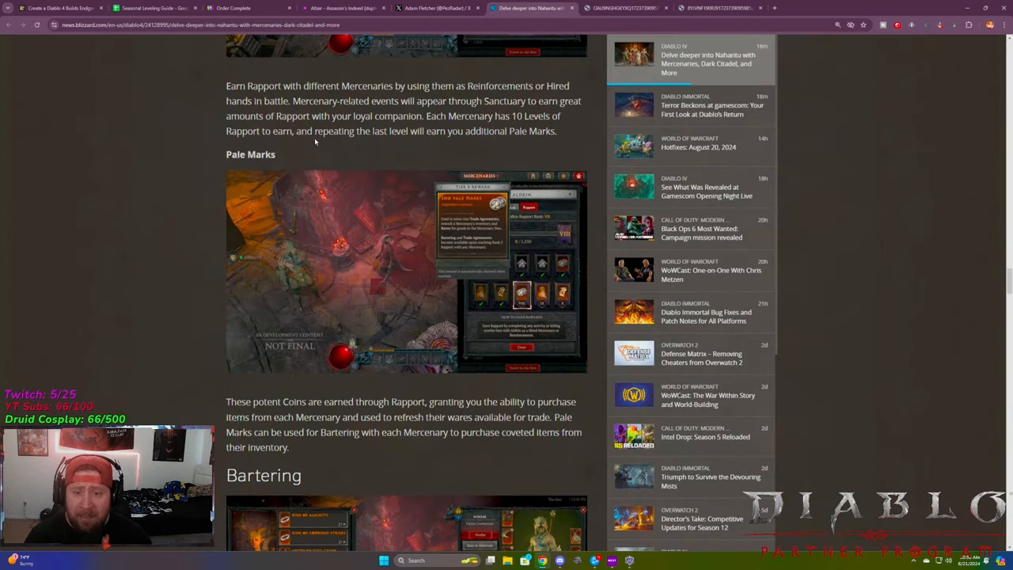
pyautogui.moveTo(358, 85); pyautogui.dragTo(569, 85)
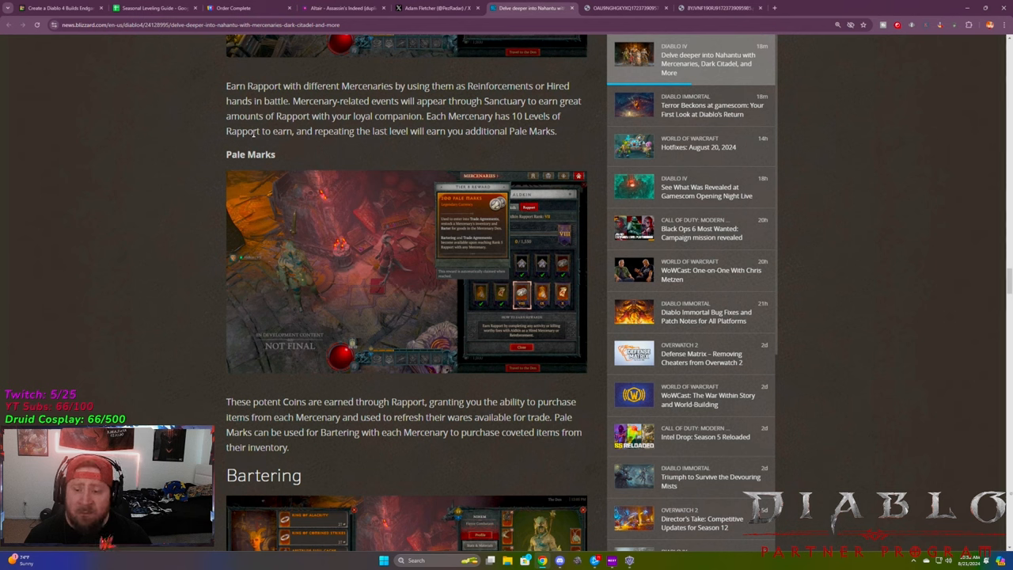
pyautogui.moveTo(574, 141)
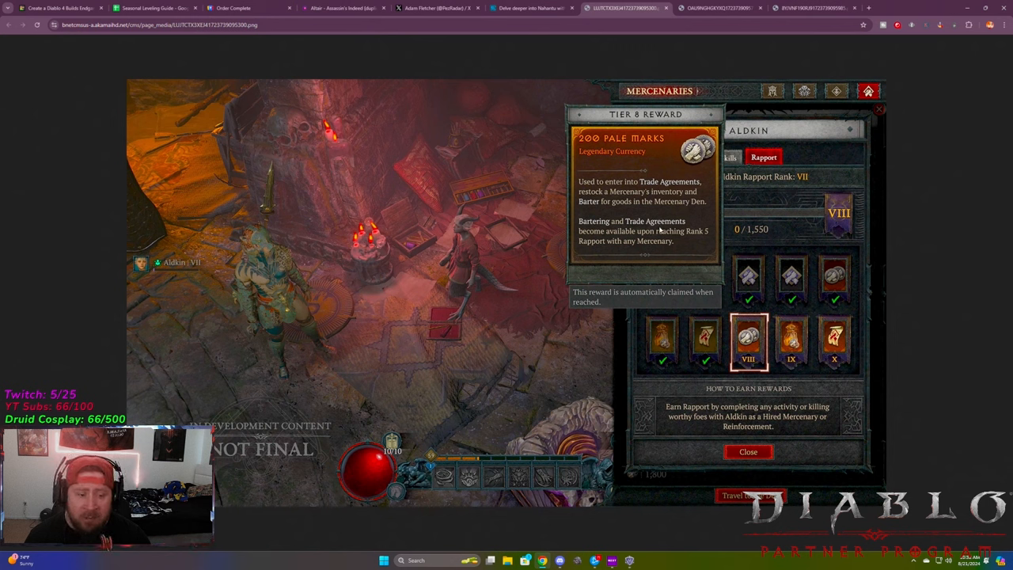
pyautogui.moveTo(684, 230)
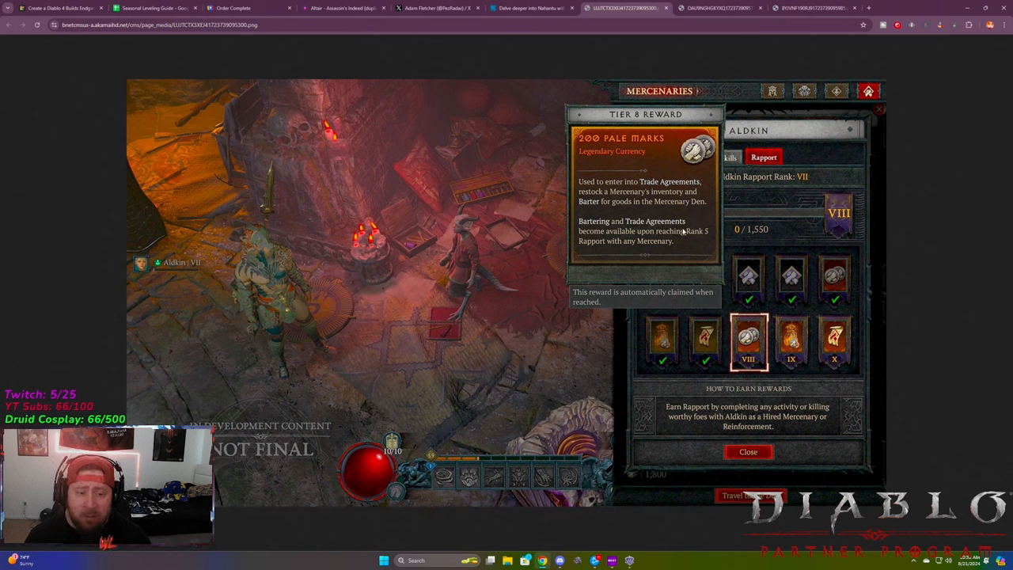
pyautogui.moveTo(660, 219)
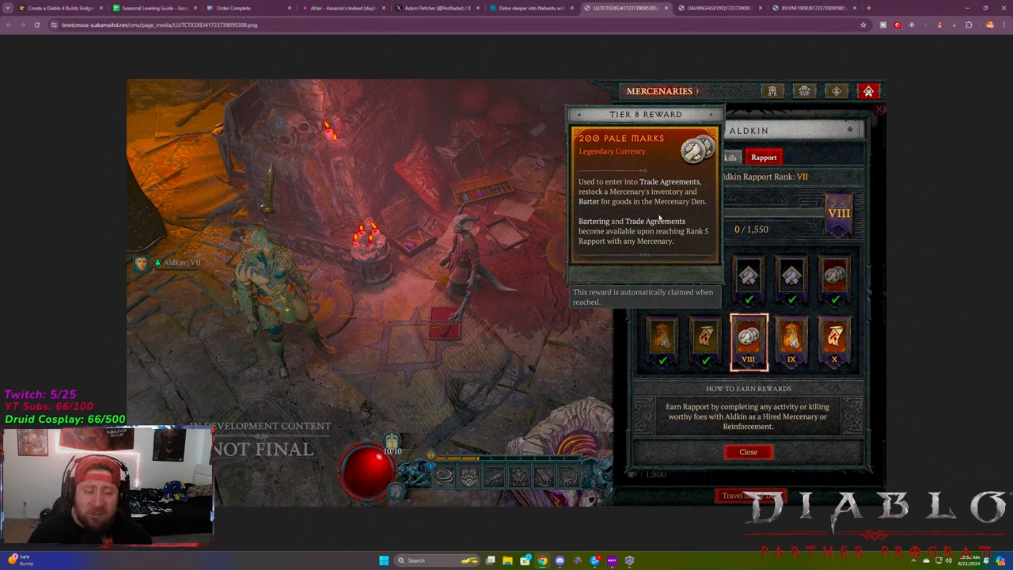
# Switch to the tab showing the full-size Pale Marks screenshot with the Tier 8 reward
pyautogui.click(531, 8)
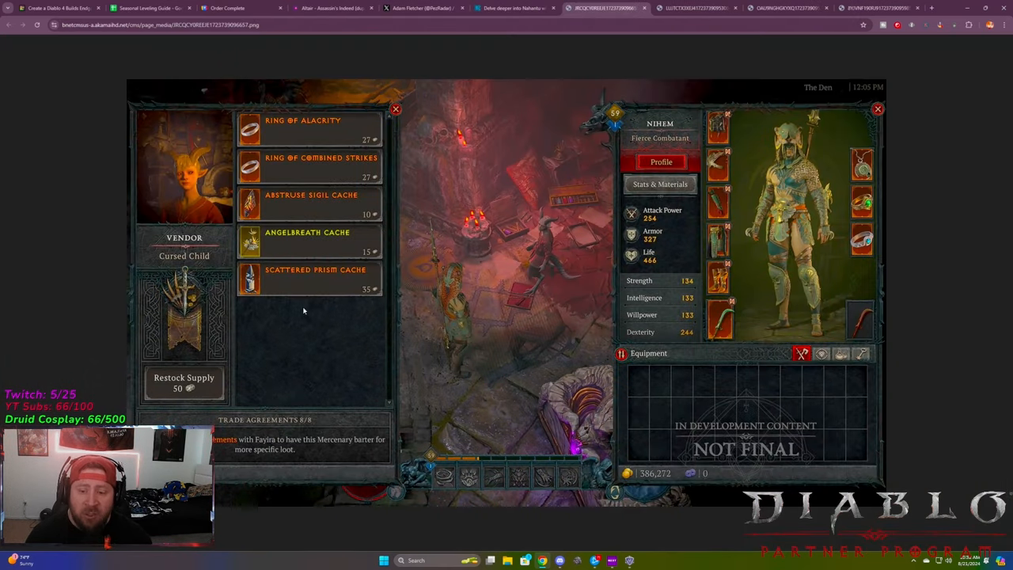
pyautogui.moveTo(758, 199)
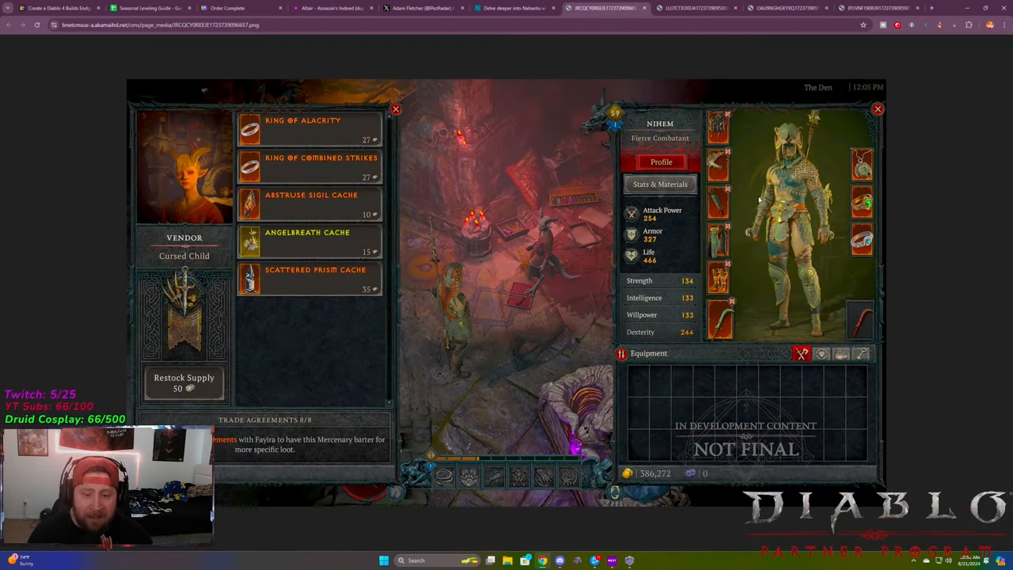
pyautogui.moveTo(473, 300)
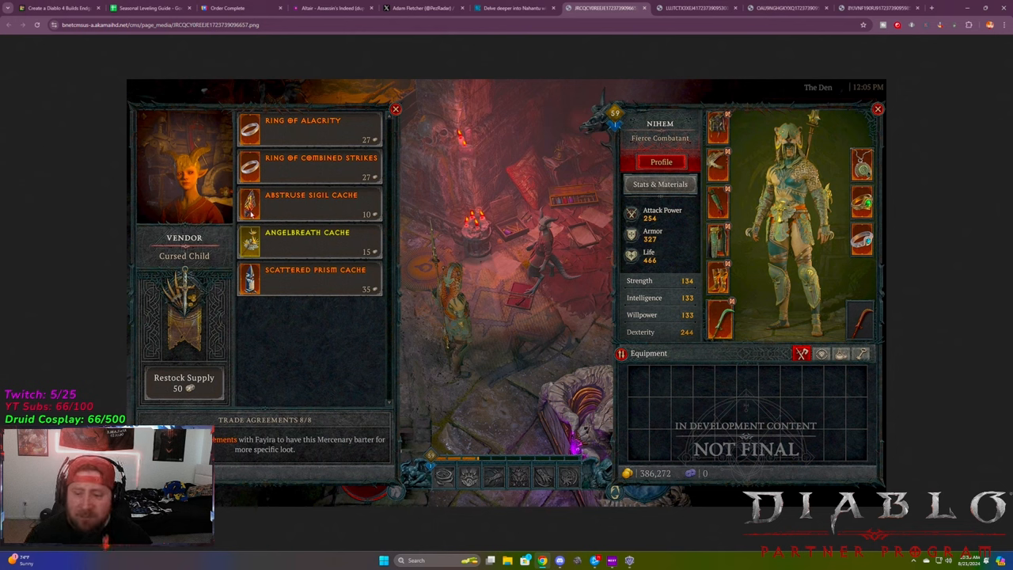
pyautogui.moveTo(467, 247)
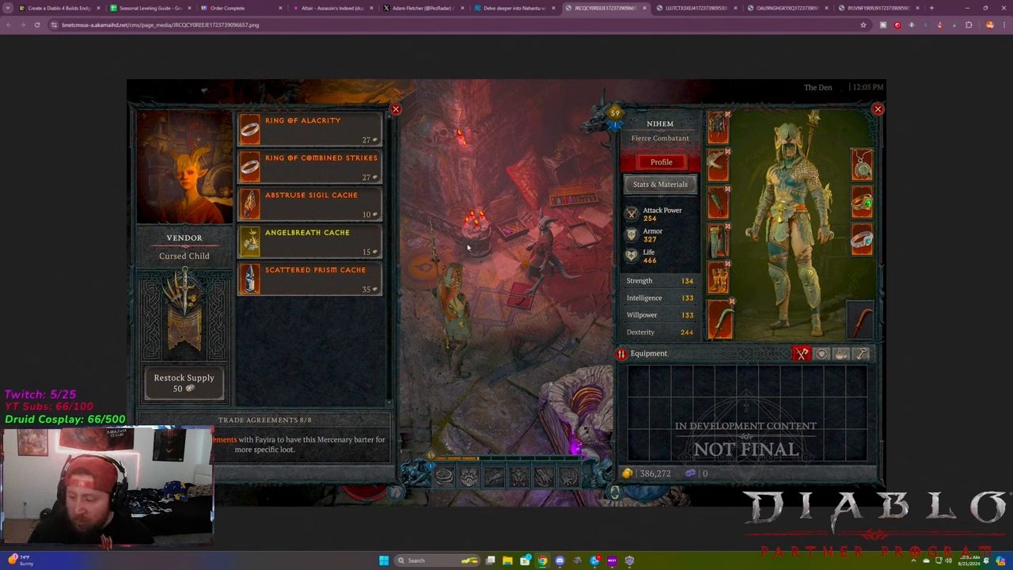
pyautogui.moveTo(320, 138)
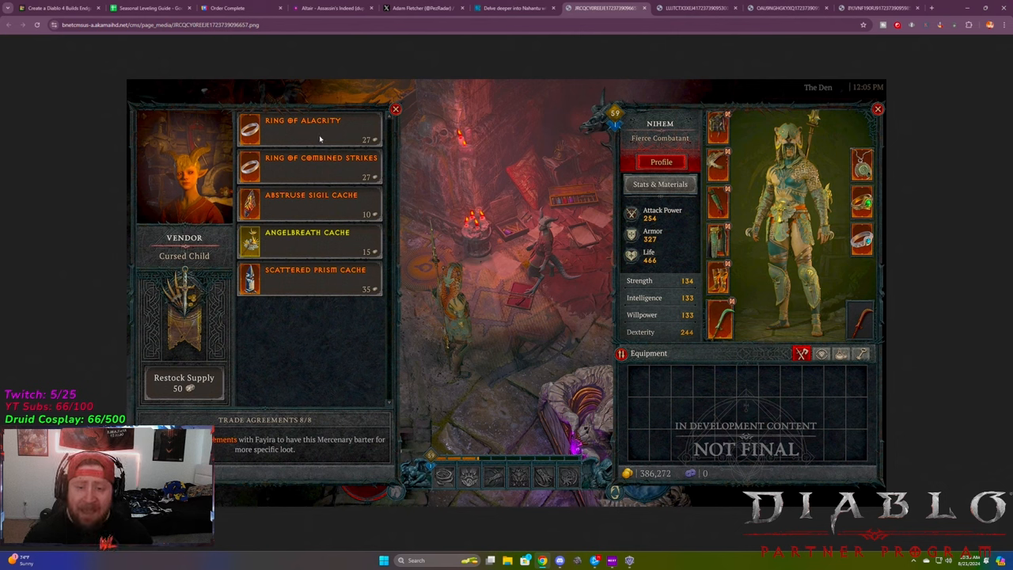
pyautogui.moveTo(229, 168)
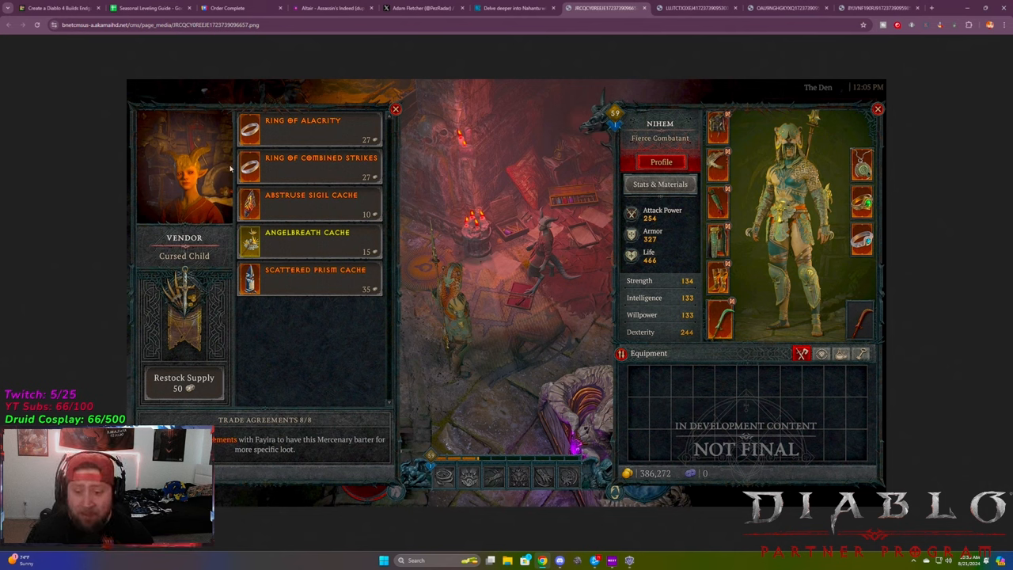
pyautogui.moveTo(447, 323)
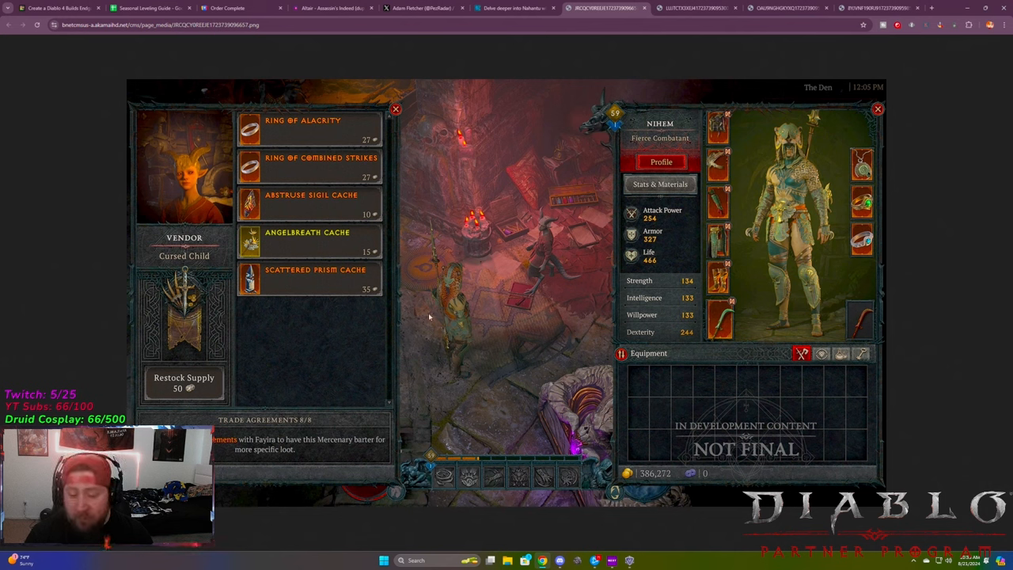
# Back in the article, highlight the Pale Marks and Vendor Den talents sentences while reading
pyautogui.click(515, 8)
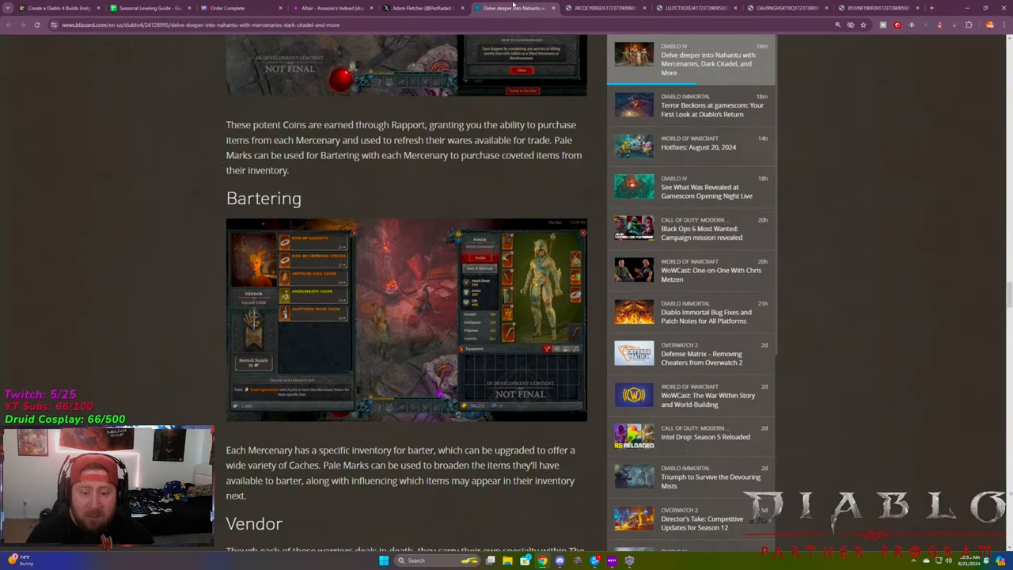
pyautogui.scroll(-3)
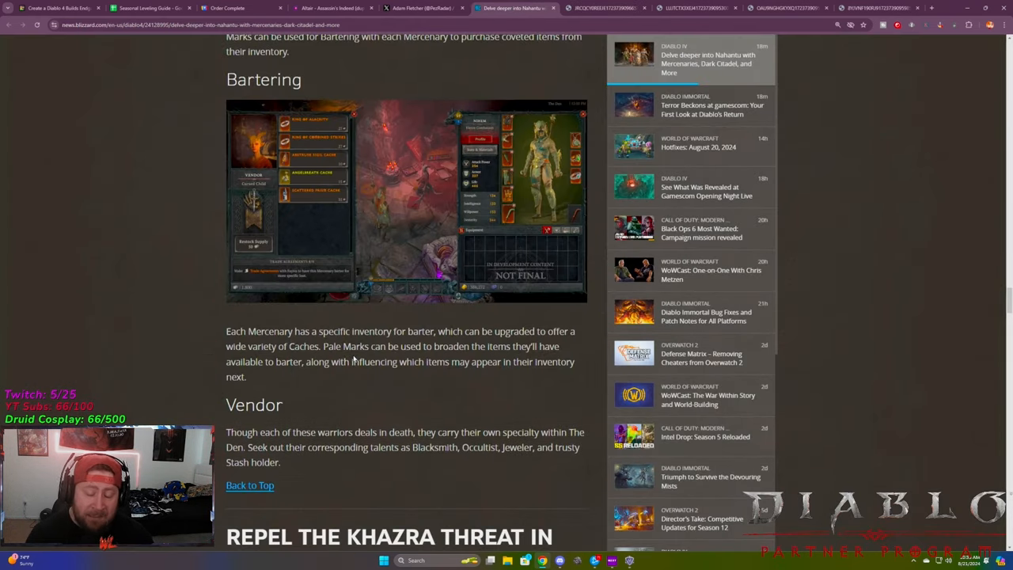
pyautogui.moveTo(341, 377)
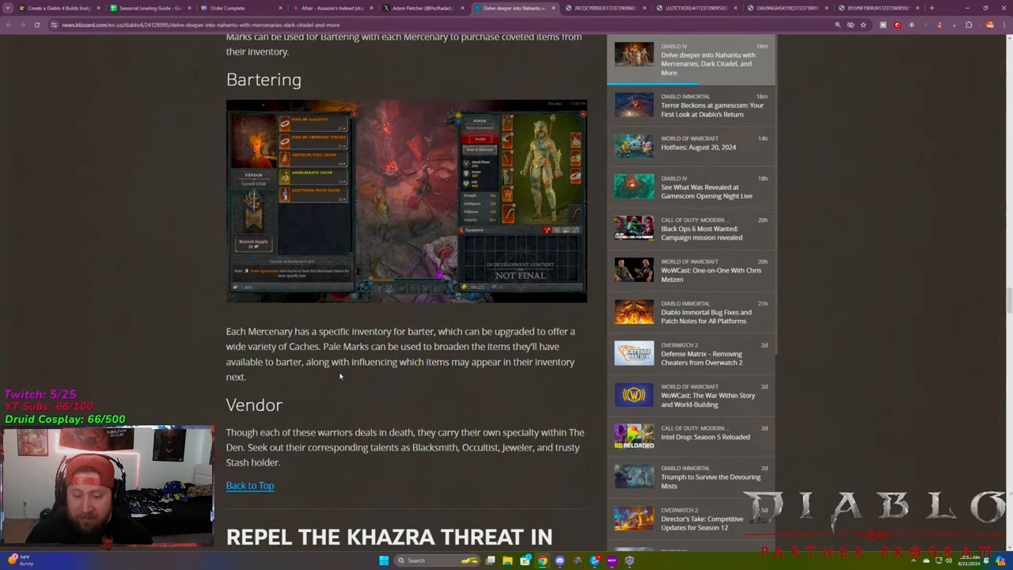
pyautogui.moveTo(325, 346); pyautogui.dragTo(558, 346)
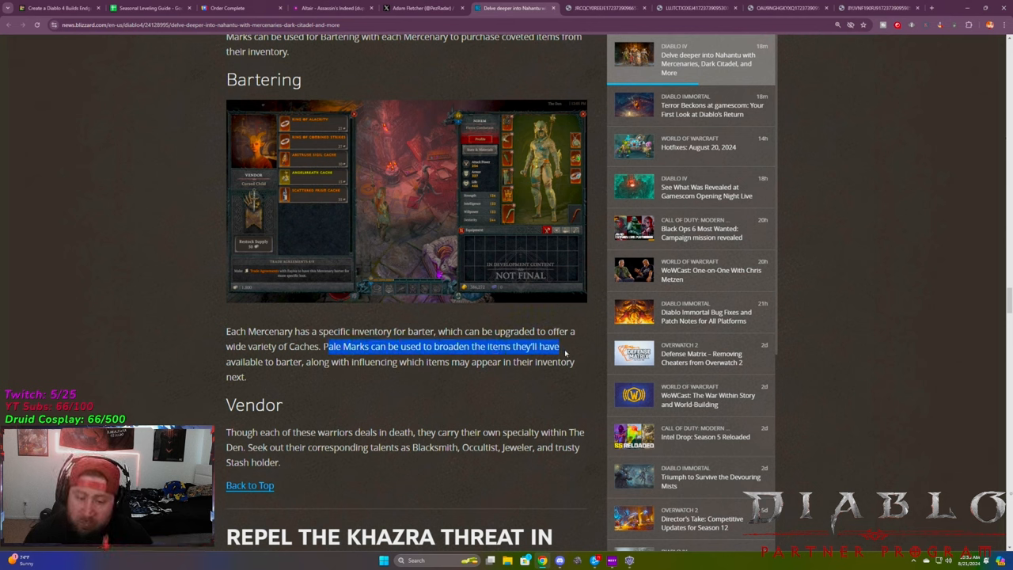
pyautogui.moveTo(564, 346); pyautogui.dragTo(246, 377)
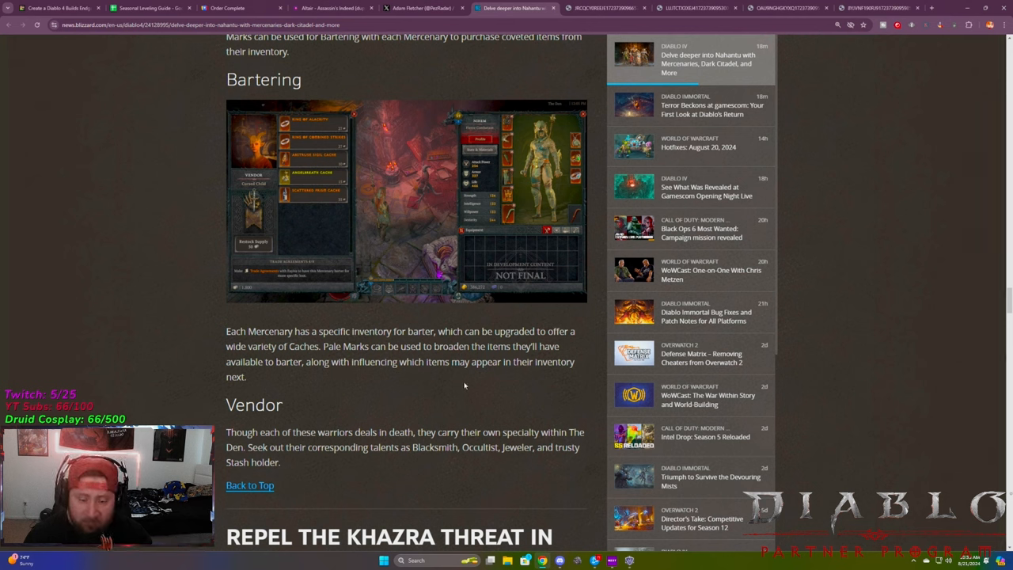
pyautogui.scroll(-3)
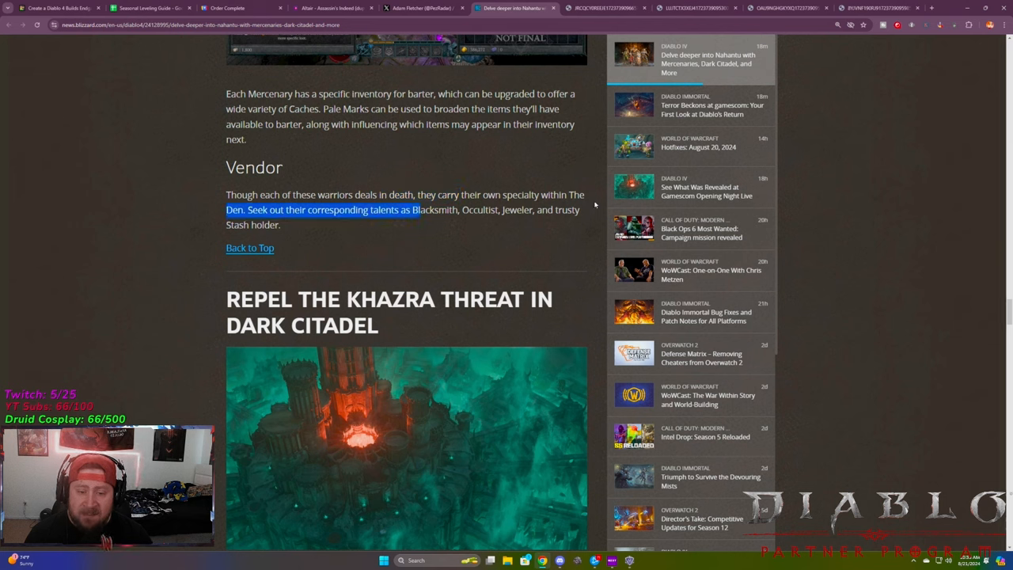
pyautogui.moveTo(434, 210); pyautogui.dragTo(579, 210)
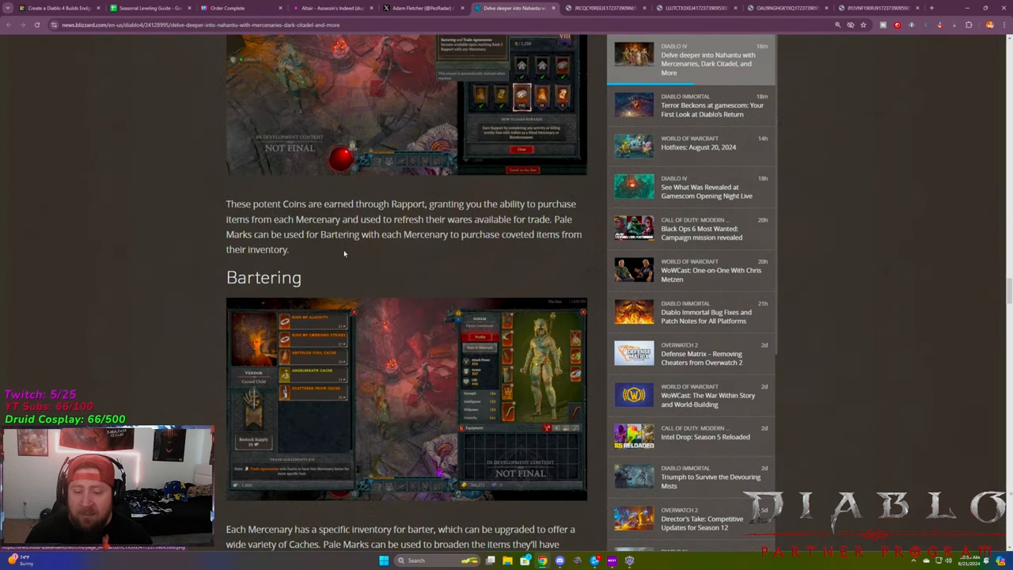
# Scroll through Bartering and Vendor to the 'Repel the Khazra Threat in Dark Citadel' heading
pyautogui.scroll(-3)
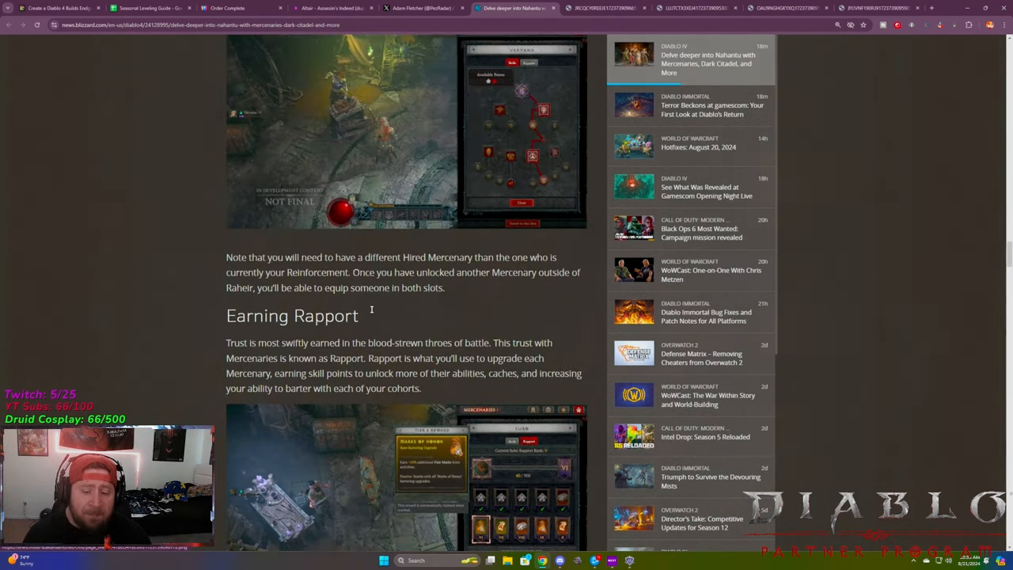
pyautogui.scroll(-3)
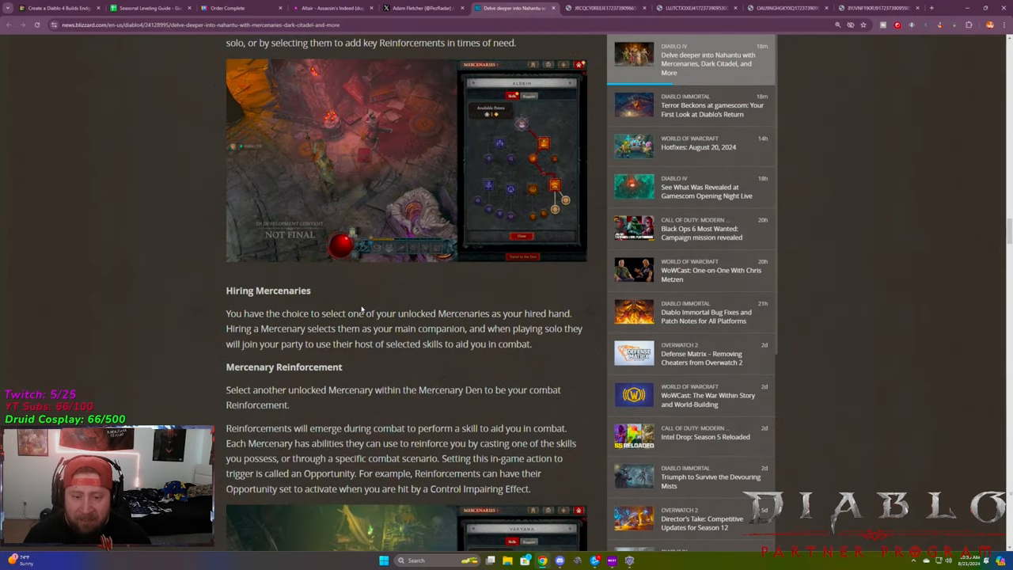
pyautogui.scroll(-3)
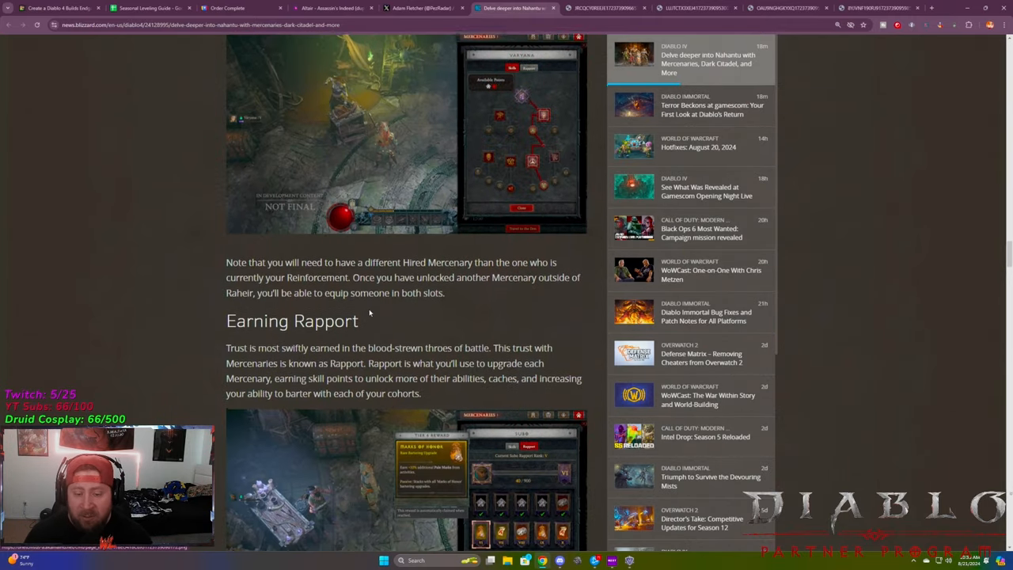
pyautogui.scroll(-3)
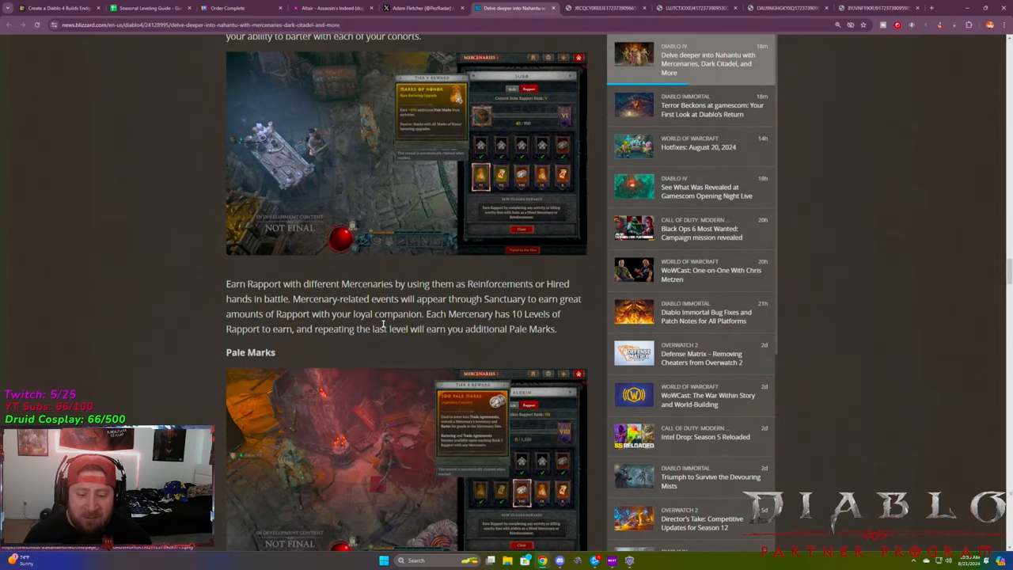
pyautogui.scroll(-3)
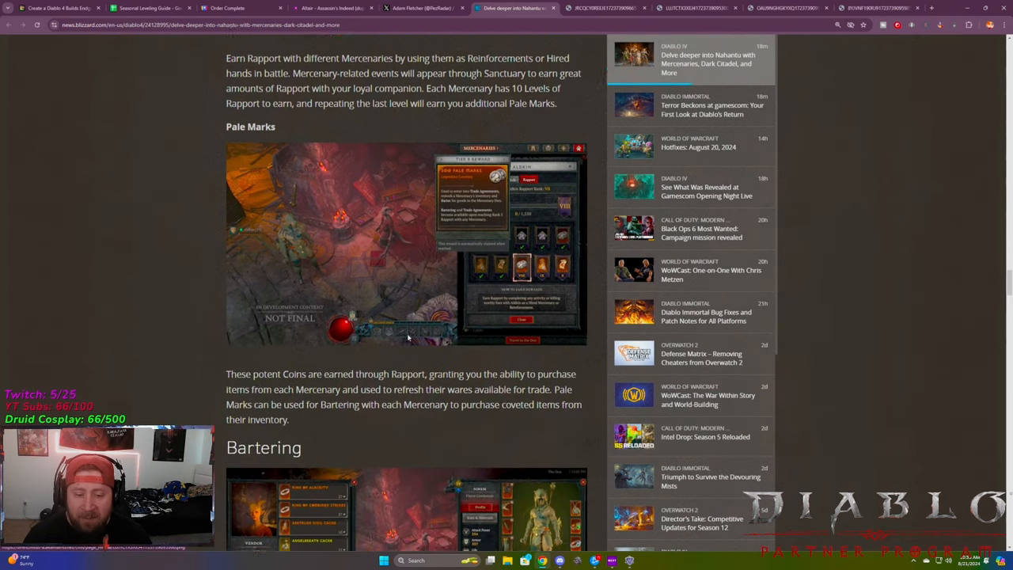
pyautogui.scroll(-3)
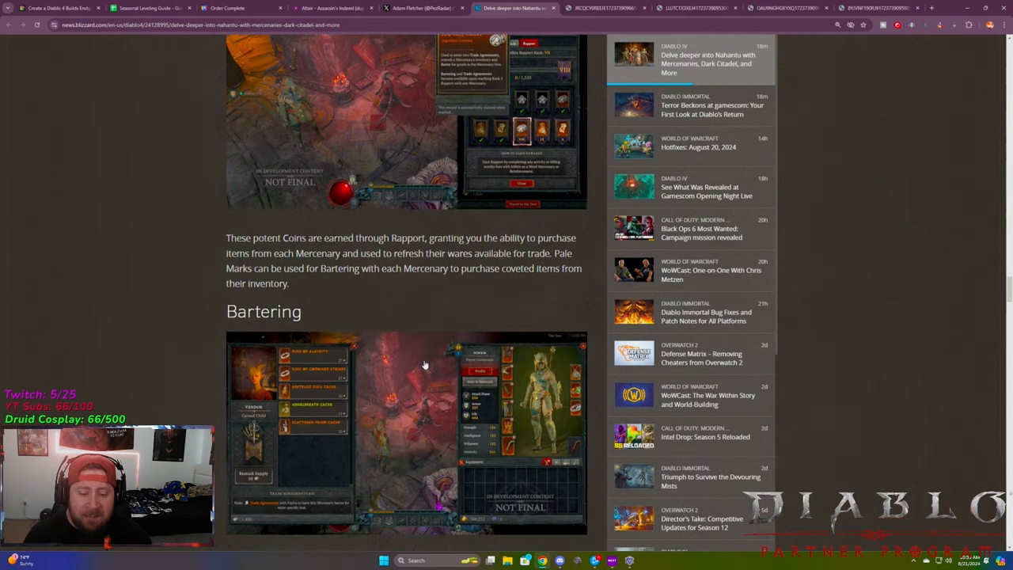
pyautogui.scroll(-3)
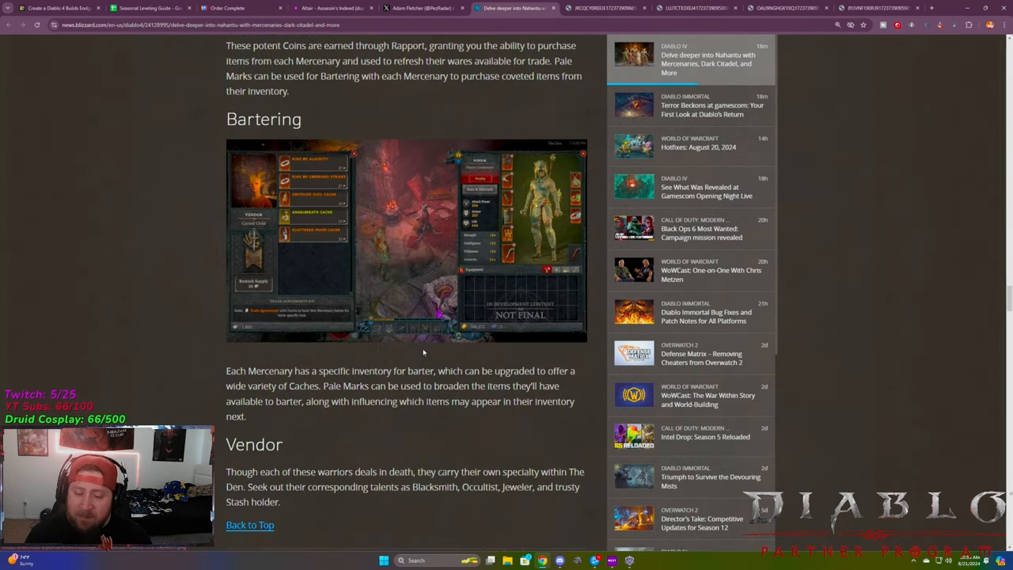
pyautogui.scroll(-3)
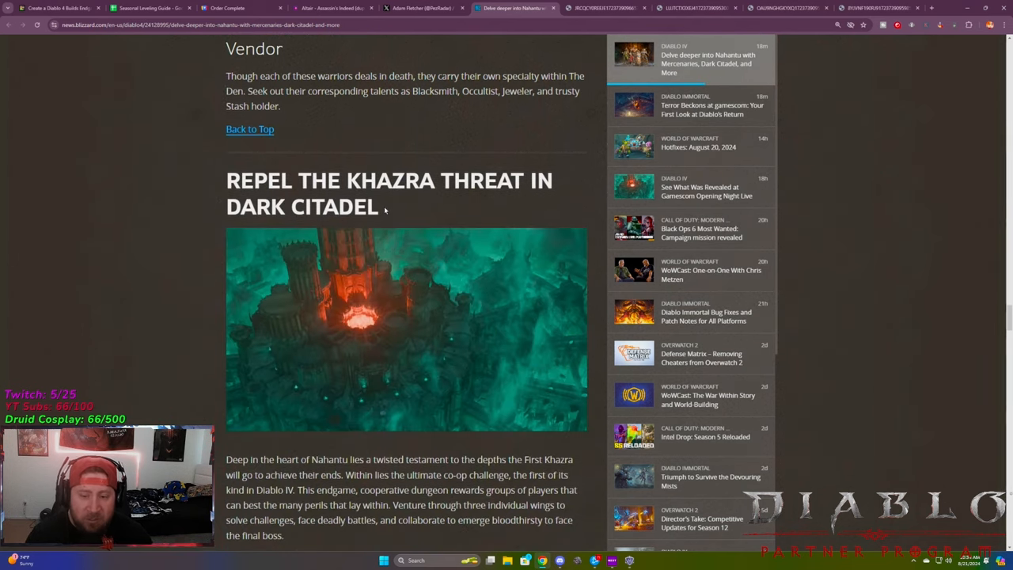
# Highlight 'DARK CITADEL' in the heading and scroll into its introduction
pyautogui.moveTo(226, 180); pyautogui.dragTo(378, 206)
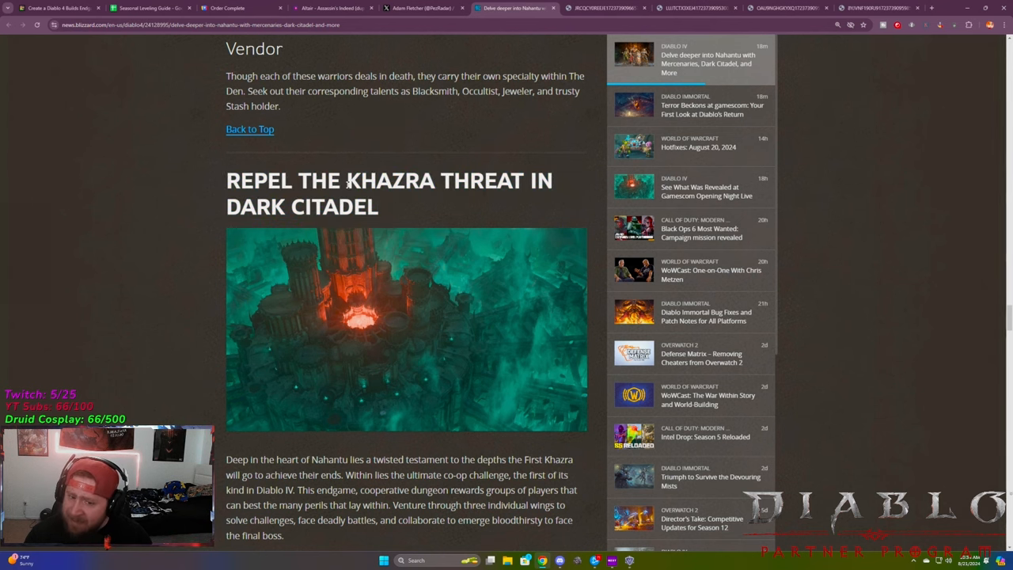
pyautogui.moveTo(380, 214)
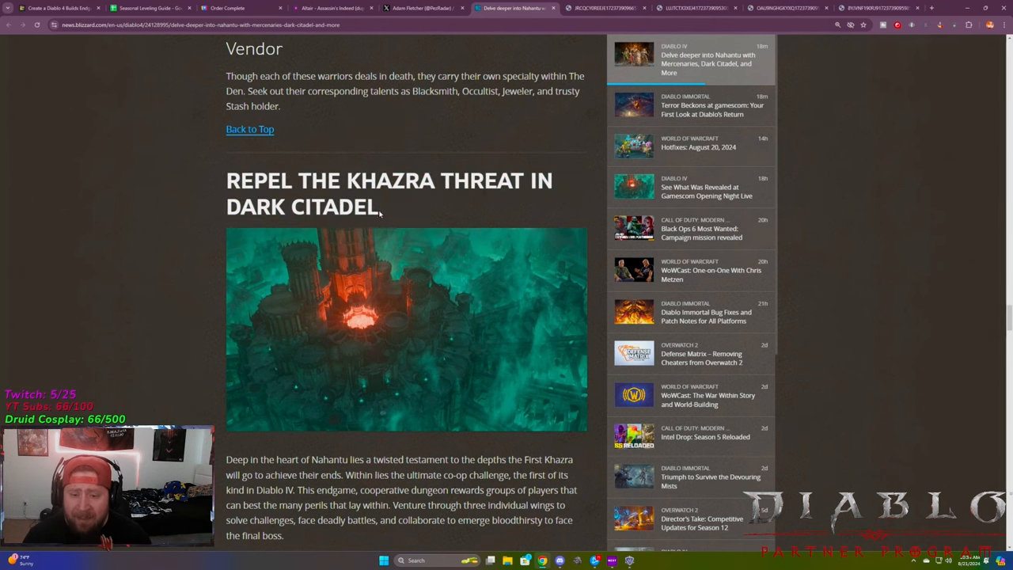
pyautogui.scroll(-3)
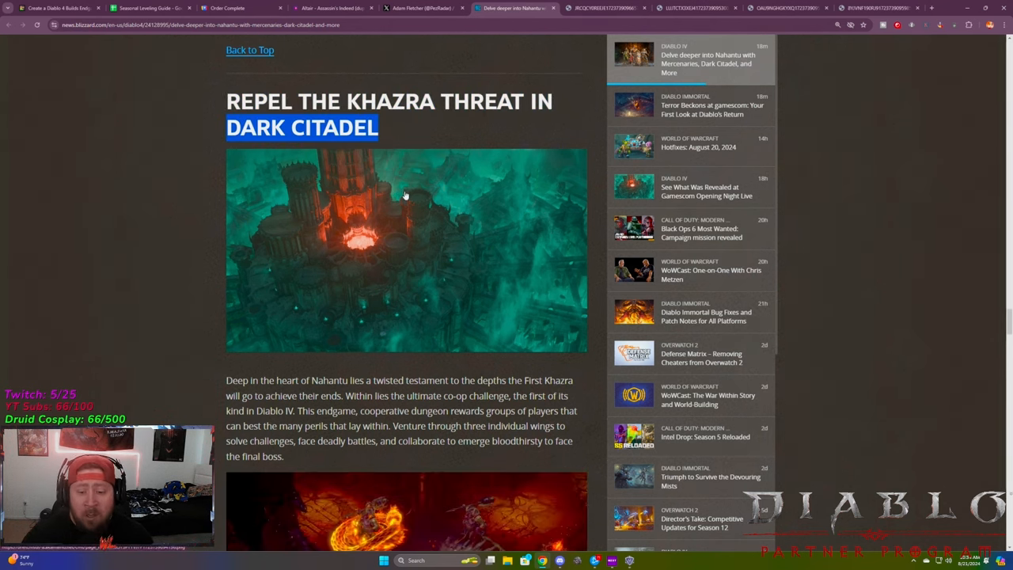
pyautogui.moveTo(387, 346)
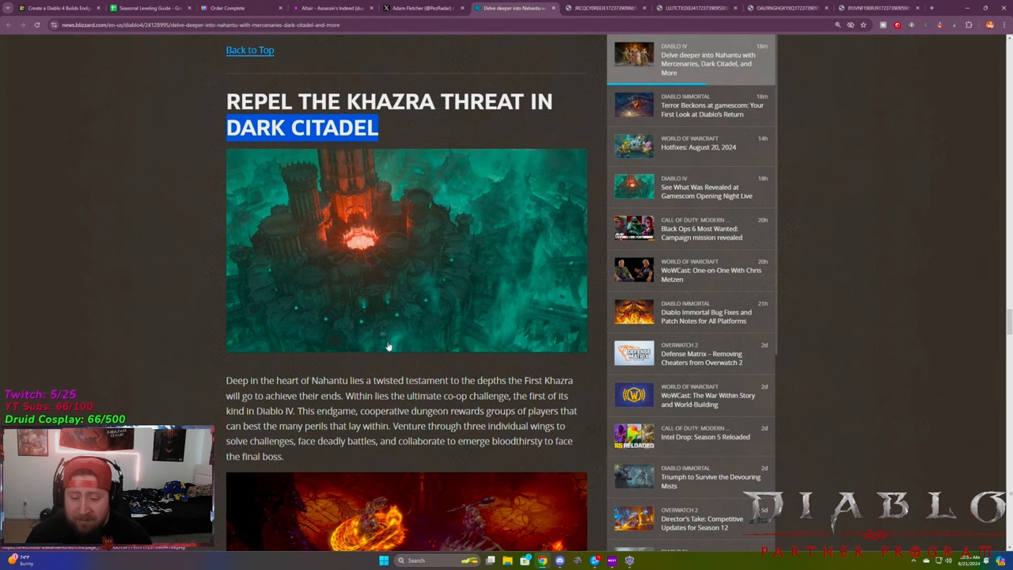
pyautogui.scroll(-3)
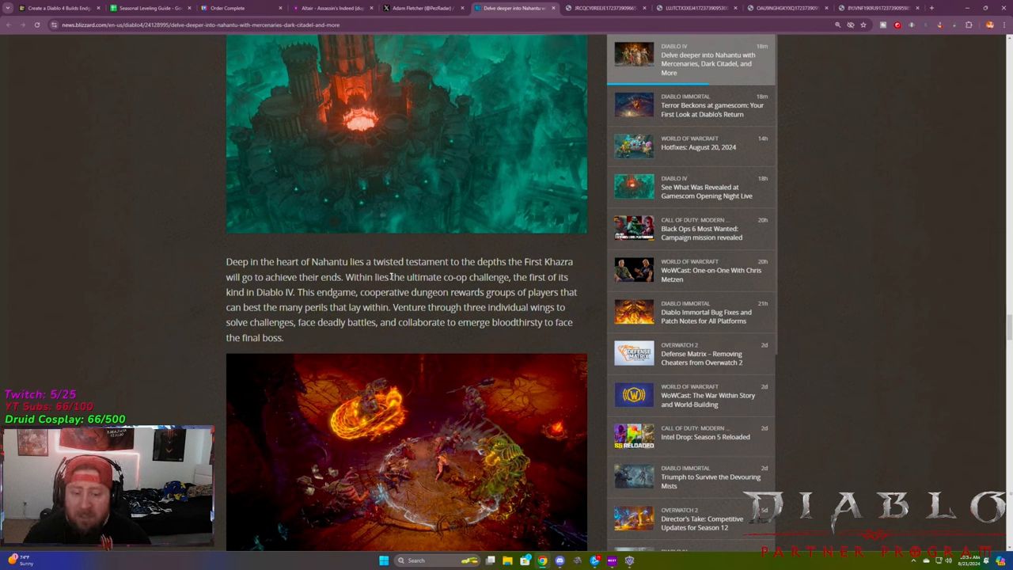
# Highlight 'ultimate co-op challenge' and 'groups of players', reading on to Brave the Dark Citadel
pyautogui.moveTo(391, 277); pyautogui.dragTo(545, 277)
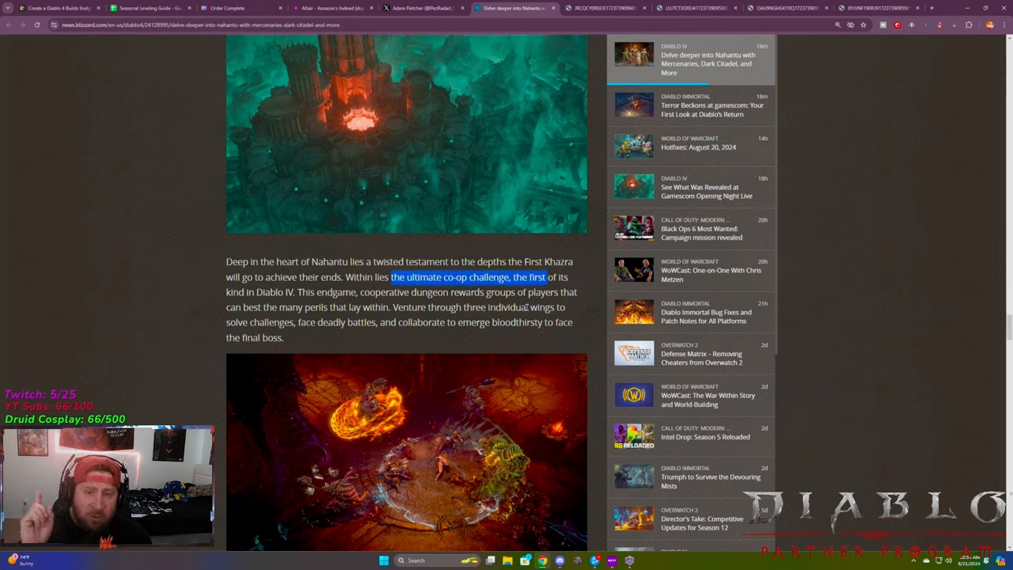
pyautogui.moveTo(368, 292); pyautogui.dragTo(479, 292)
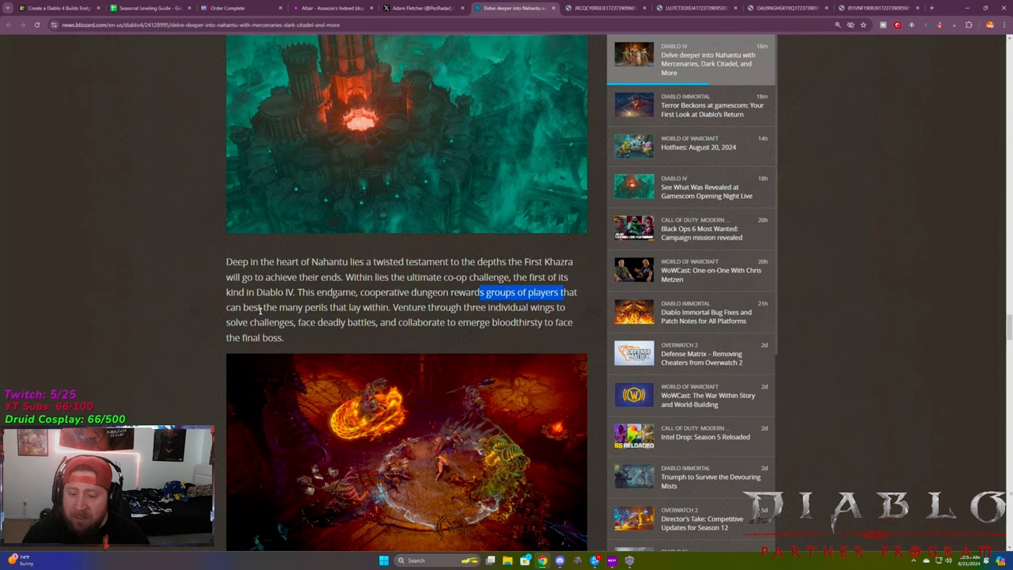
pyautogui.scroll(-3)
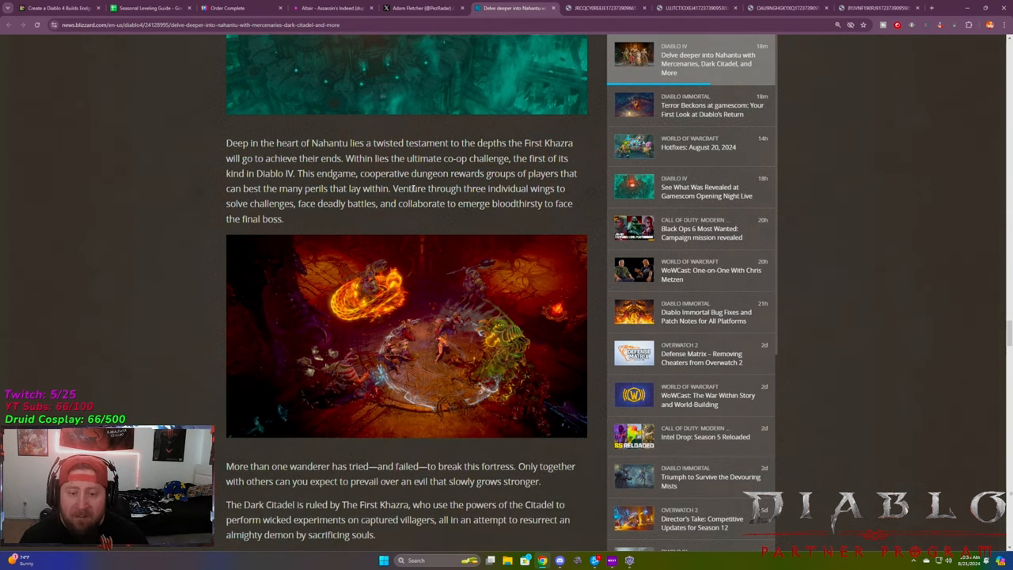
pyautogui.doubleClick(247, 203)
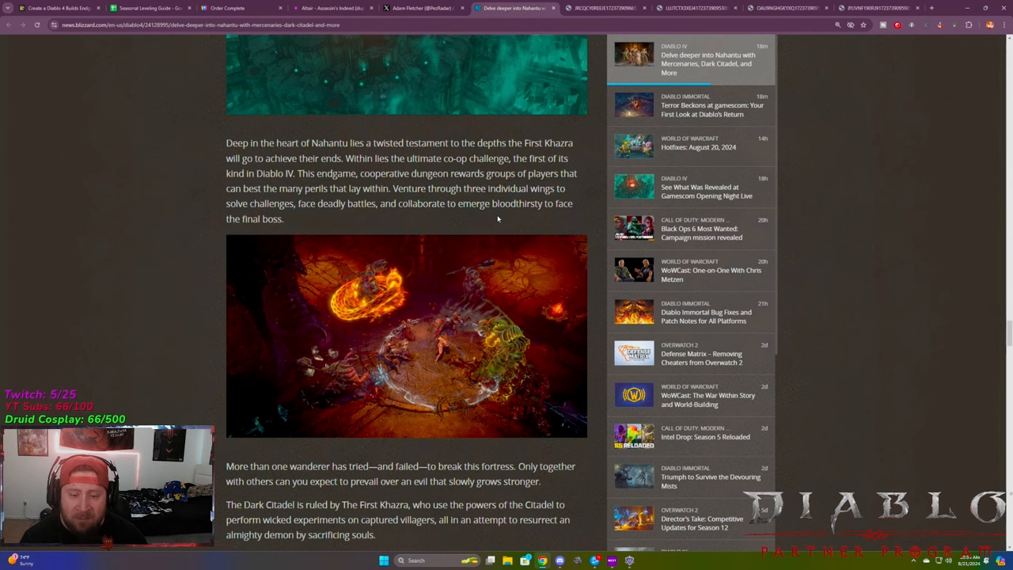
pyautogui.scroll(-3)
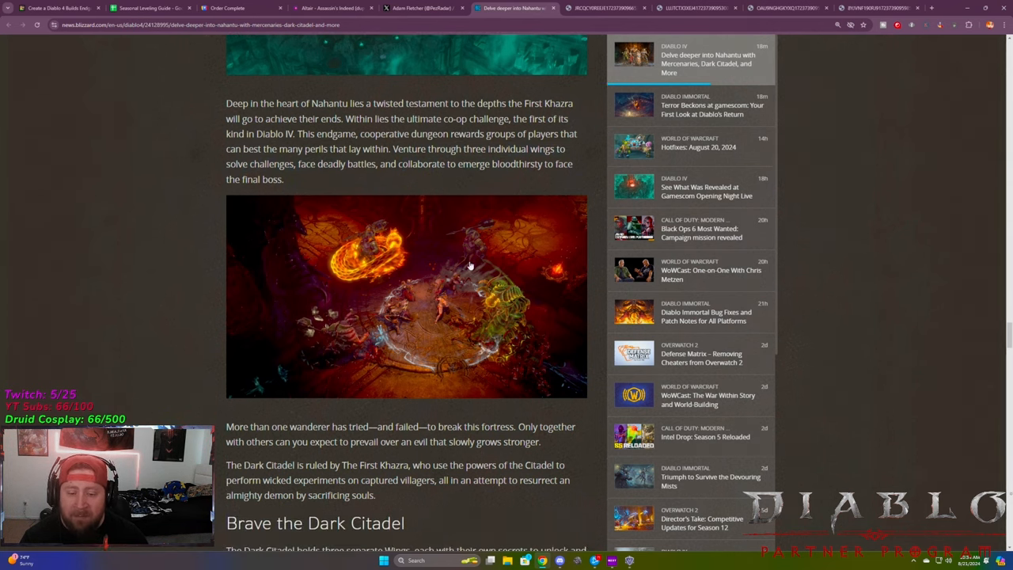
pyautogui.scroll(-3)
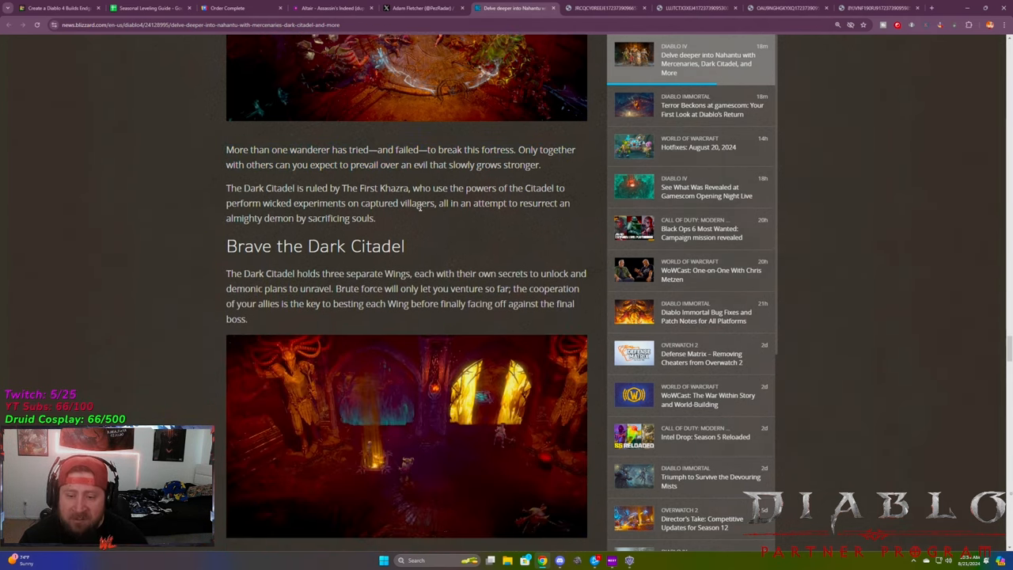
pyautogui.scroll(-3)
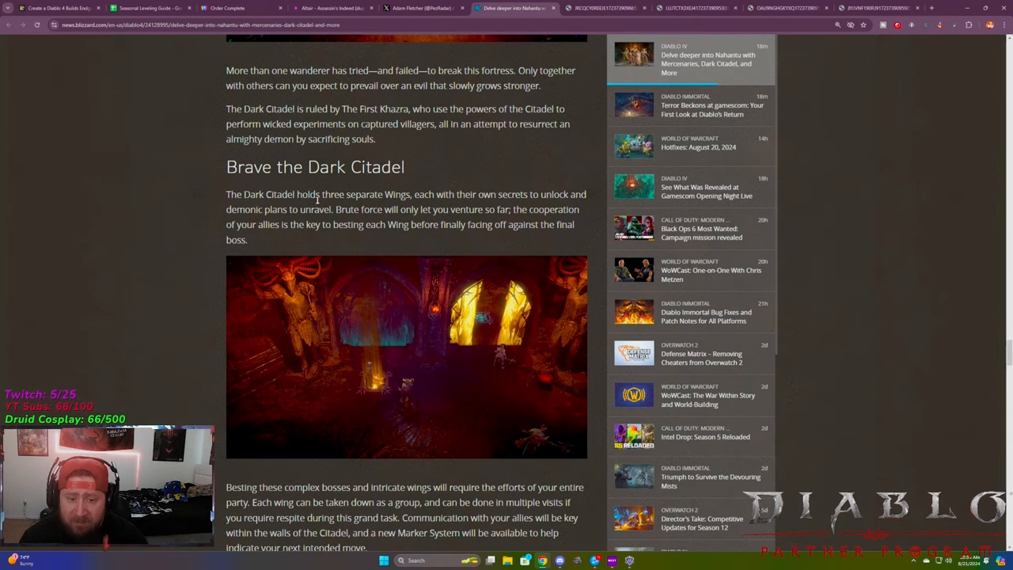
# Read the Dark Citadel wings paragraph, highlighting the 'Besting these complex bosses' lines
pyautogui.scroll(-3)
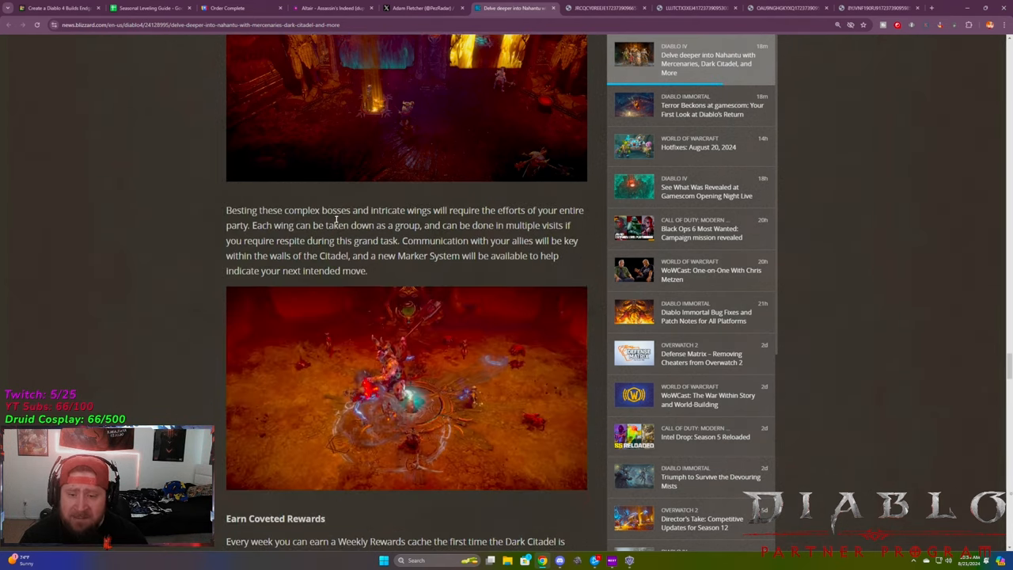
pyautogui.moveTo(226, 210); pyautogui.dragTo(490, 209)
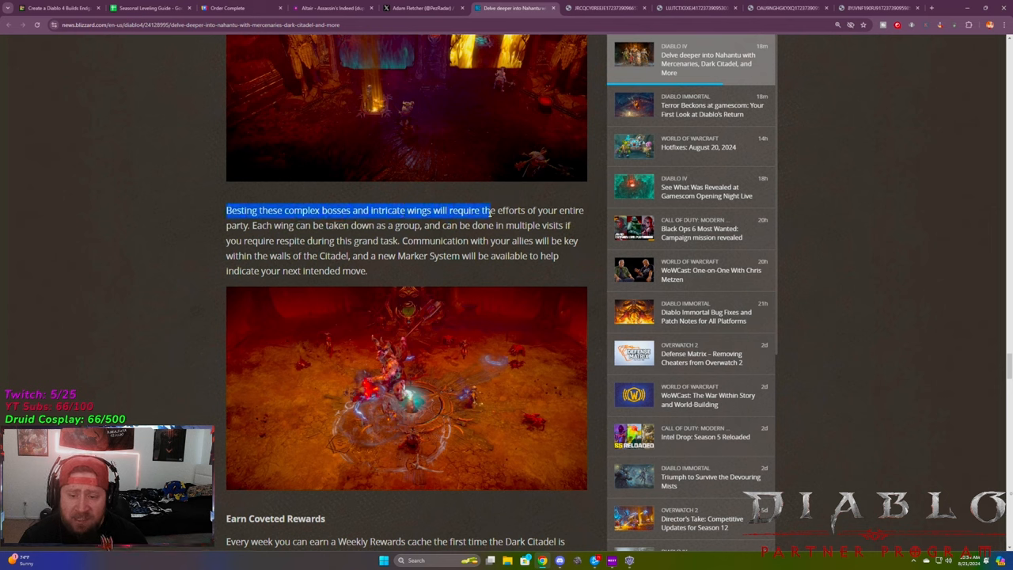
pyautogui.moveTo(253, 224); pyautogui.dragTo(422, 225)
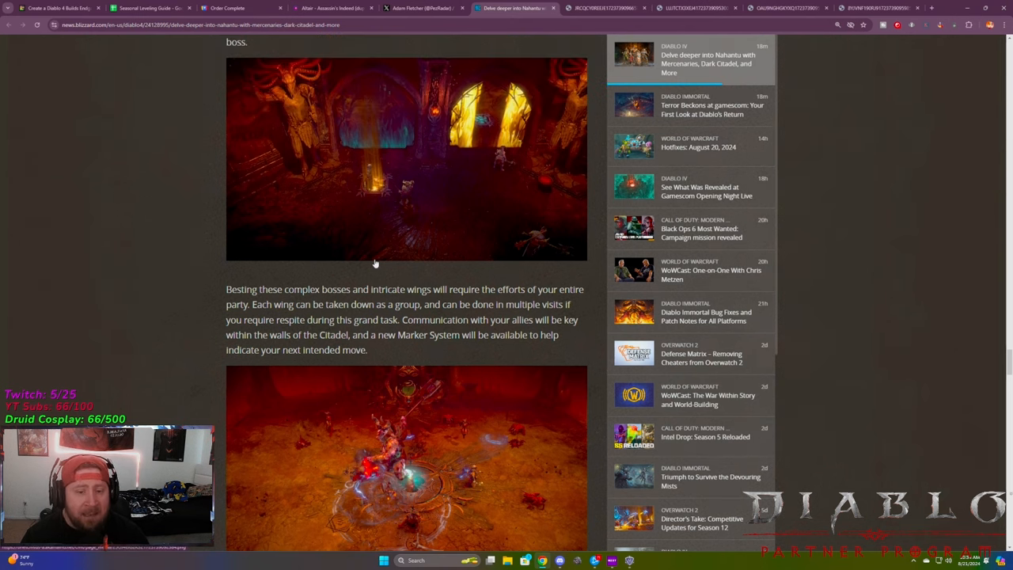
# Continue into Earn Coveted Rewards, highlighting the 'resplendent and exclusive items' wording
pyautogui.scroll(-3)
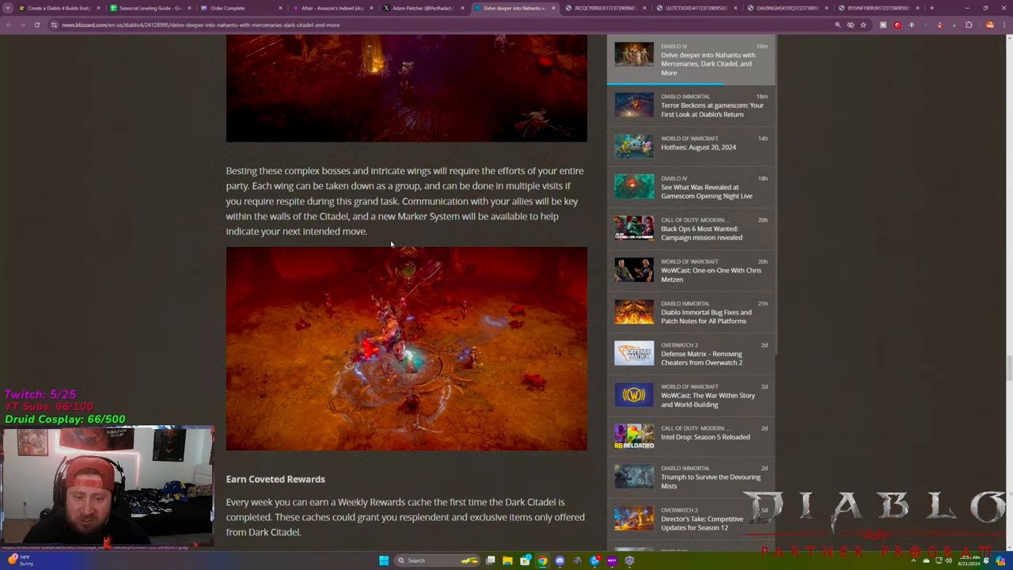
pyautogui.scroll(-3)
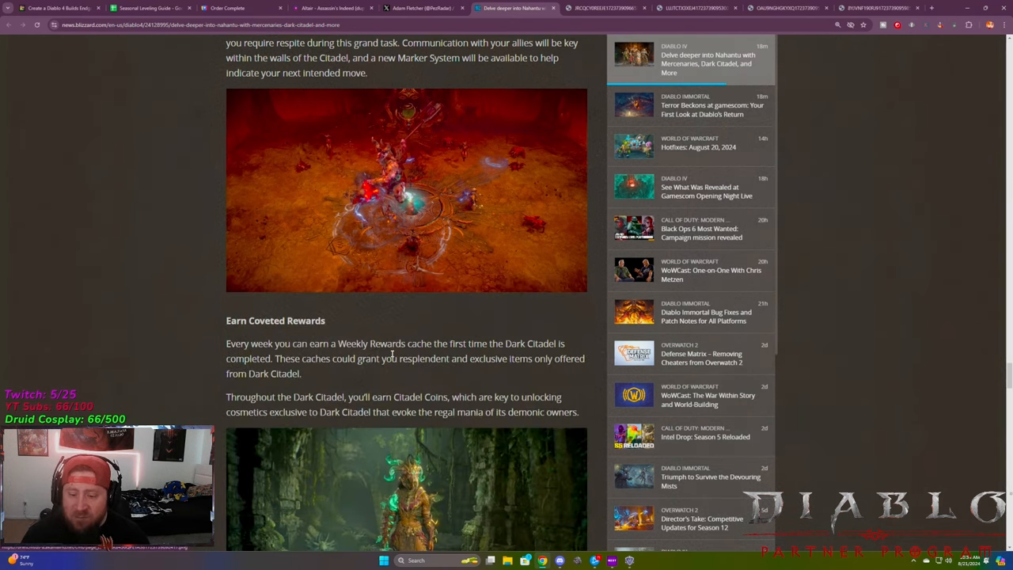
pyautogui.scroll(-3)
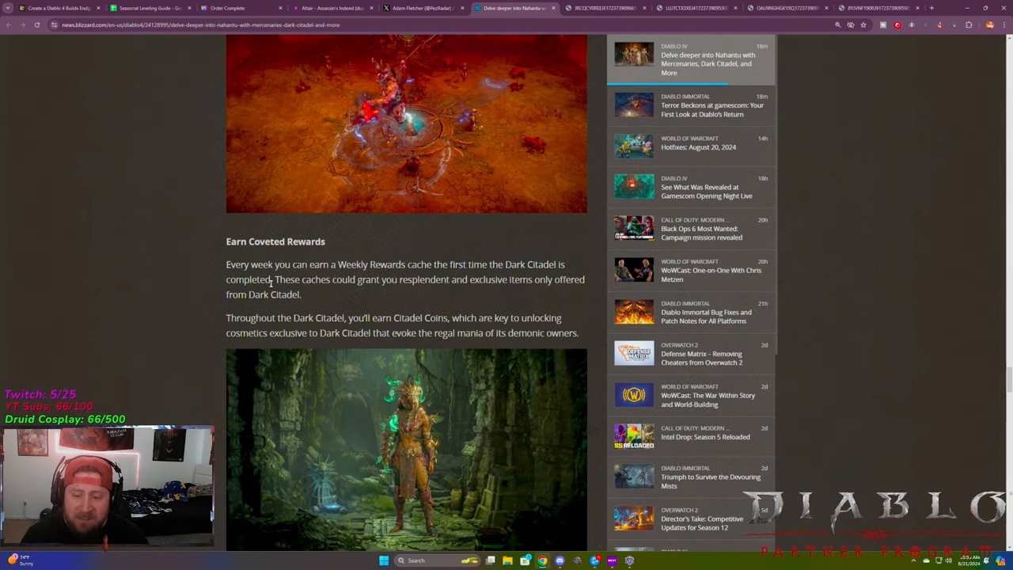
pyautogui.moveTo(276, 278); pyautogui.dragTo(301, 295)
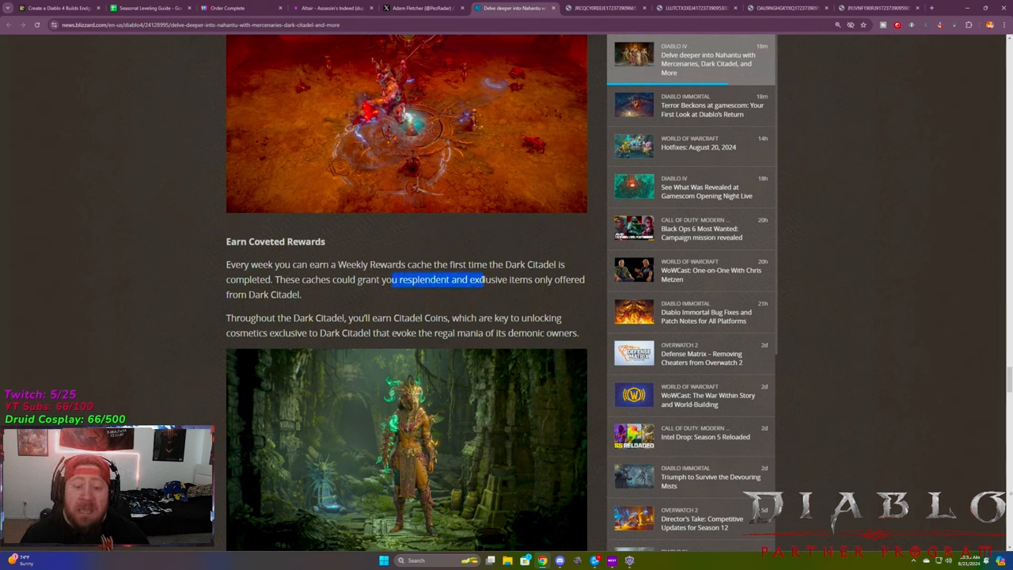
pyautogui.moveTo(389, 279); pyautogui.dragTo(553, 279)
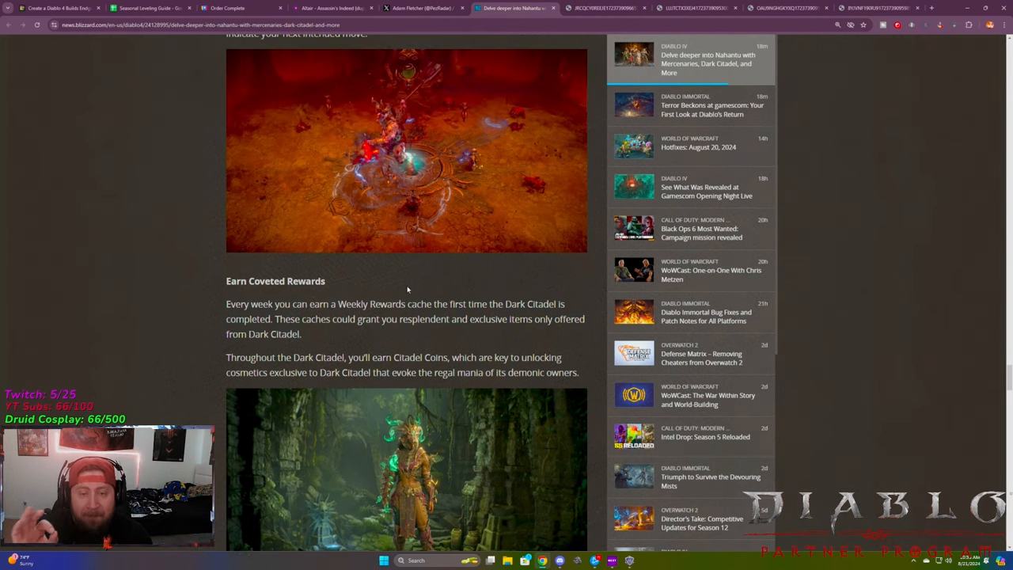
pyautogui.moveTo(398, 289)
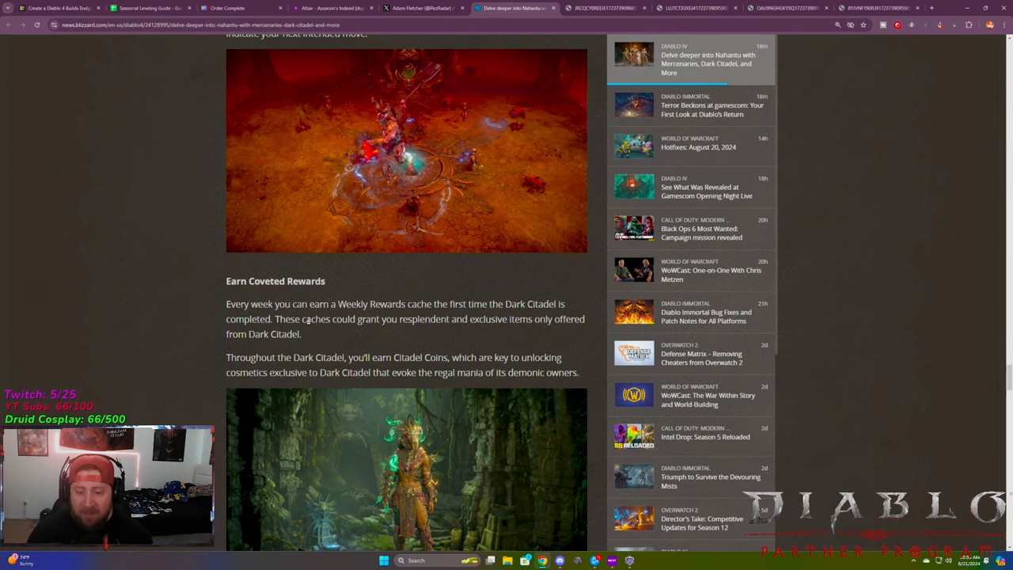
# Read on to the end of the Citadel Coins sentence, highlighting it
pyautogui.scroll(-3)
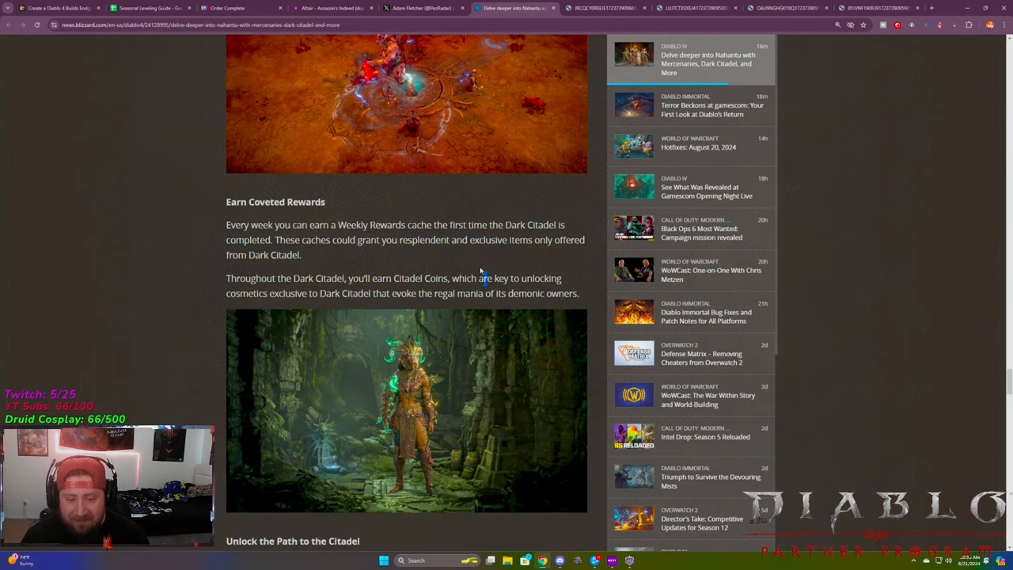
pyautogui.moveTo(398, 239)
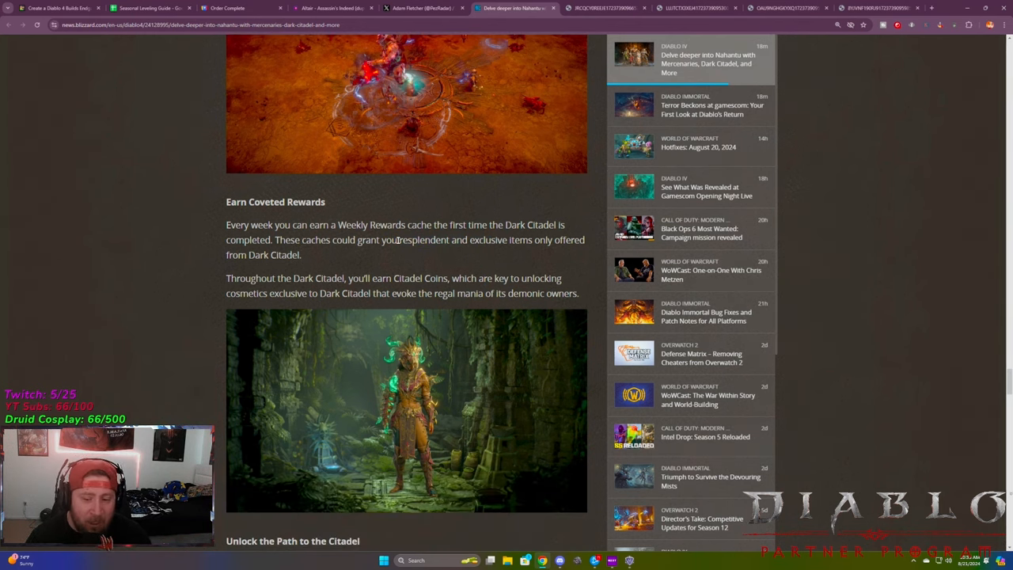
pyautogui.scroll(-3)
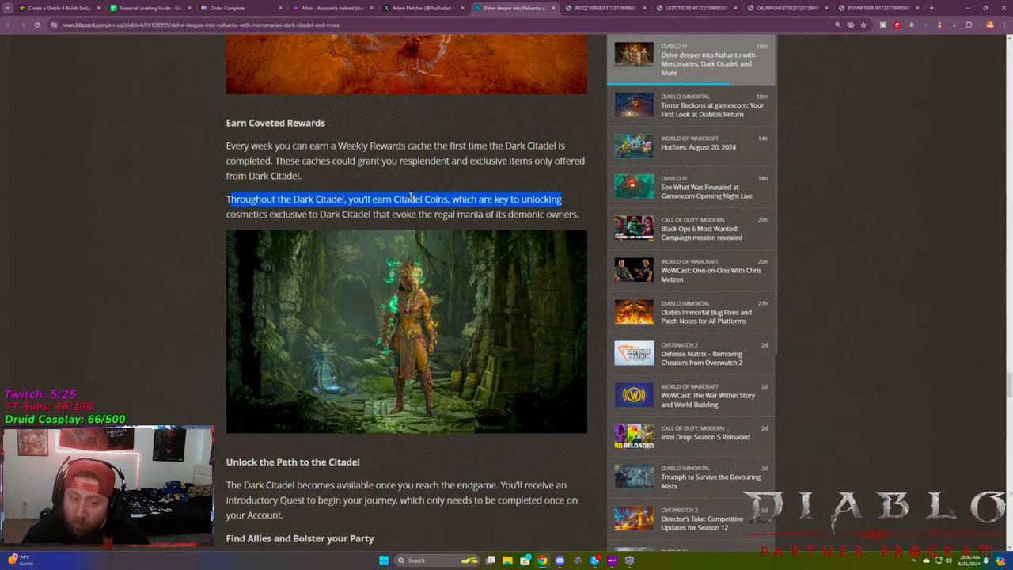
pyautogui.moveTo(410, 196); pyautogui.dragTo(470, 320)
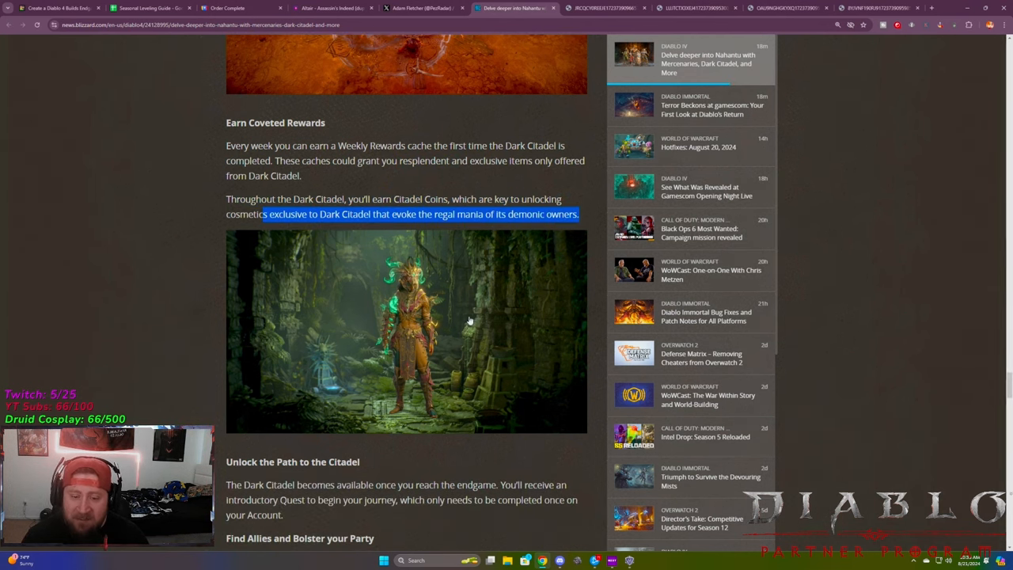
# View the jungle armour artwork full size, then return to the Nahantu article
pyautogui.click(406, 331)
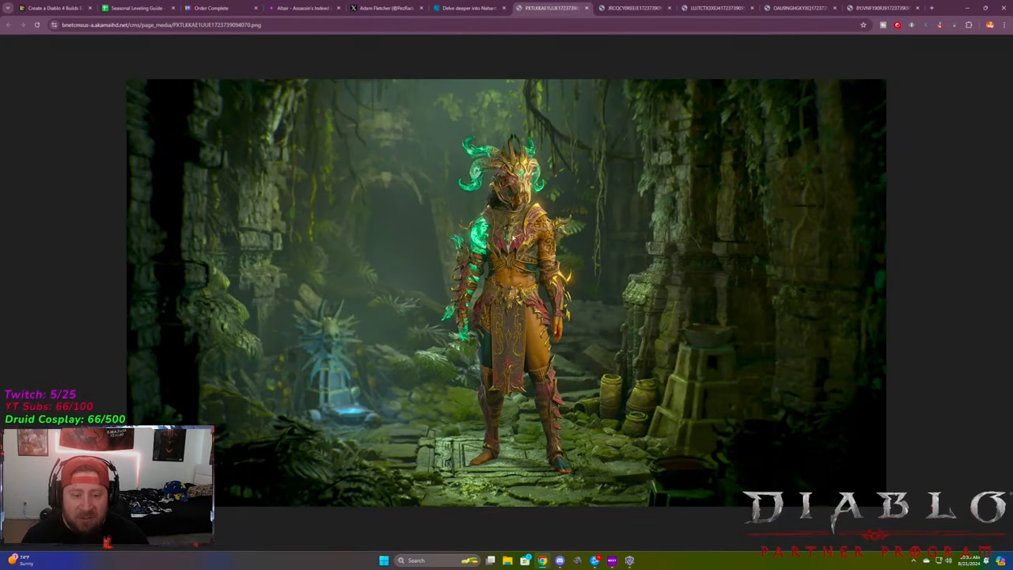
pyautogui.click(467, 8)
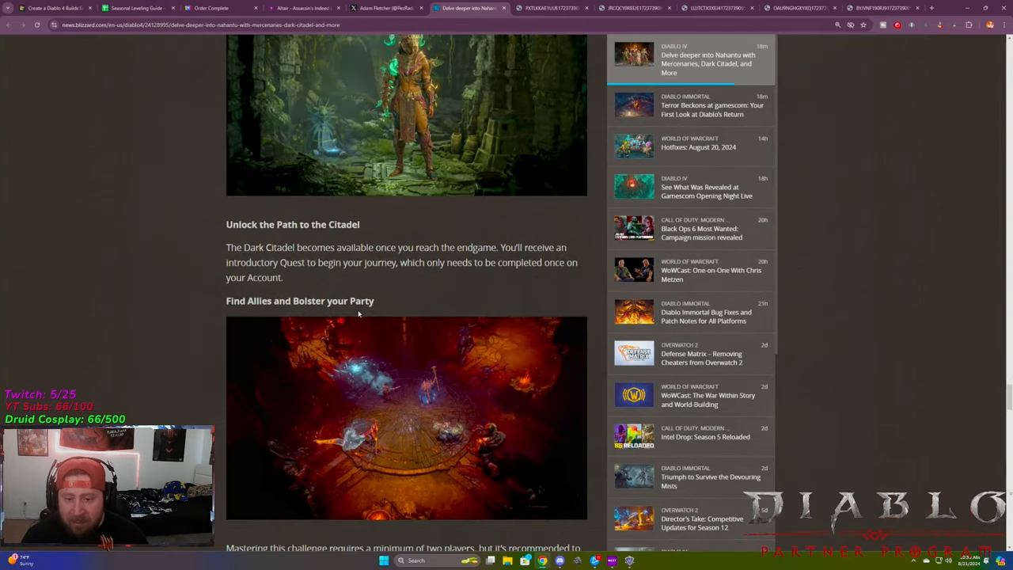
pyautogui.scroll(-3)
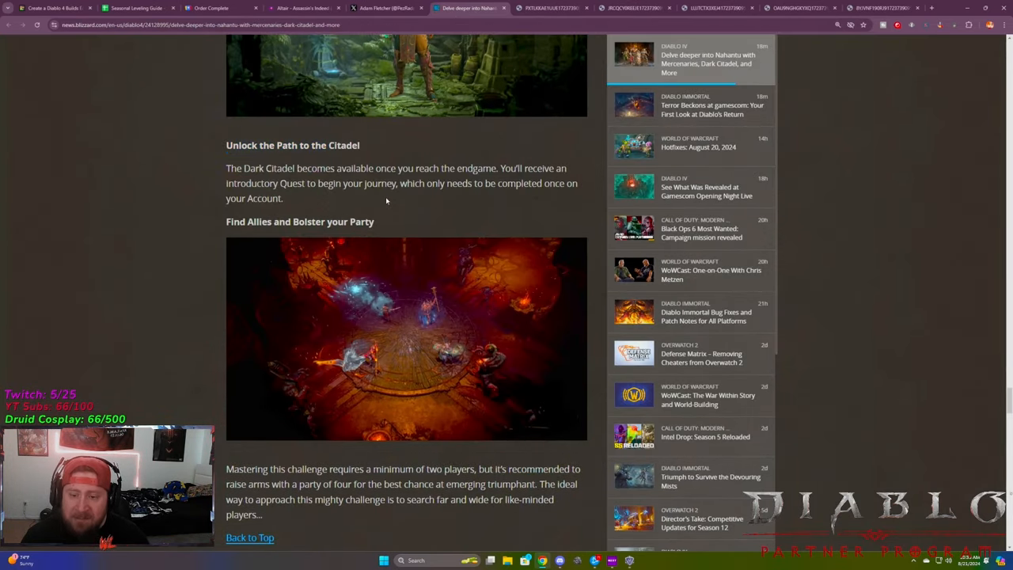
pyautogui.moveTo(492, 201)
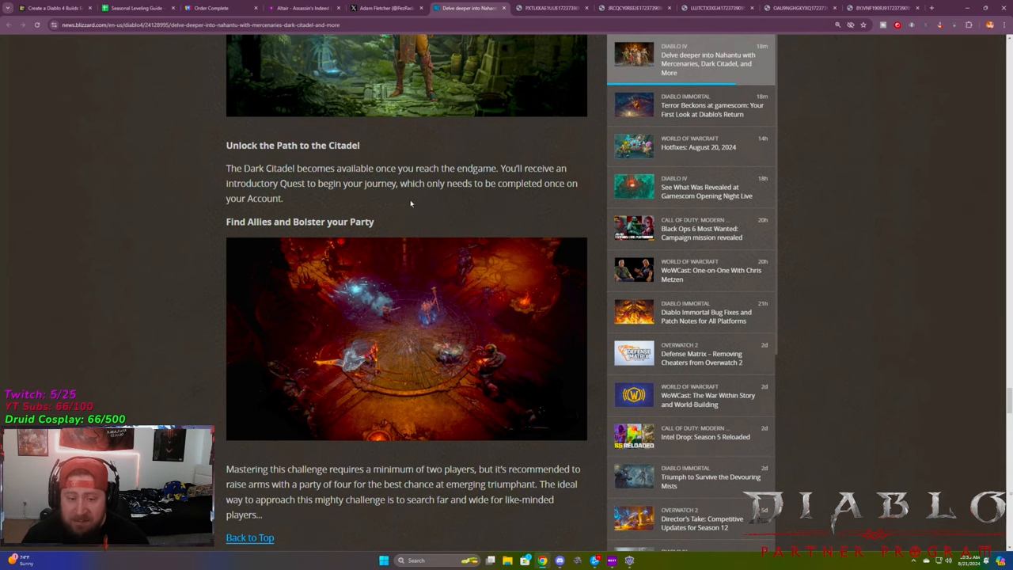
# Scroll past Find Allies and Bolster your Party to the Party Finder heading
pyautogui.scroll(-3)
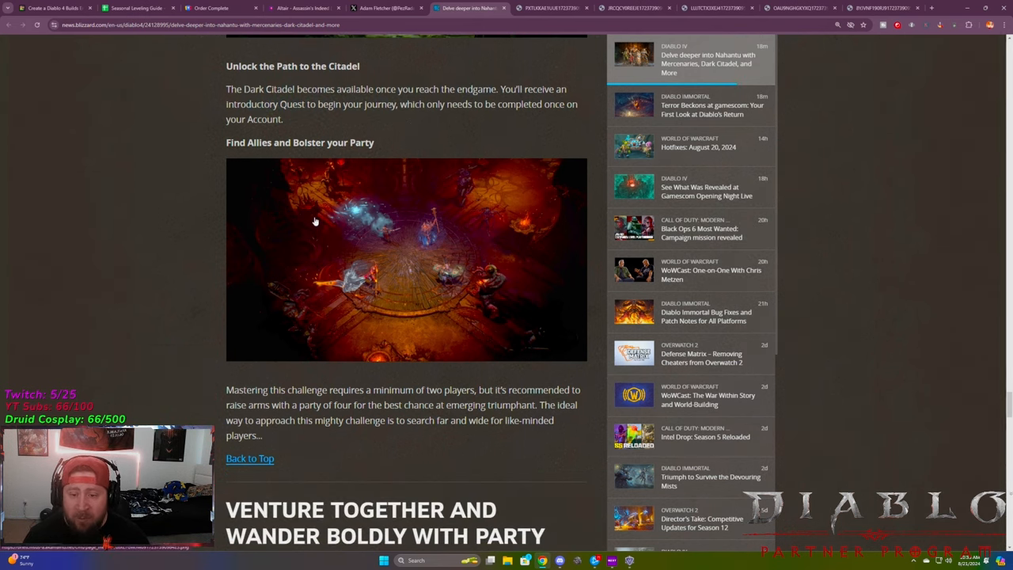
pyautogui.scroll(-3)
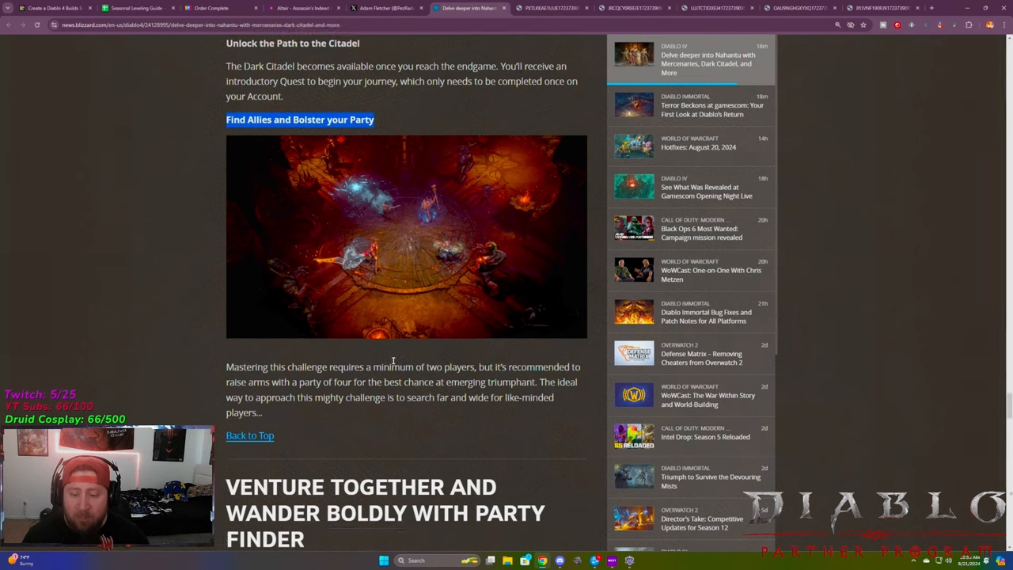
pyautogui.scroll(-3)
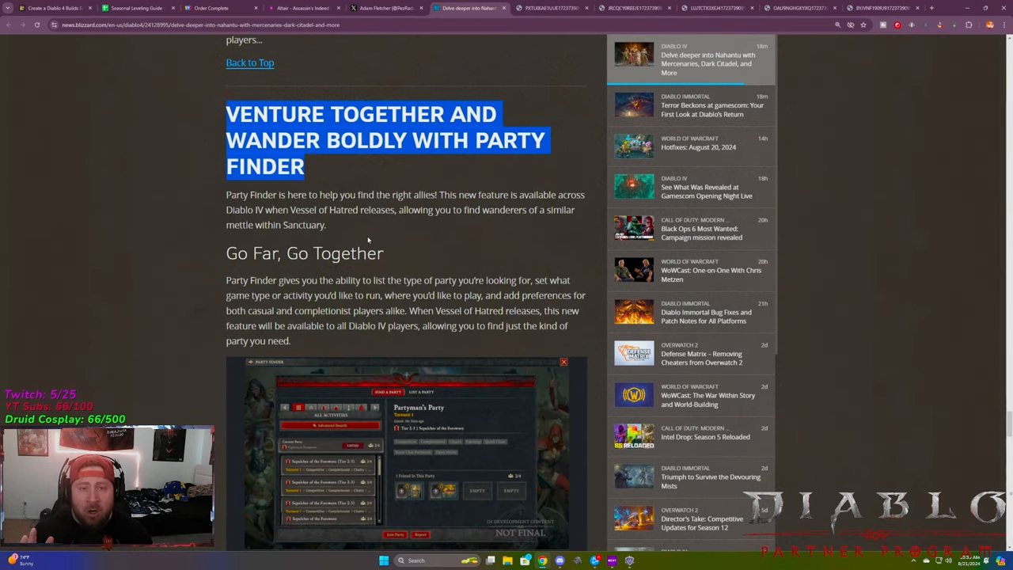
pyautogui.moveTo(377, 238)
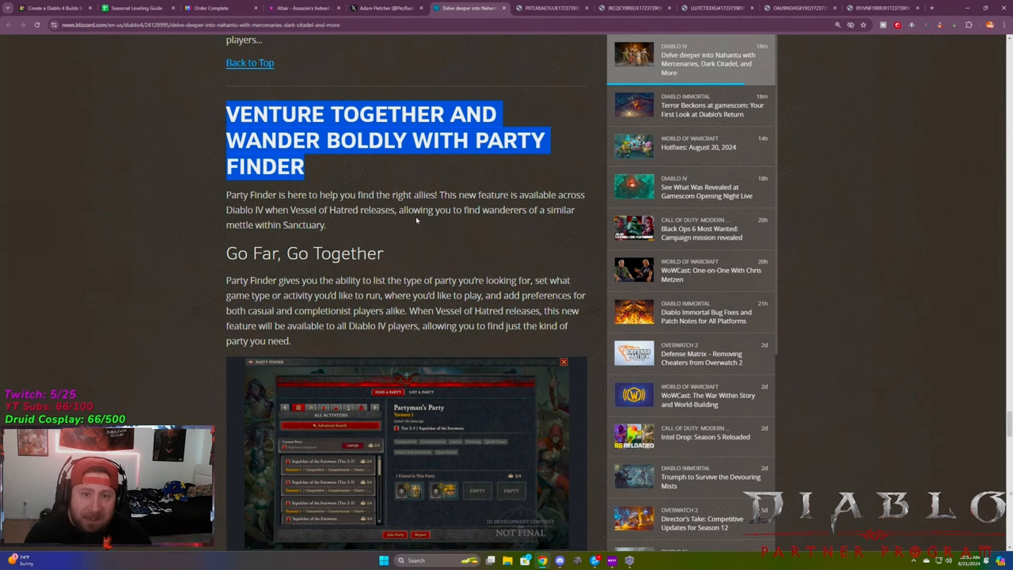
pyautogui.scroll(-3)
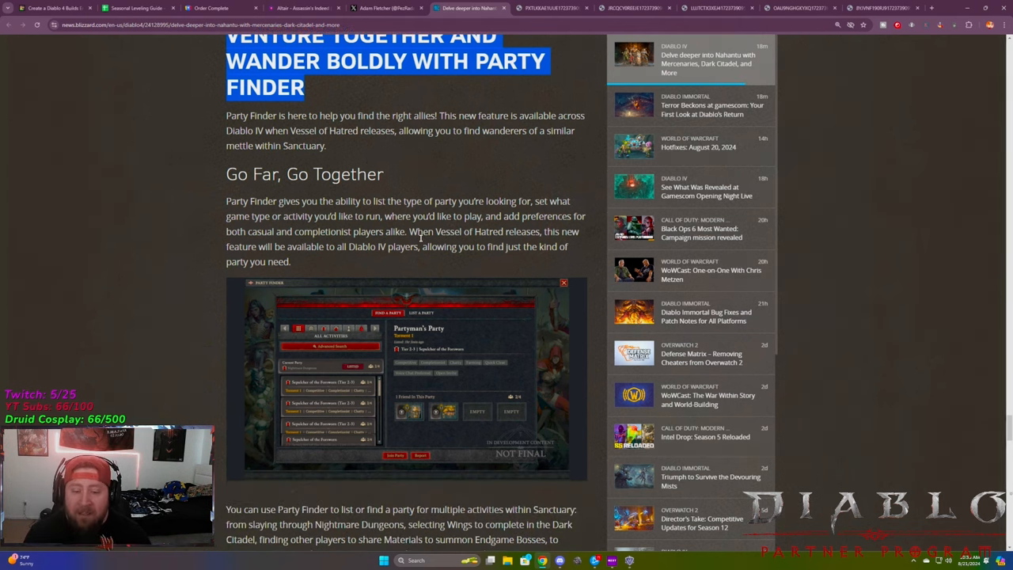
# Open the Party Finder screenshot showing Partyman's Party in its own tab
pyautogui.click(403, 376)
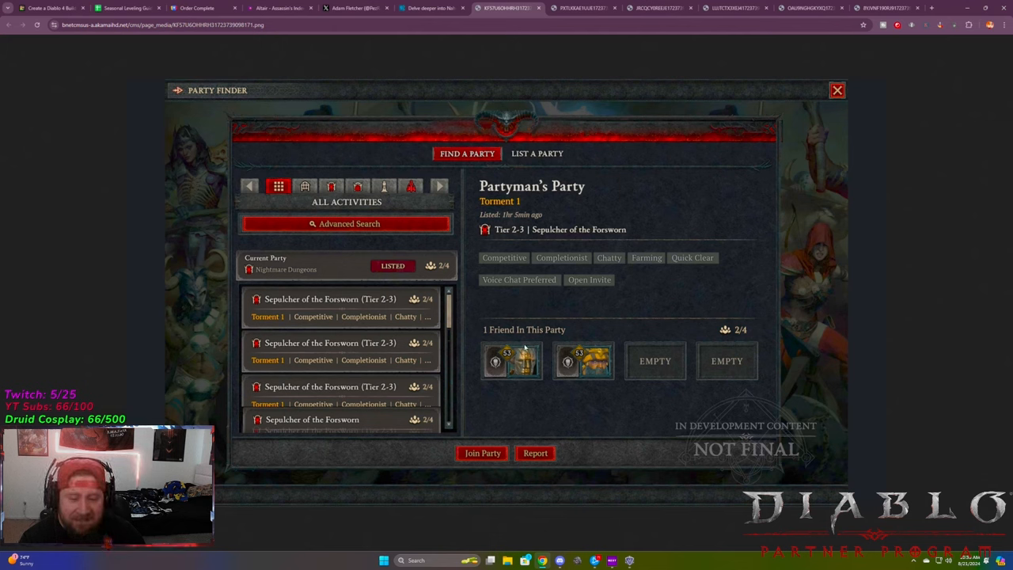
pyautogui.moveTo(644, 315)
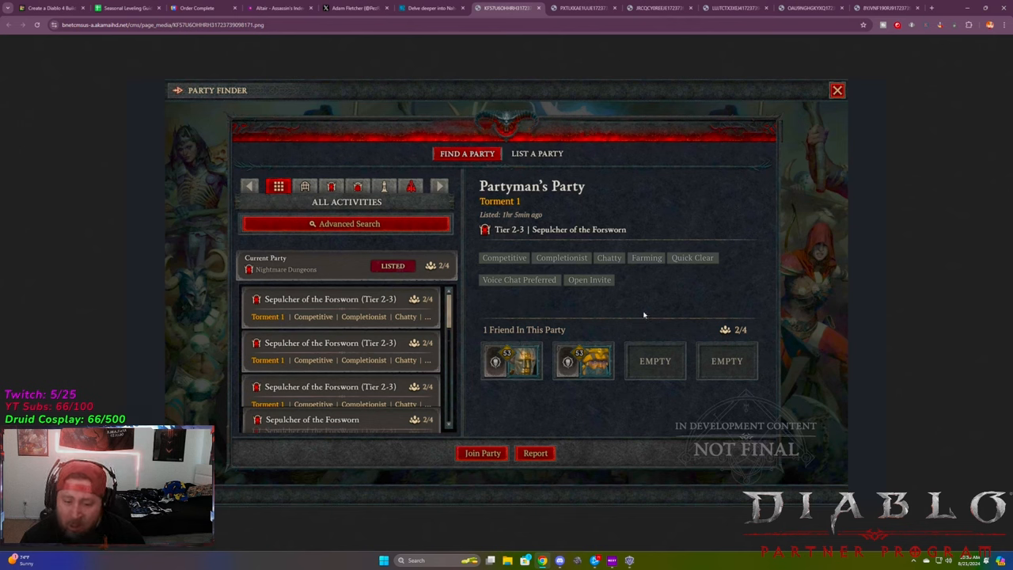
pyautogui.moveTo(558, 210)
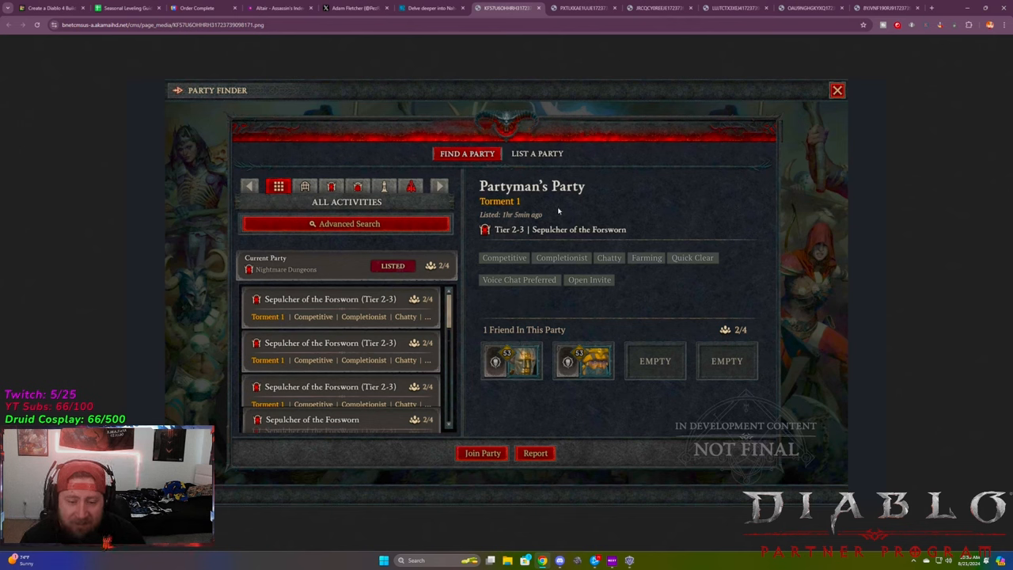
pyautogui.moveTo(540, 281)
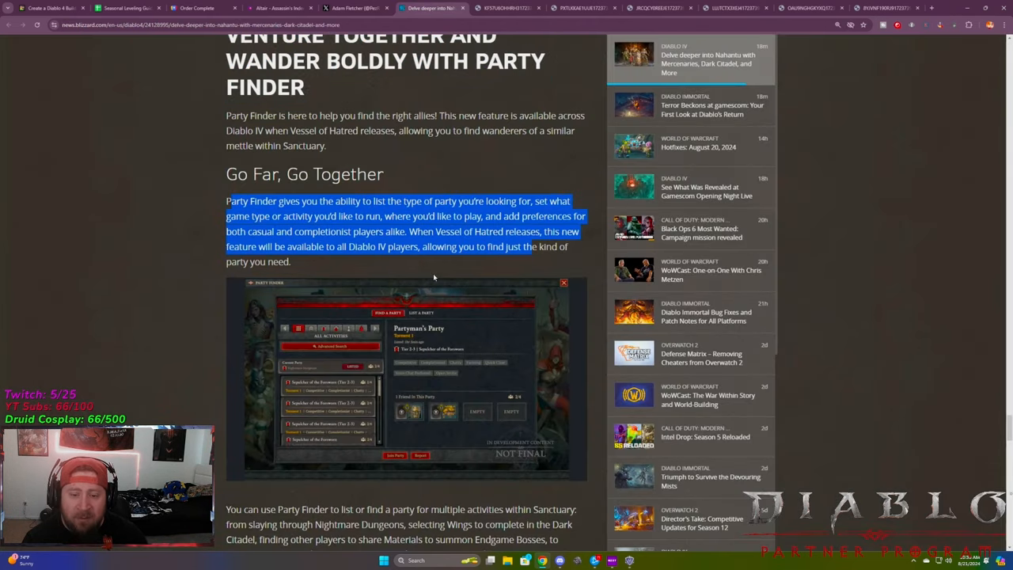
# Read the Party Finder paragraph about finding other players, down to the Undercity heading
pyautogui.scroll(-3)
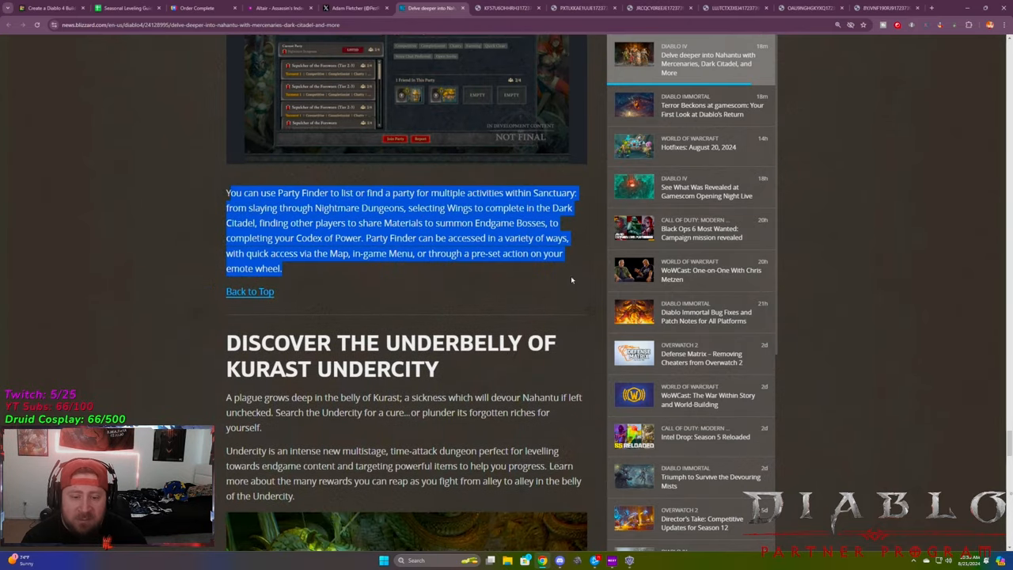
pyautogui.scroll(3)
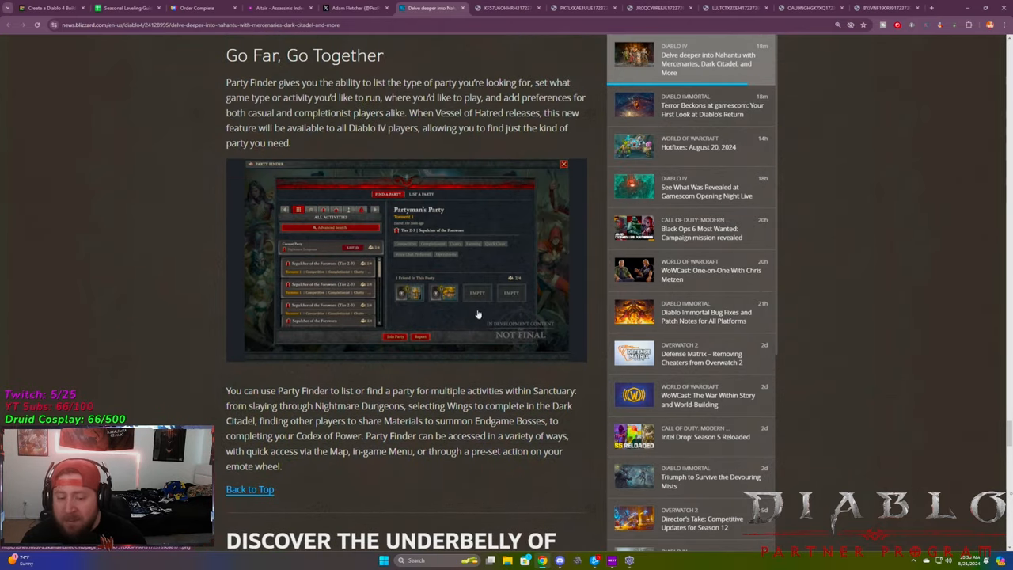
pyautogui.scroll(-3)
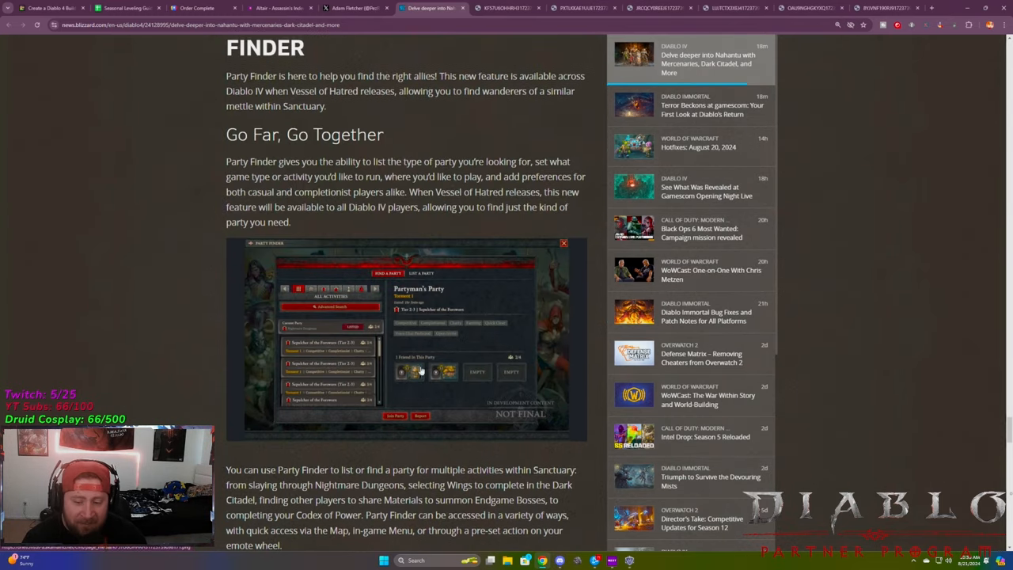
pyautogui.scroll(-3)
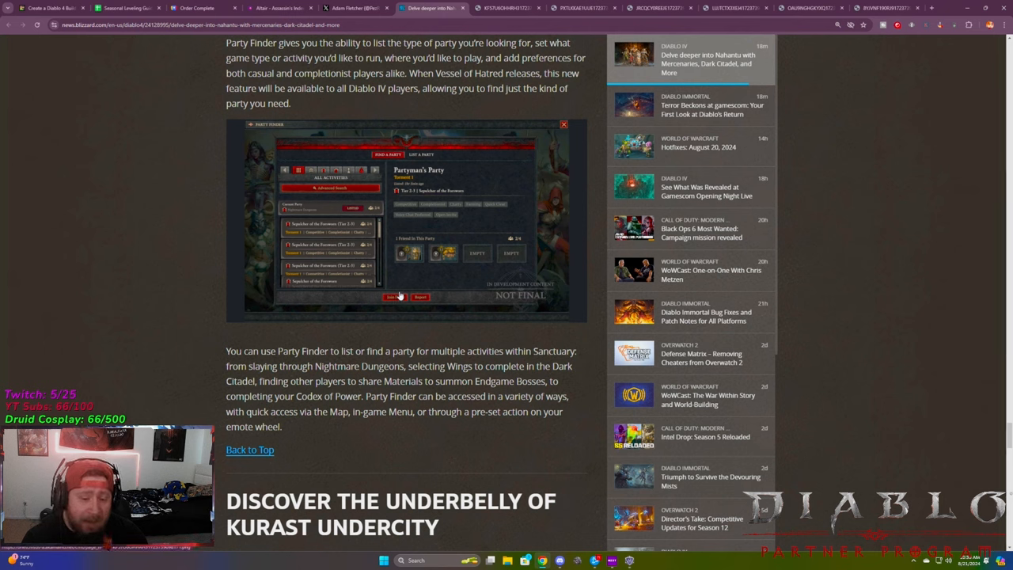
pyautogui.moveTo(396, 295)
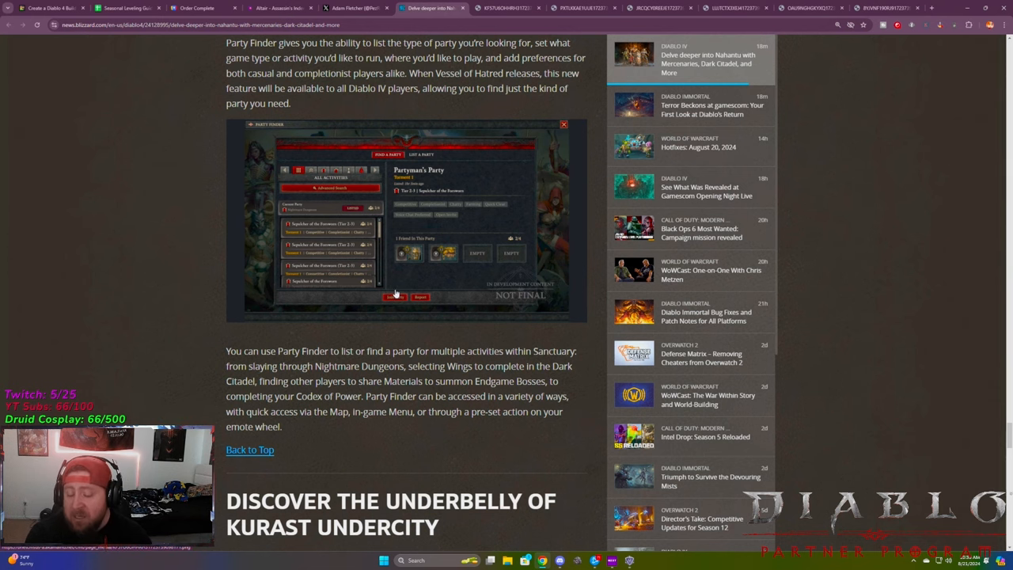
pyautogui.scroll(-3)
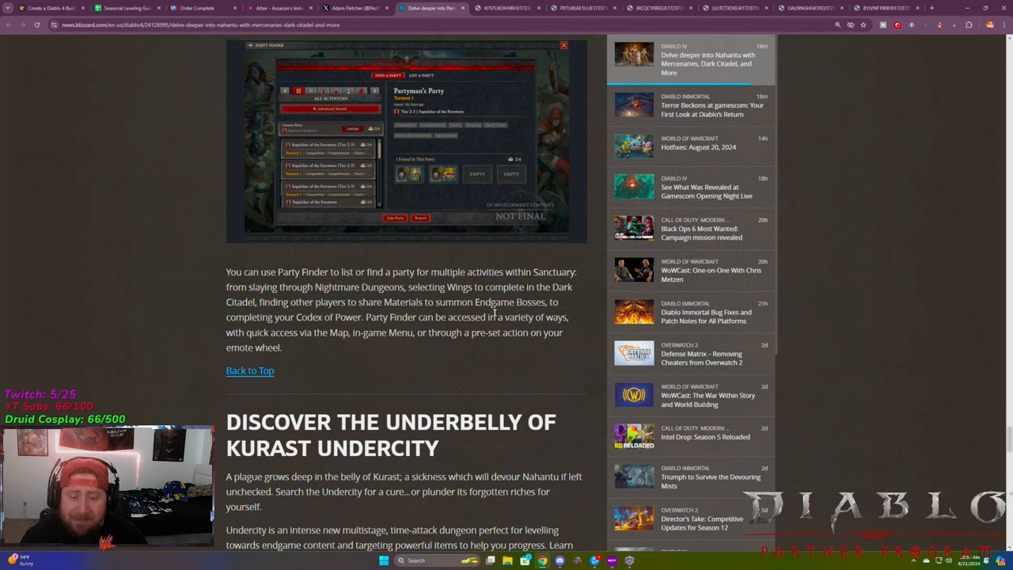
pyautogui.moveTo(226, 302); pyautogui.dragTo(356, 301)
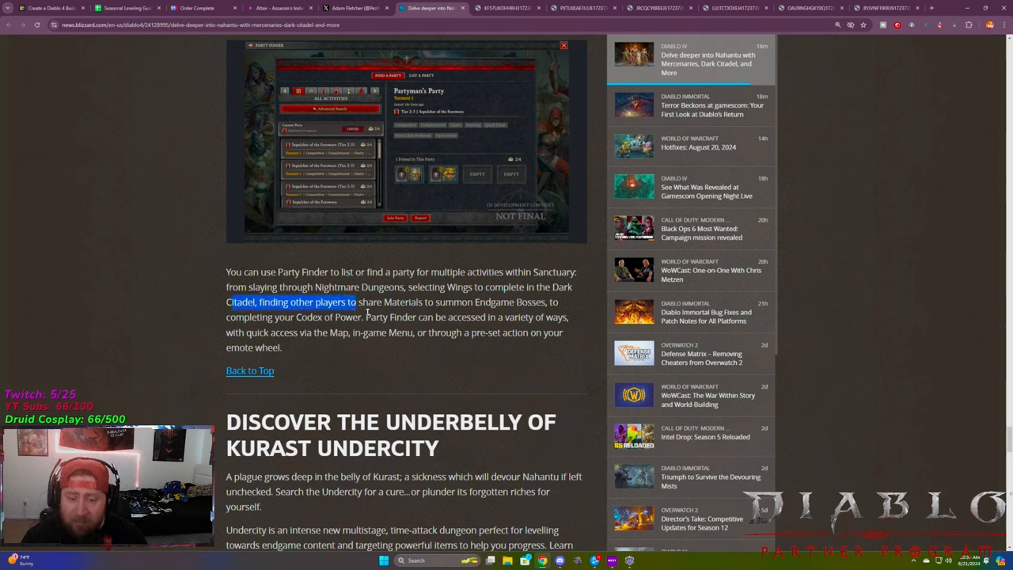
pyautogui.moveTo(356, 302); pyautogui.dragTo(546, 302)
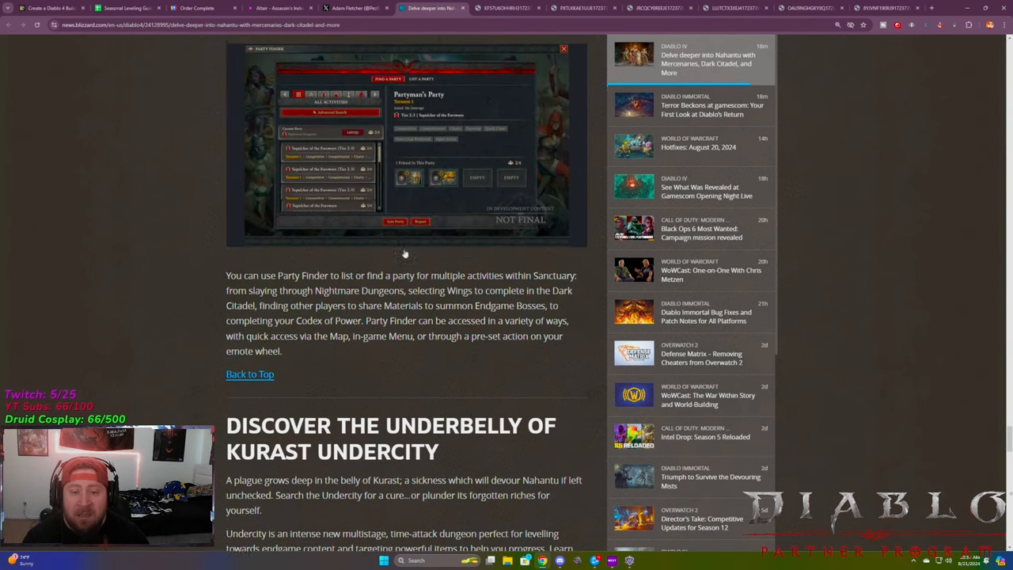
# Read the Undercity dungeon description, highlighting lines, then scroll to Clear the Streets
pyautogui.scroll(-3)
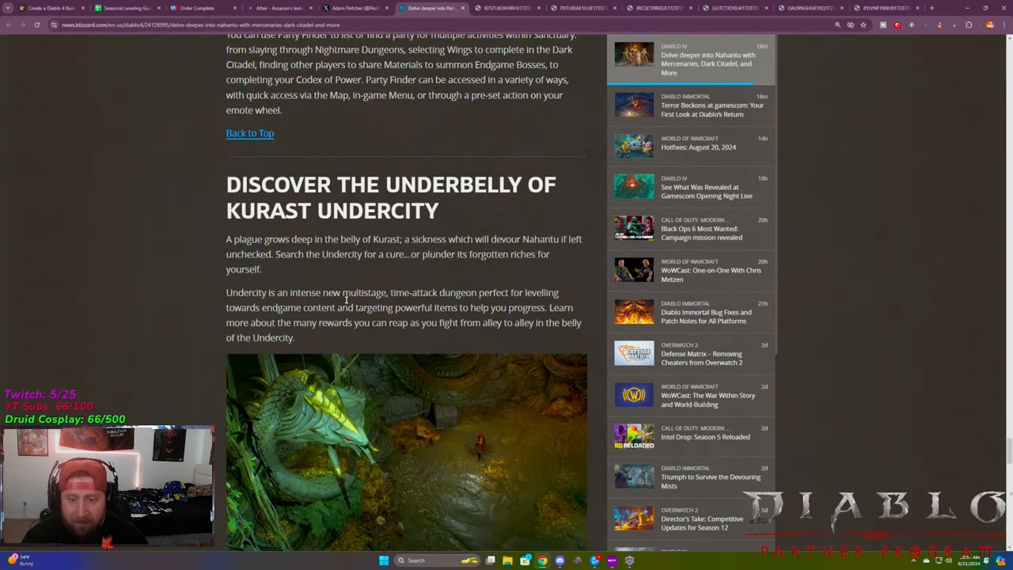
pyautogui.scroll(-3)
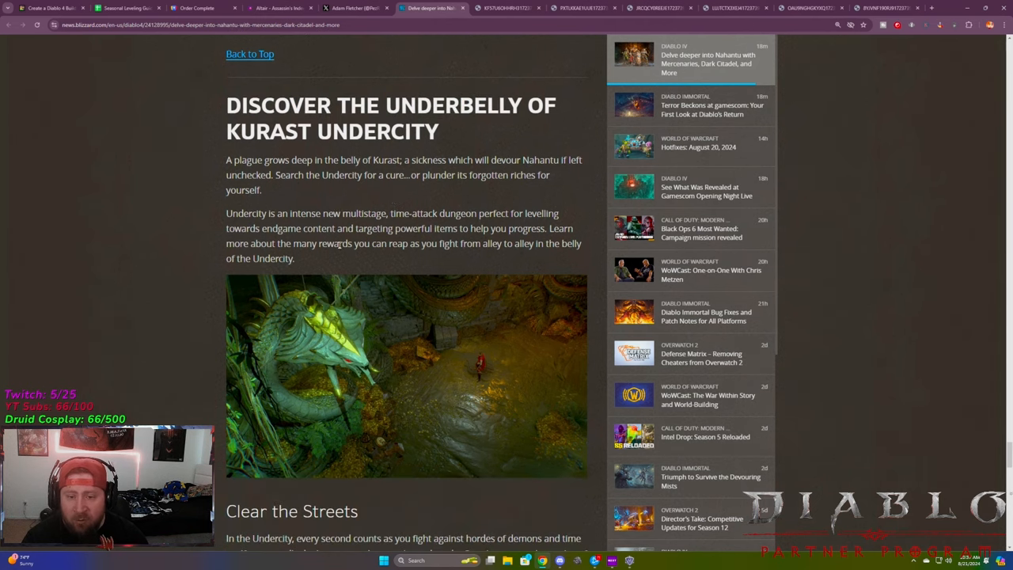
pyautogui.moveTo(530, 207)
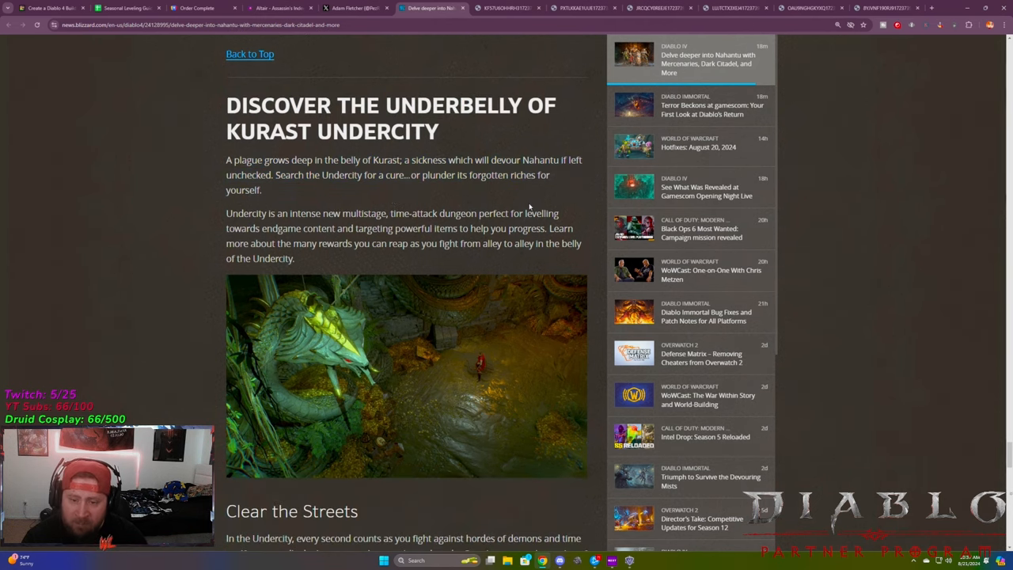
pyautogui.moveTo(346, 255)
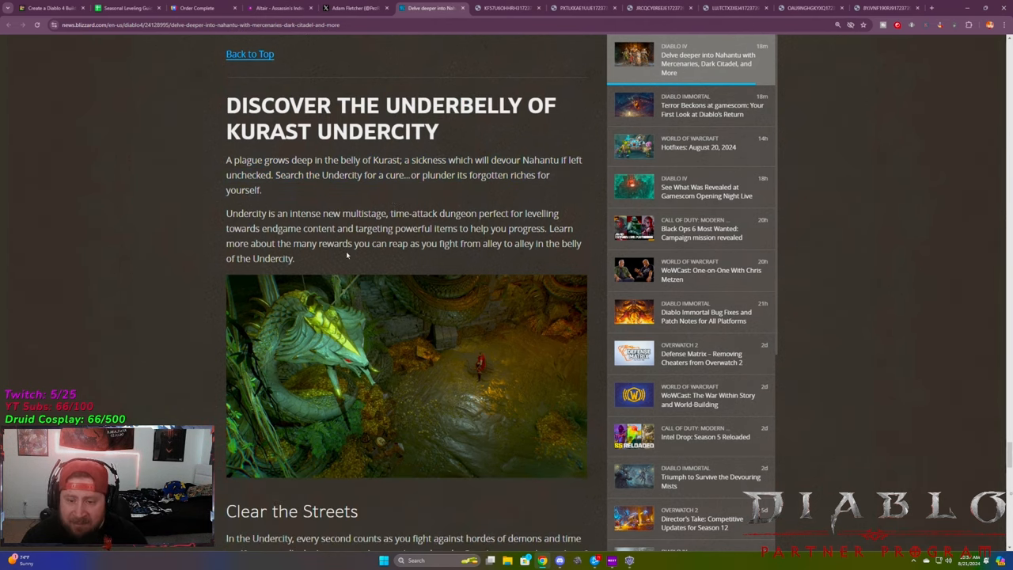
pyautogui.moveTo(237, 213); pyautogui.dragTo(406, 214)
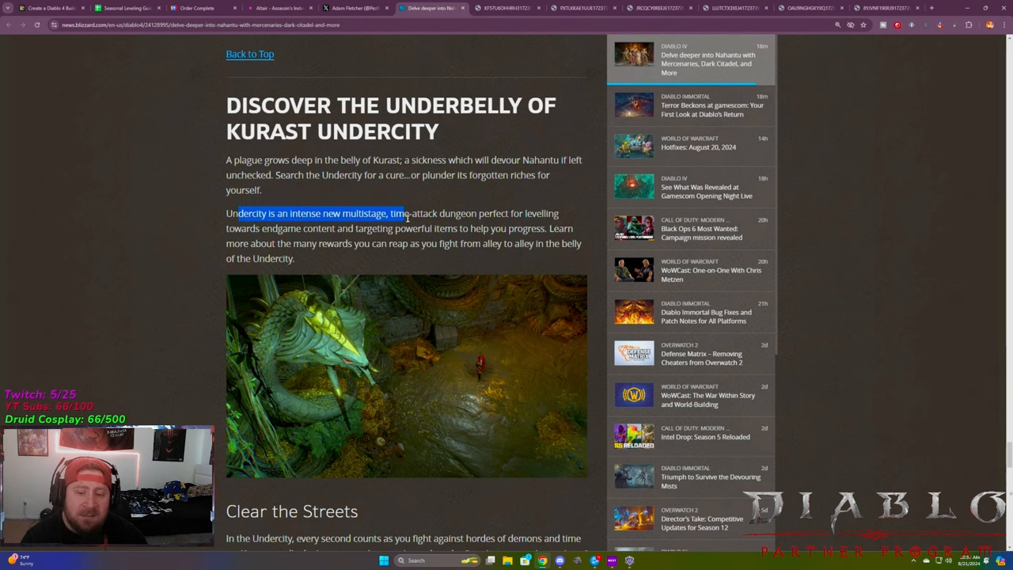
pyautogui.moveTo(240, 213); pyautogui.dragTo(523, 213)
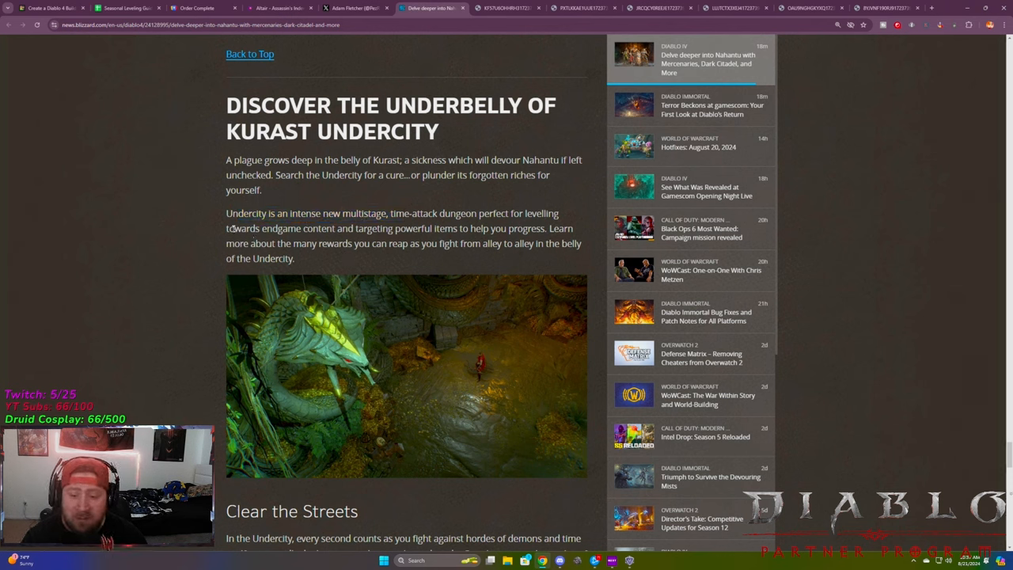
pyautogui.moveTo(227, 228); pyautogui.dragTo(489, 228)
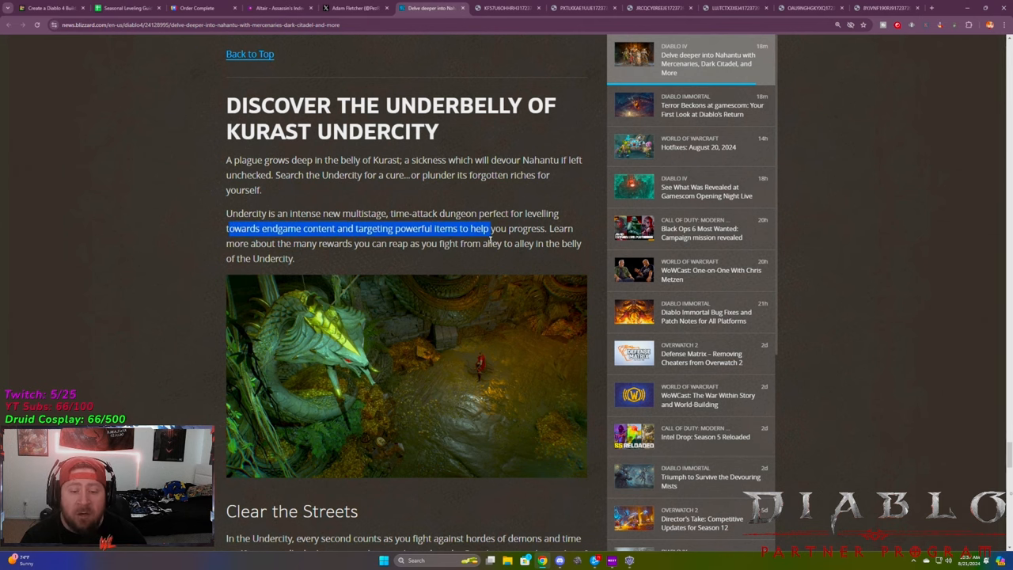
pyautogui.scroll(-3)
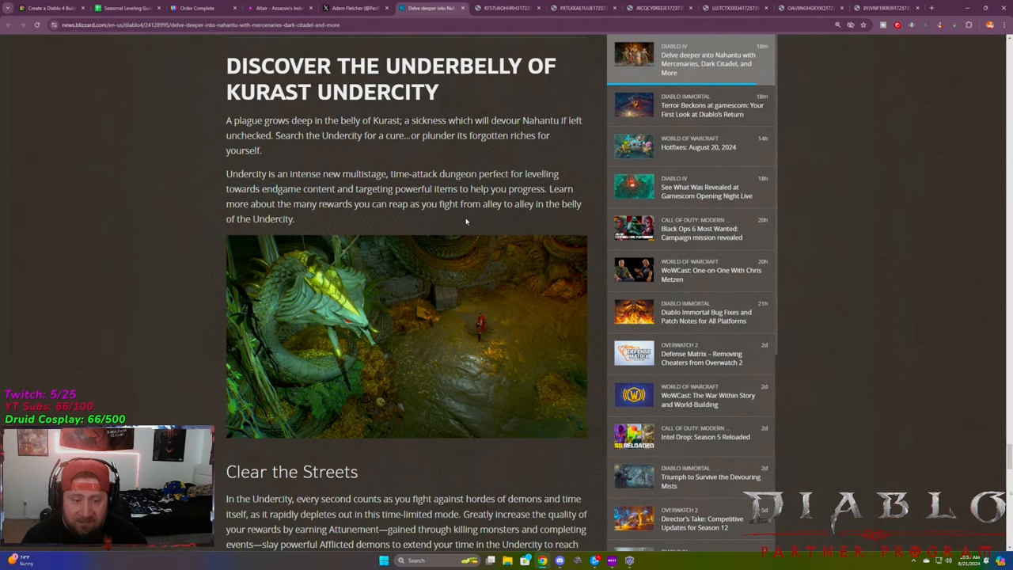
pyautogui.scroll(-3)
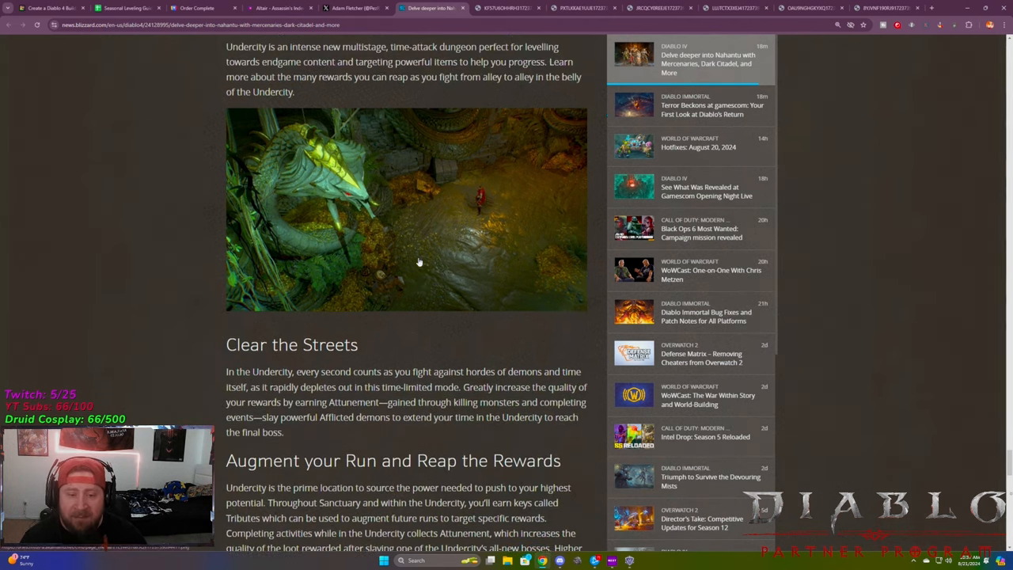
# Read Clear the Streets and the Tributes and Attunement paragraph, reaching New Progression Updates
pyautogui.scroll(-3)
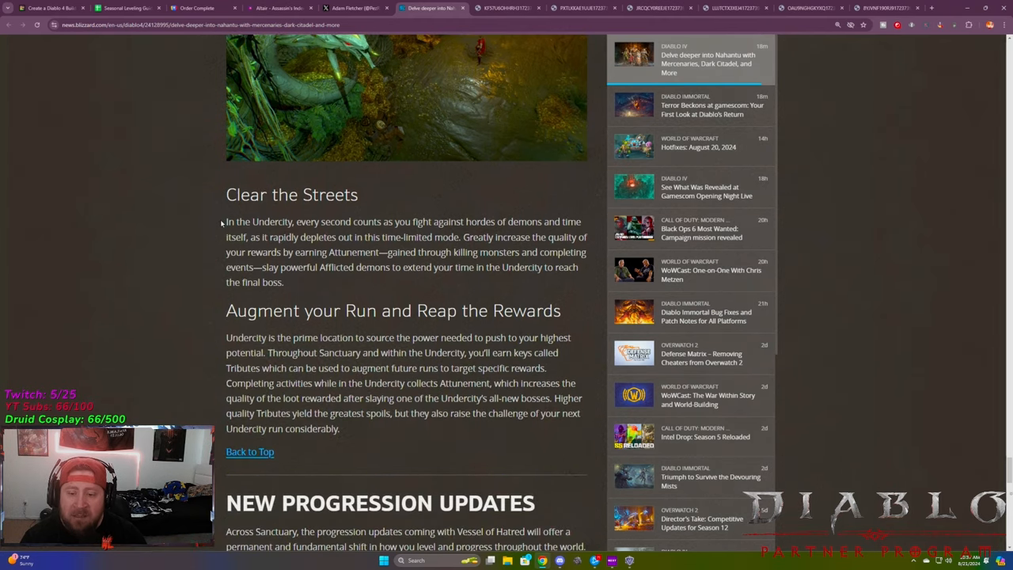
pyautogui.moveTo(273, 310); pyautogui.dragTo(560, 310)
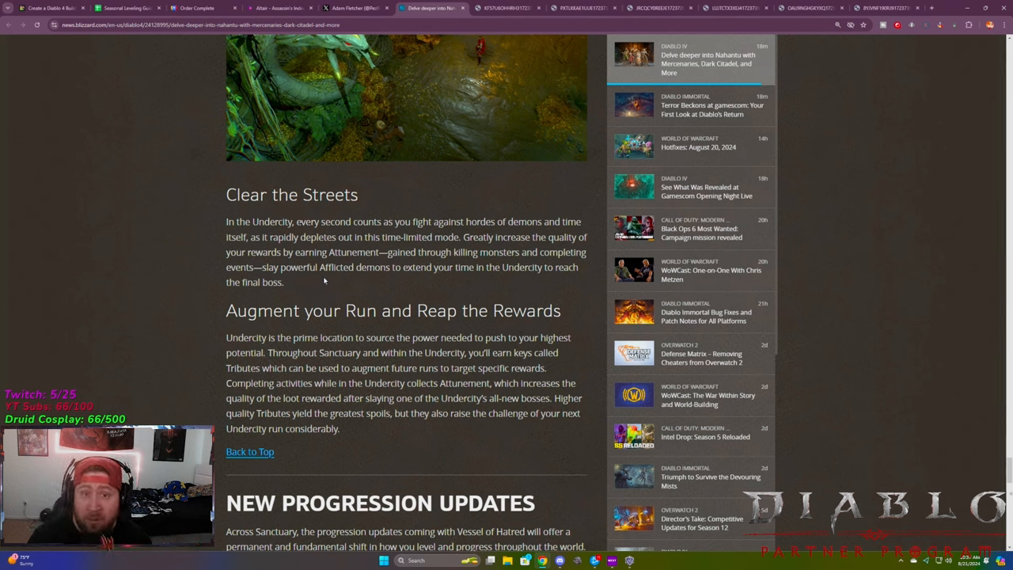
pyautogui.doubleClick(415, 251)
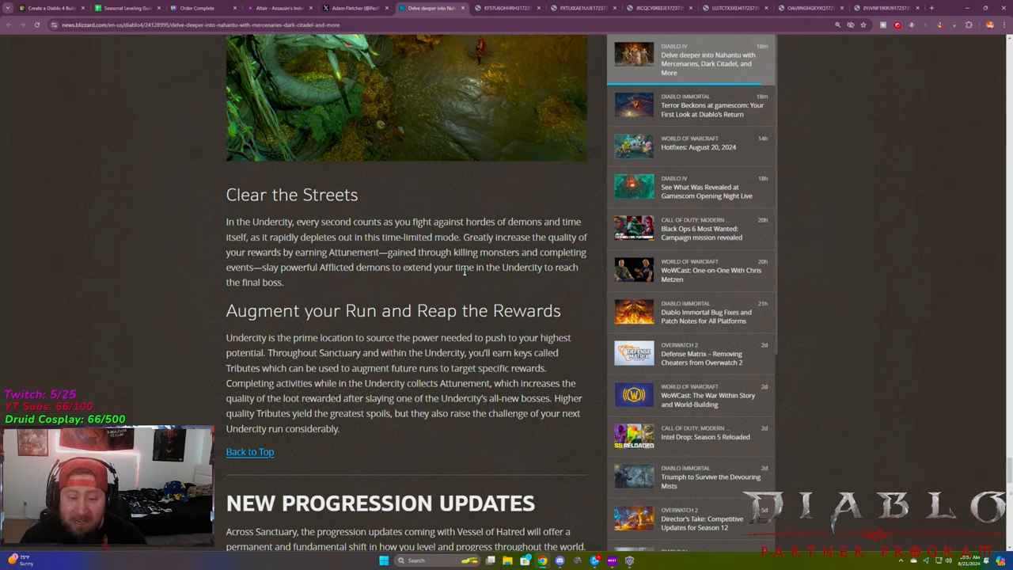
pyautogui.moveTo(326, 282)
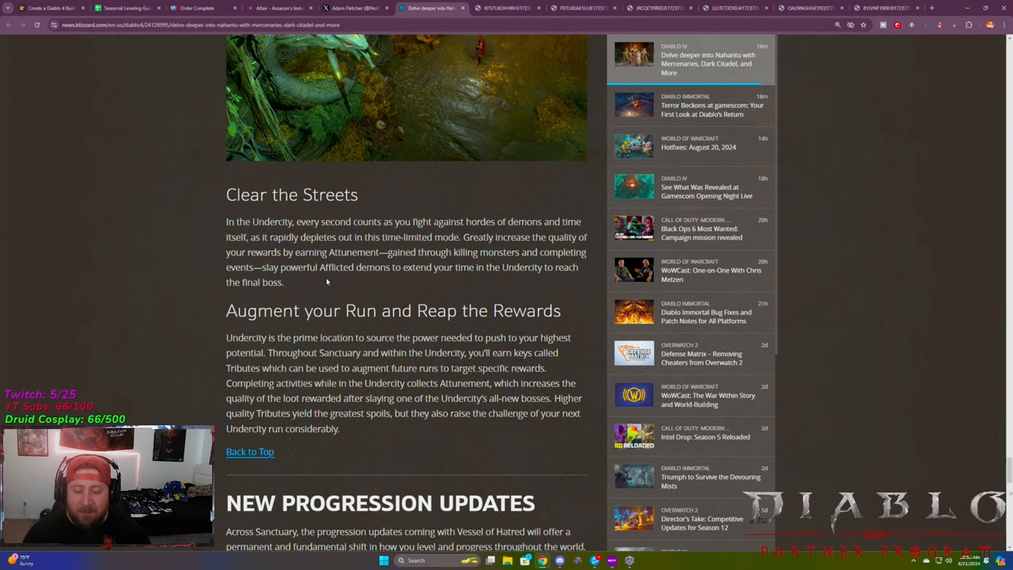
pyautogui.scroll(-3)
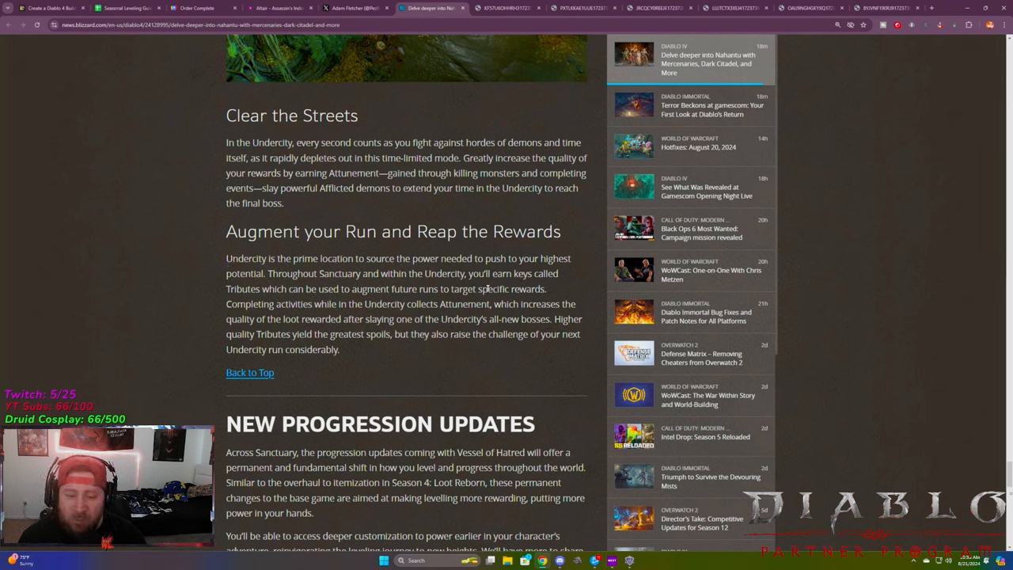
pyautogui.moveTo(225, 273); pyautogui.dragTo(341, 349)
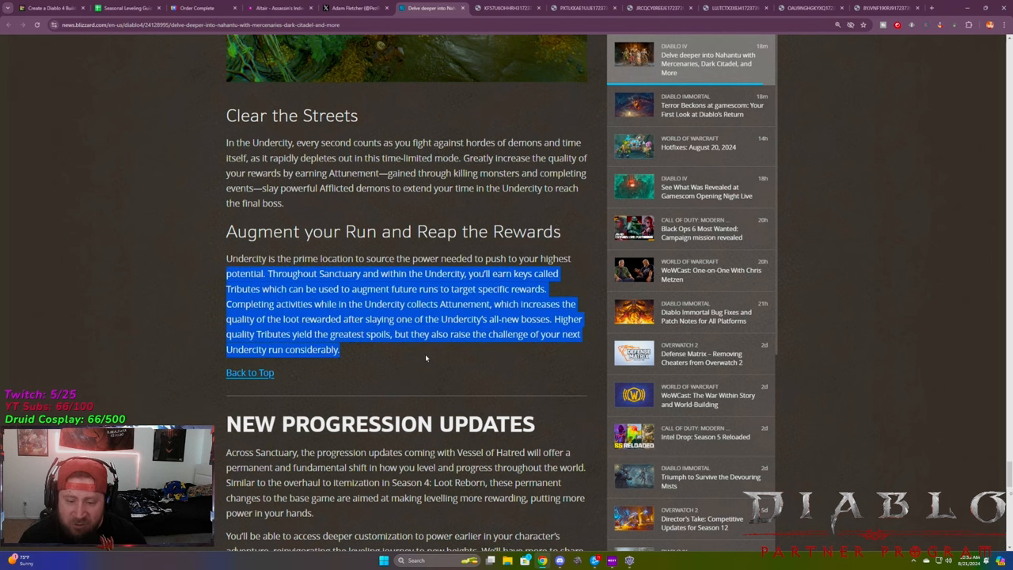
pyautogui.click(360, 359)
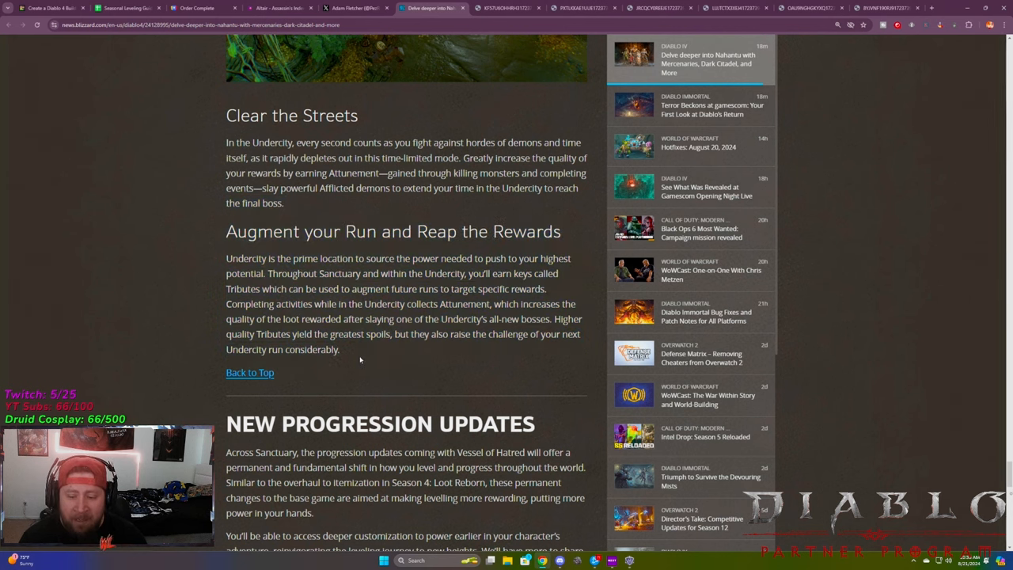
pyautogui.scroll(-3)
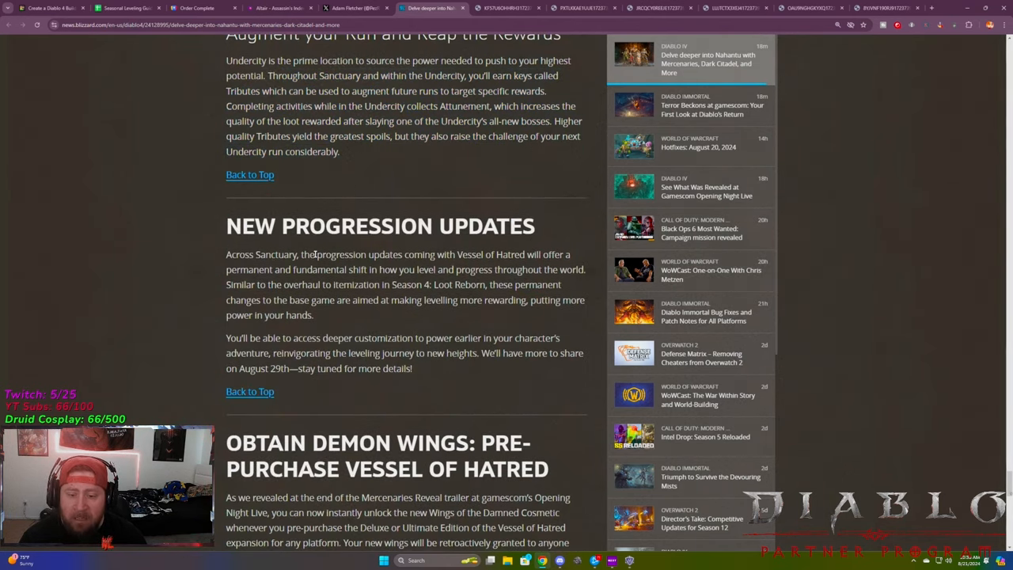
pyautogui.moveTo(375, 295)
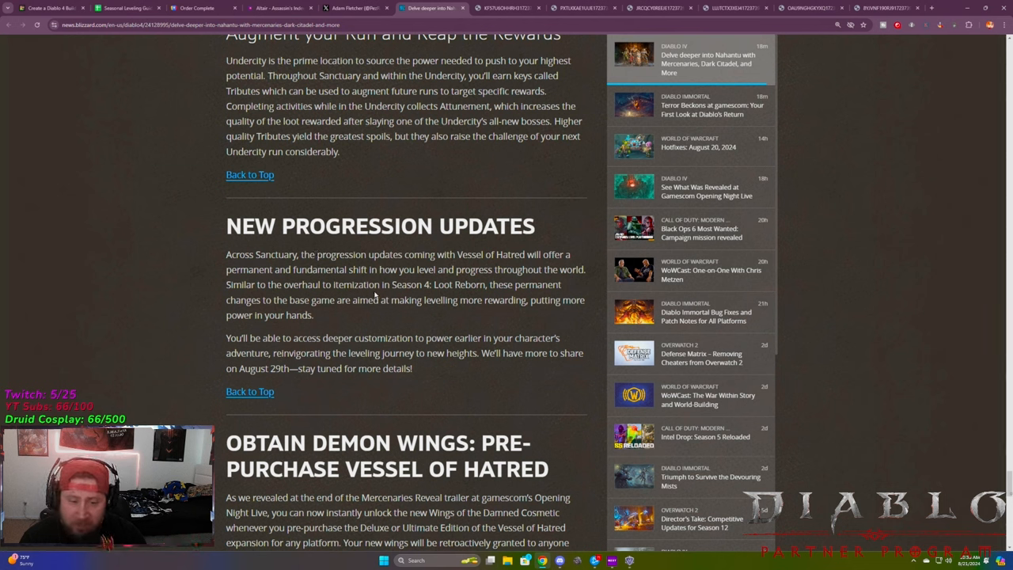
pyautogui.moveTo(399, 300)
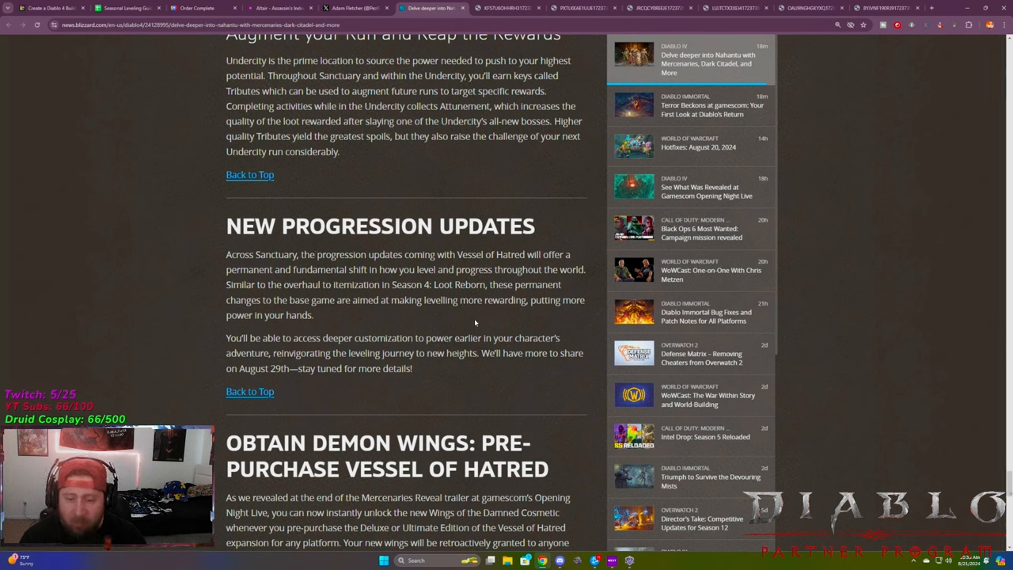
pyautogui.moveTo(420, 314)
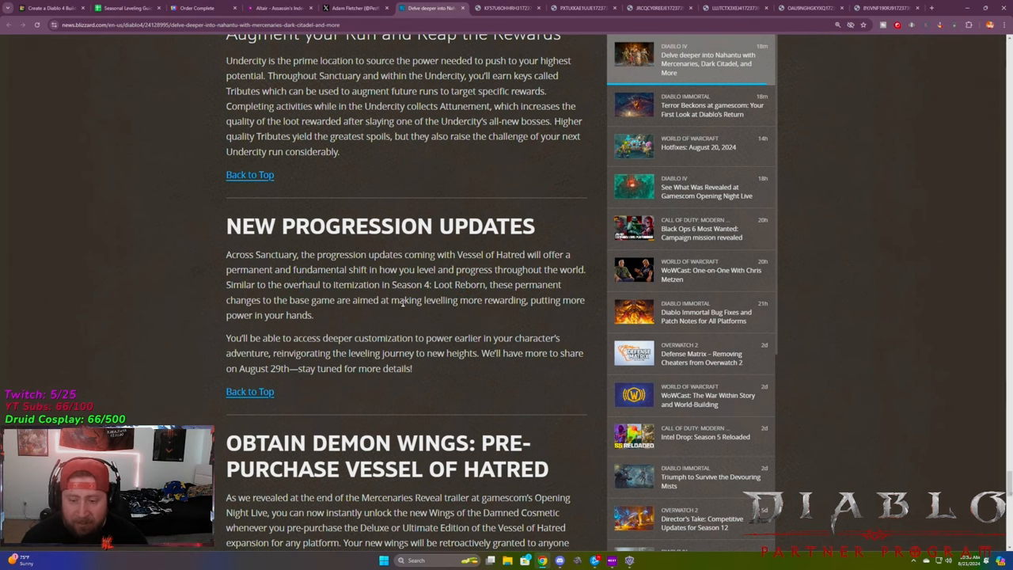
# Scroll past New Progression Updates to the Wings of the Damned pre-purchase paragraph
pyautogui.scroll(-3)
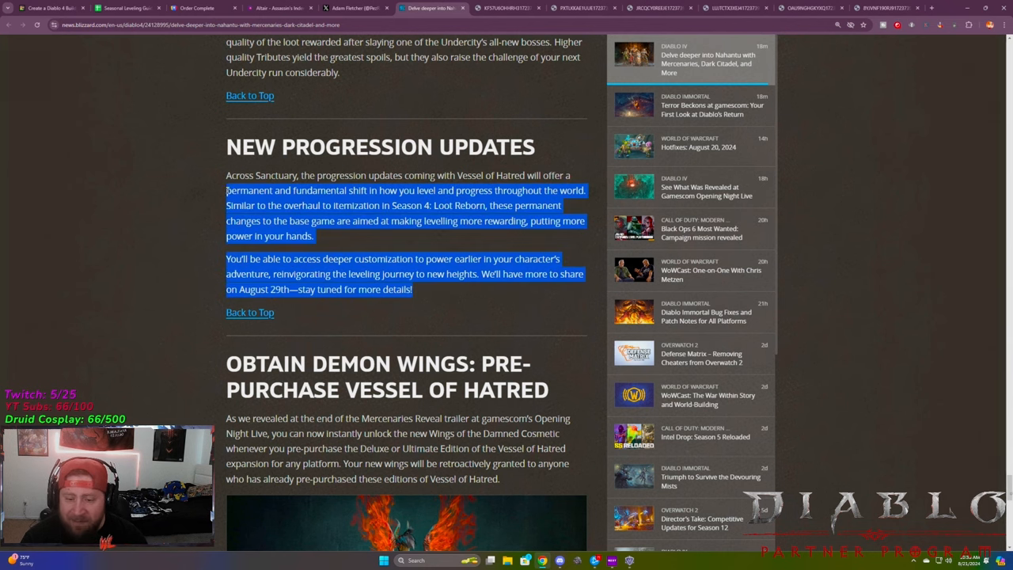
pyautogui.scroll(-3)
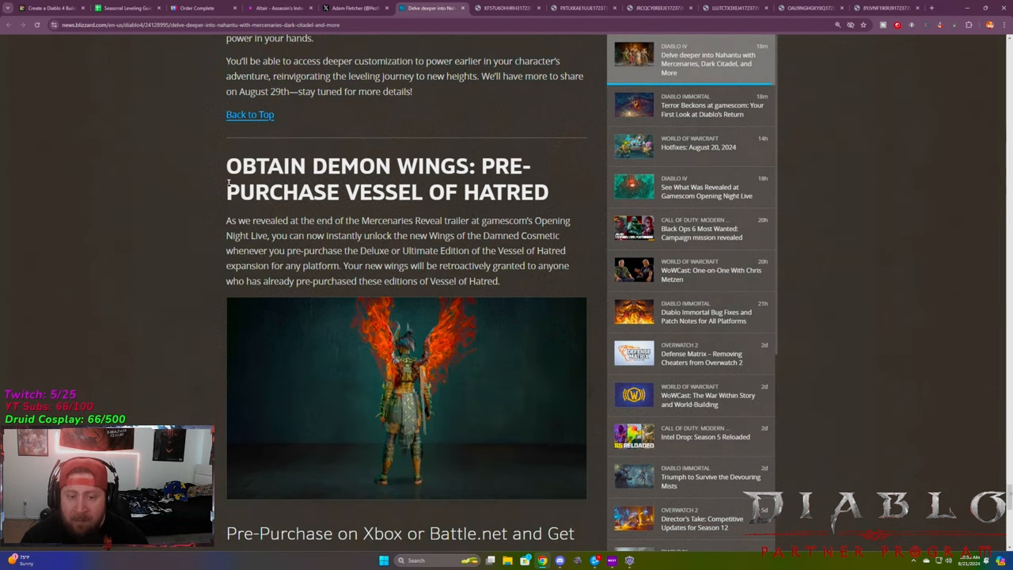
pyautogui.scroll(-3)
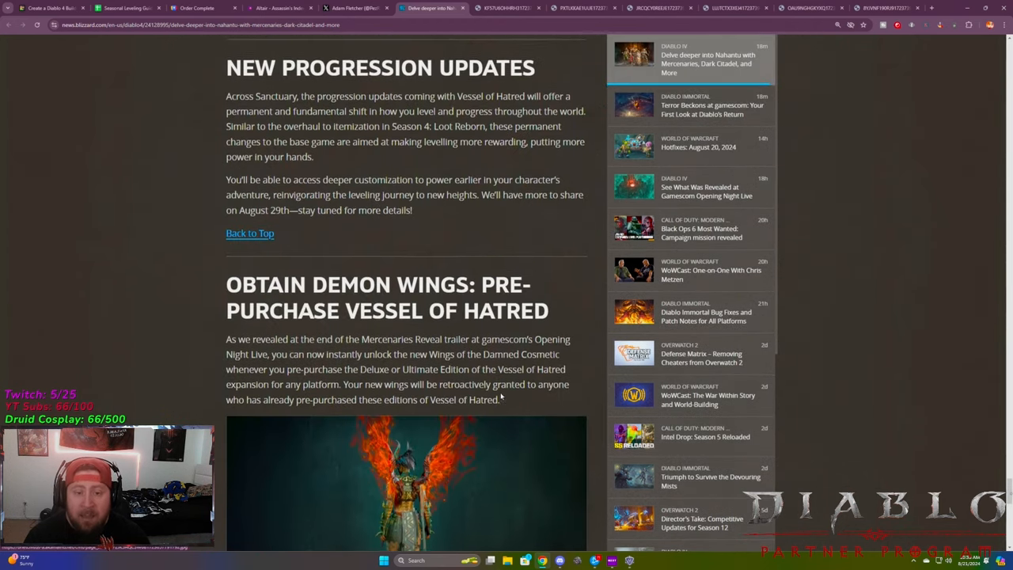
# Scroll back to the Nahantu article's introduction and Inside the Game video
pyautogui.scroll(-3)
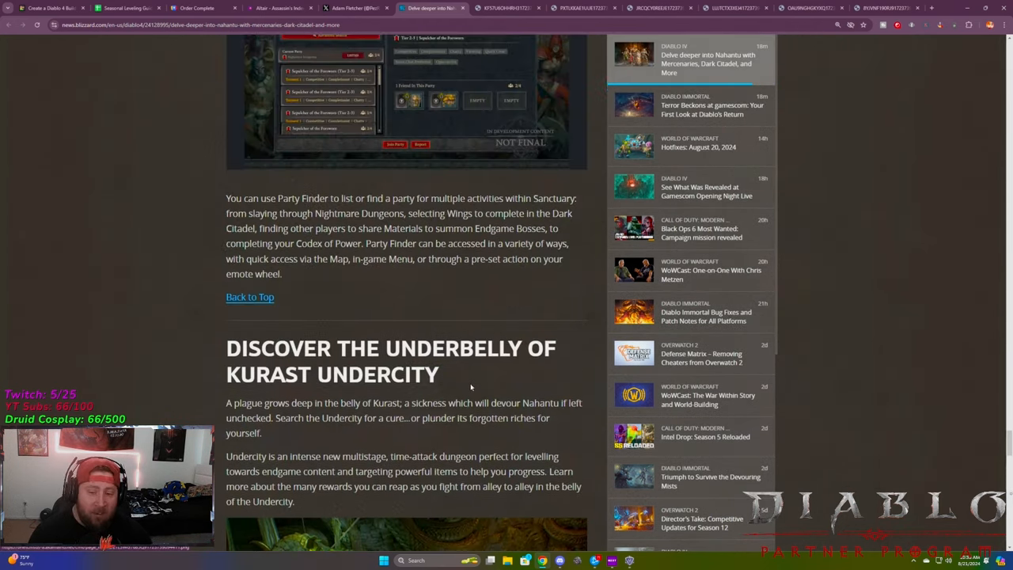
pyautogui.scroll(-3)
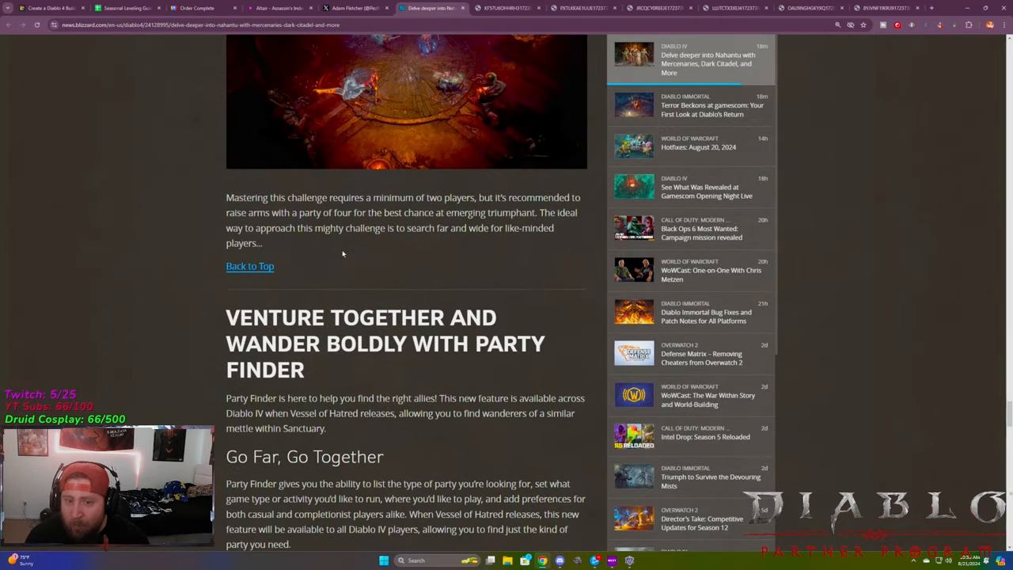
pyautogui.scroll(-3)
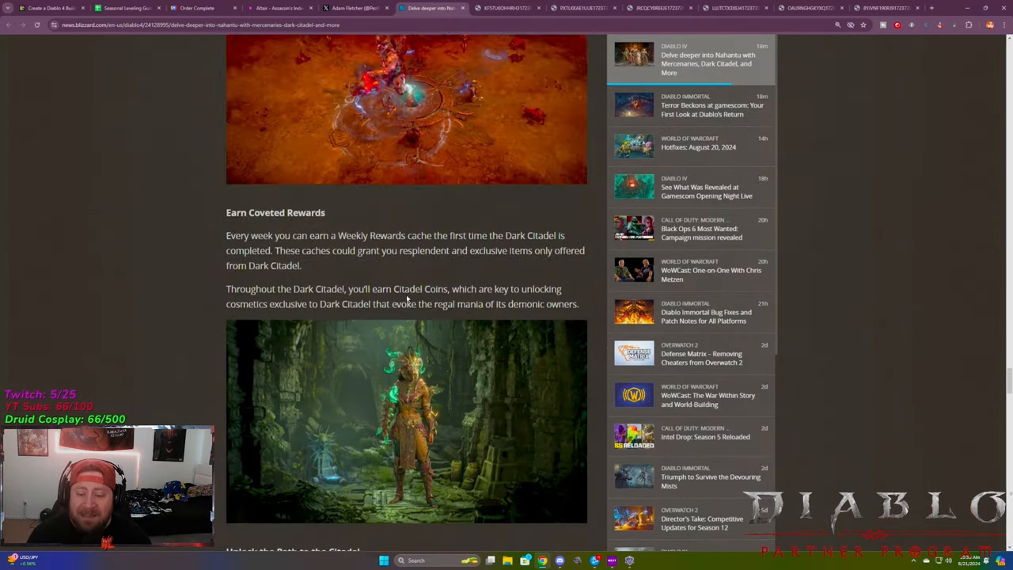
pyautogui.scroll(-3)
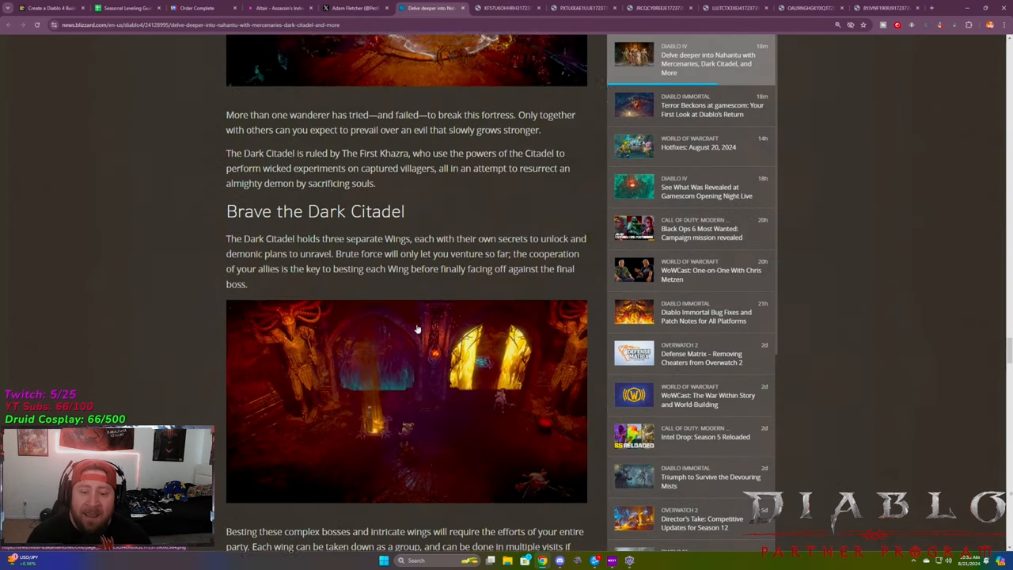
pyautogui.scroll(-3)
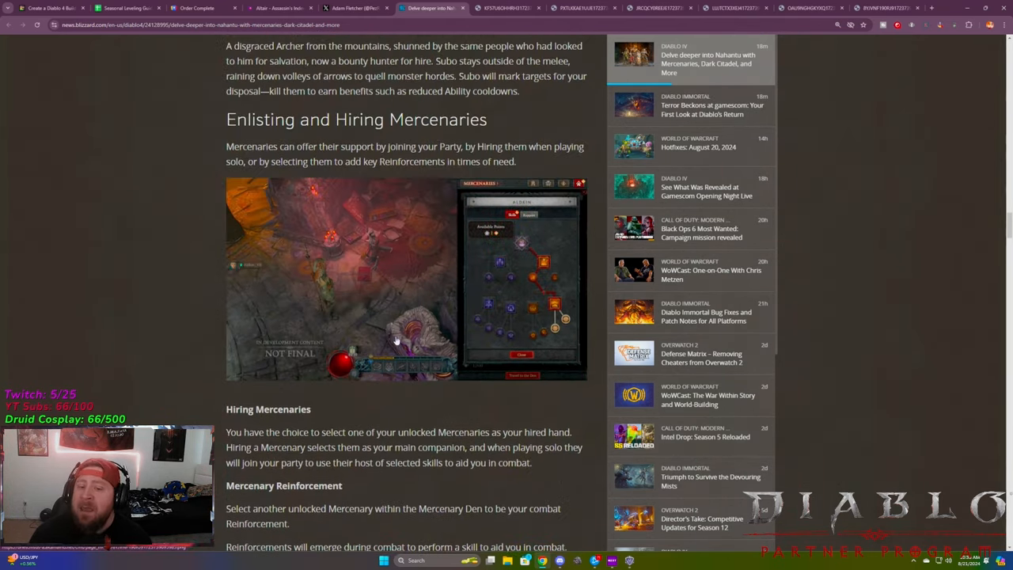
pyautogui.scroll(-3)
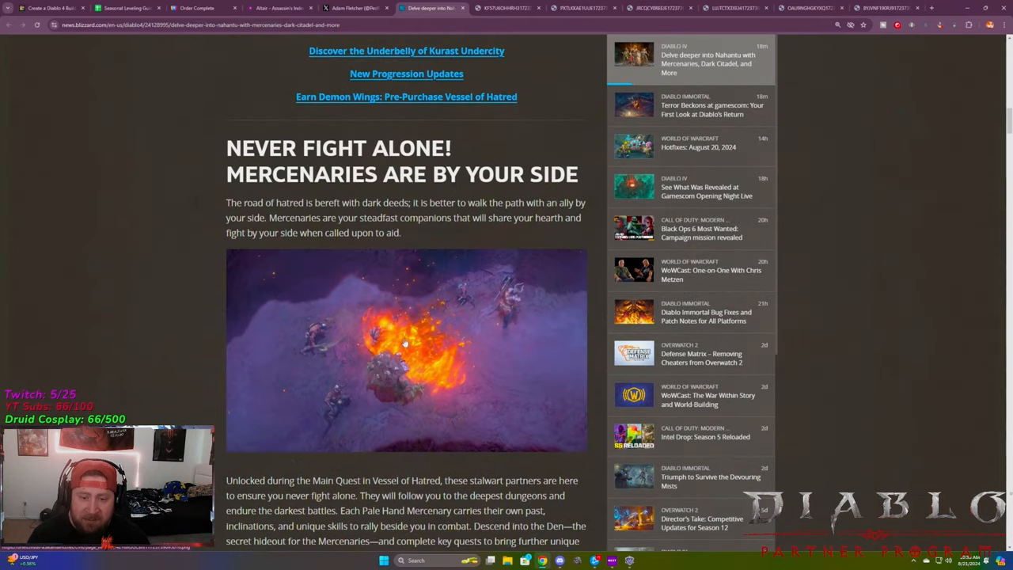
pyautogui.scroll(-3)
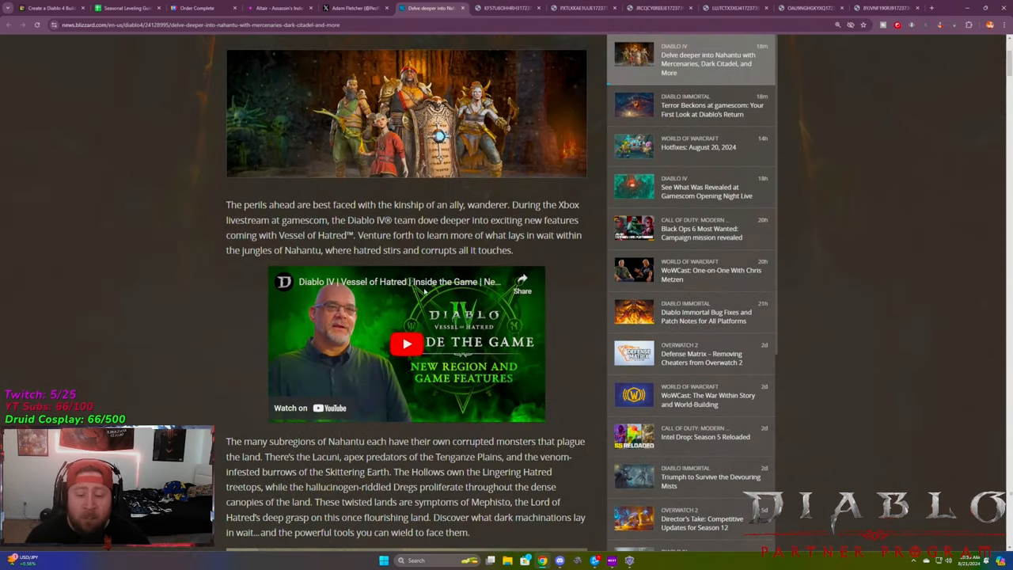
pyautogui.scroll(-3)
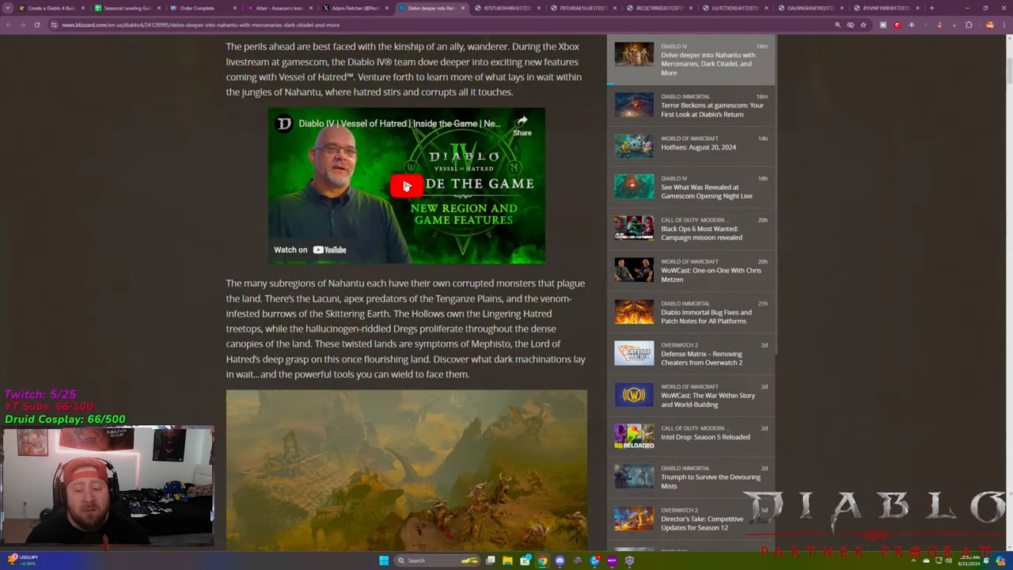
pyautogui.moveTo(352, 313)
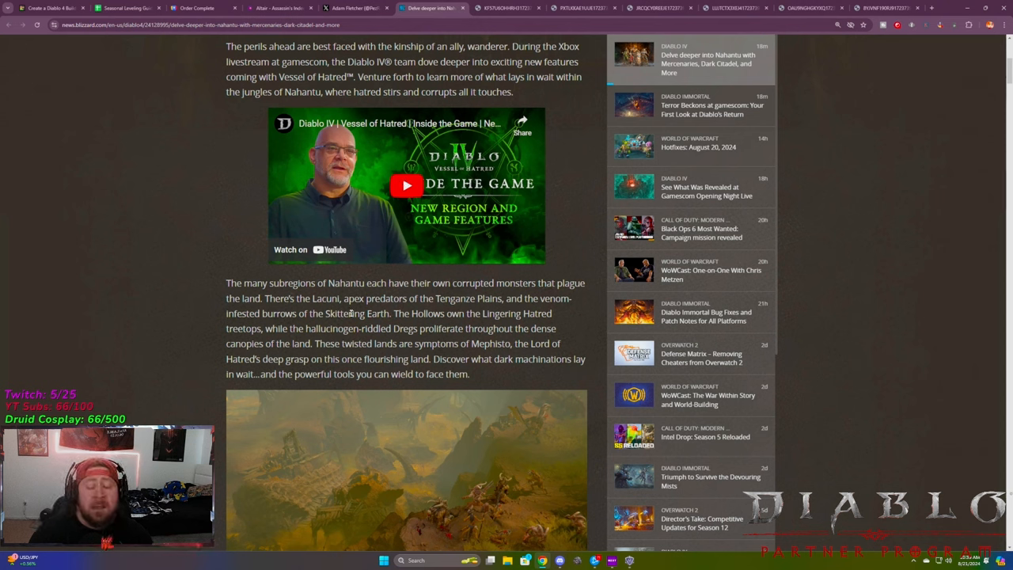